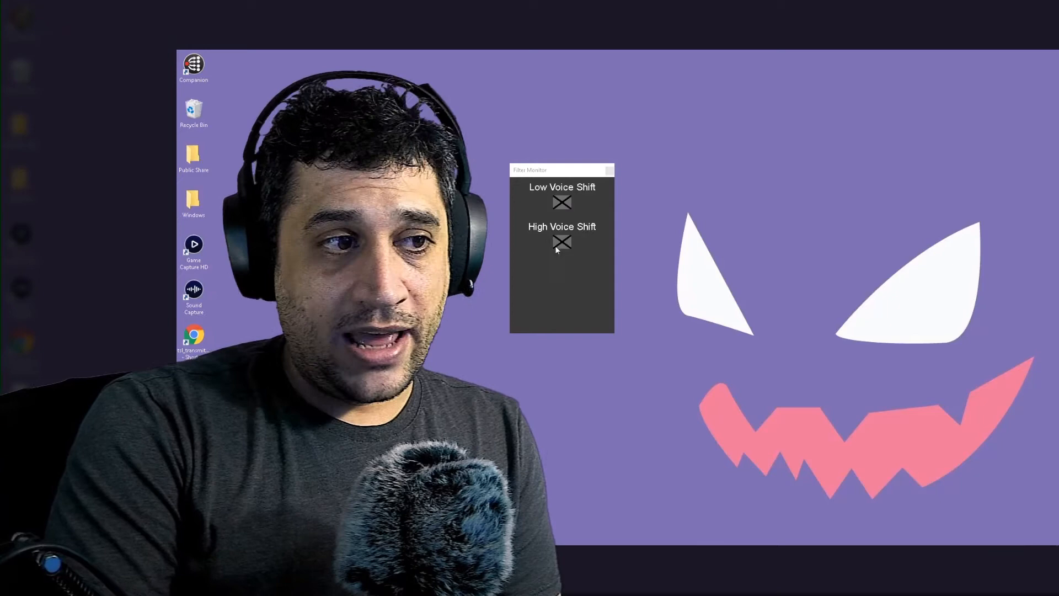
mouse_move(563, 204)
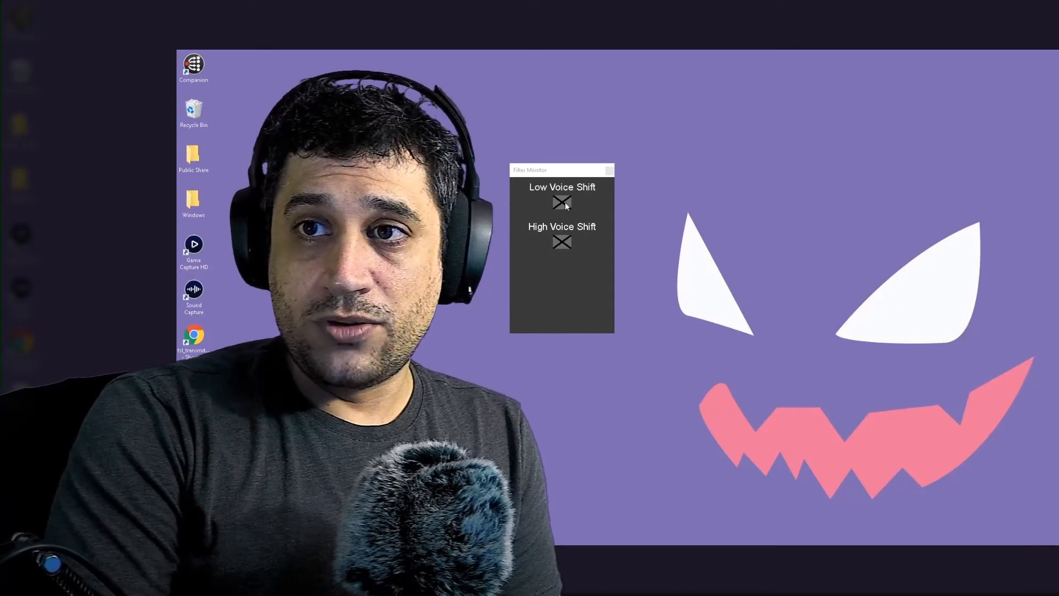
Toggle the Low and High Voice Shift filters on and off to test them
left_click(561, 202)
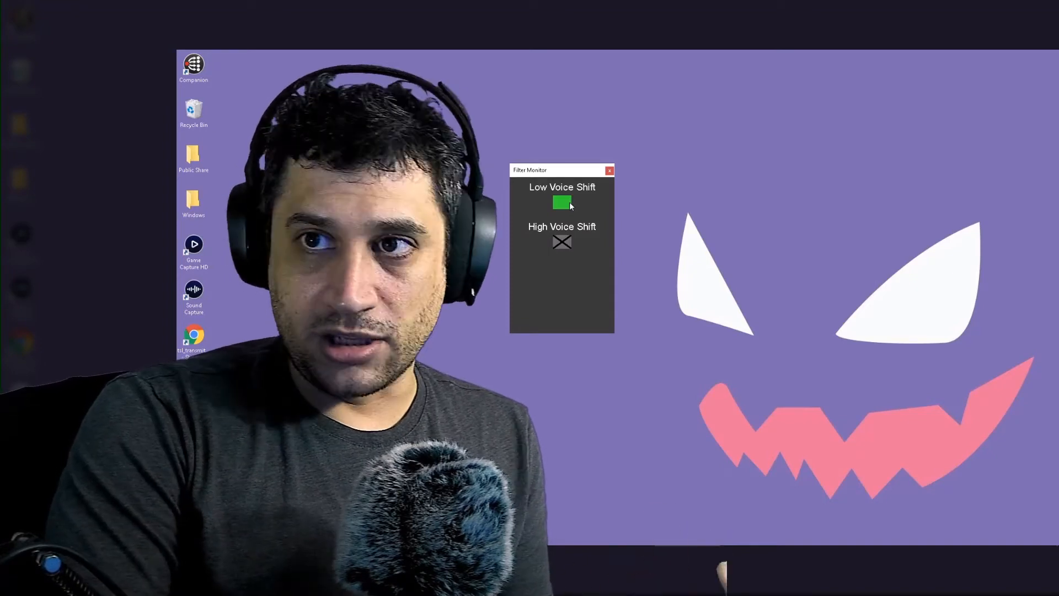
left_click(562, 203)
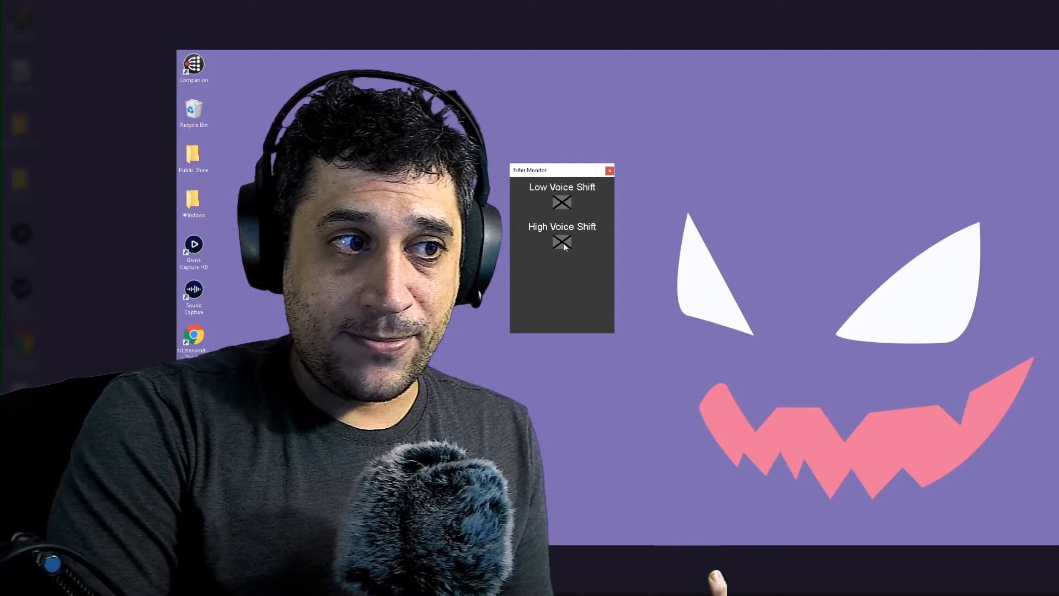
left_click(561, 243)
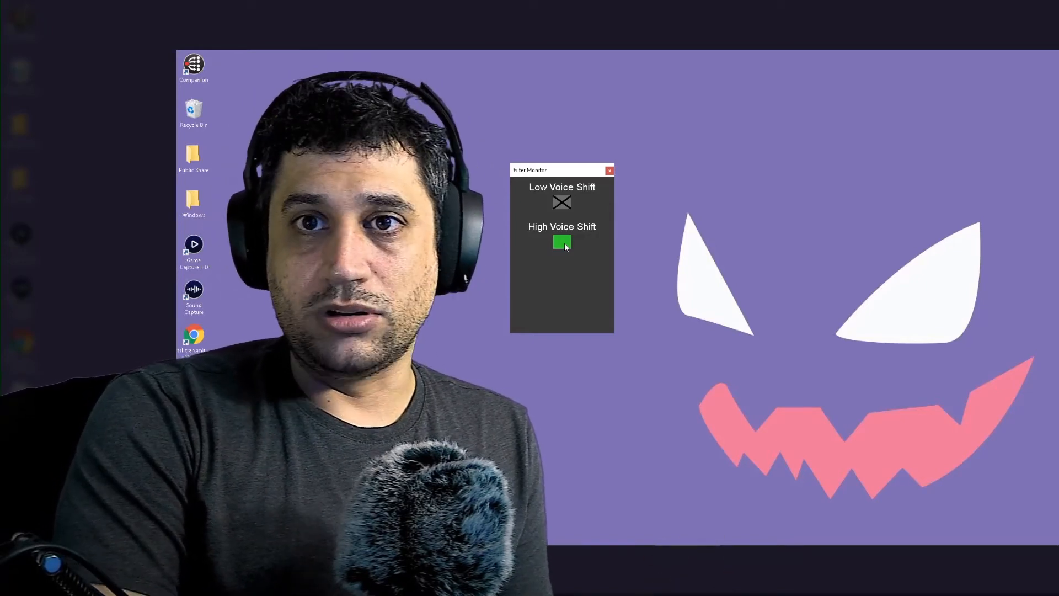
left_click(561, 242)
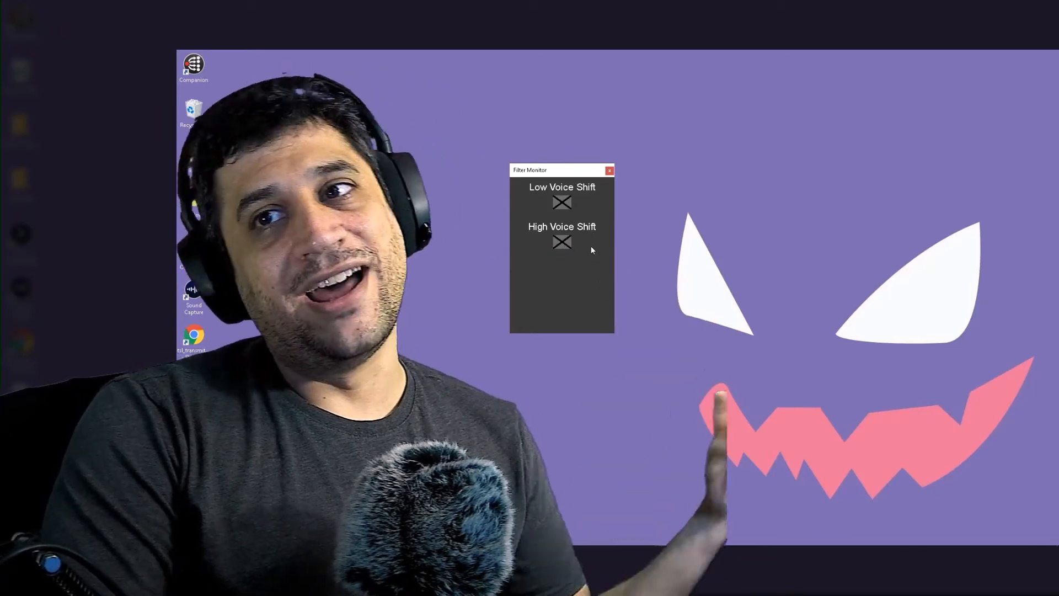
left_click(562, 202)
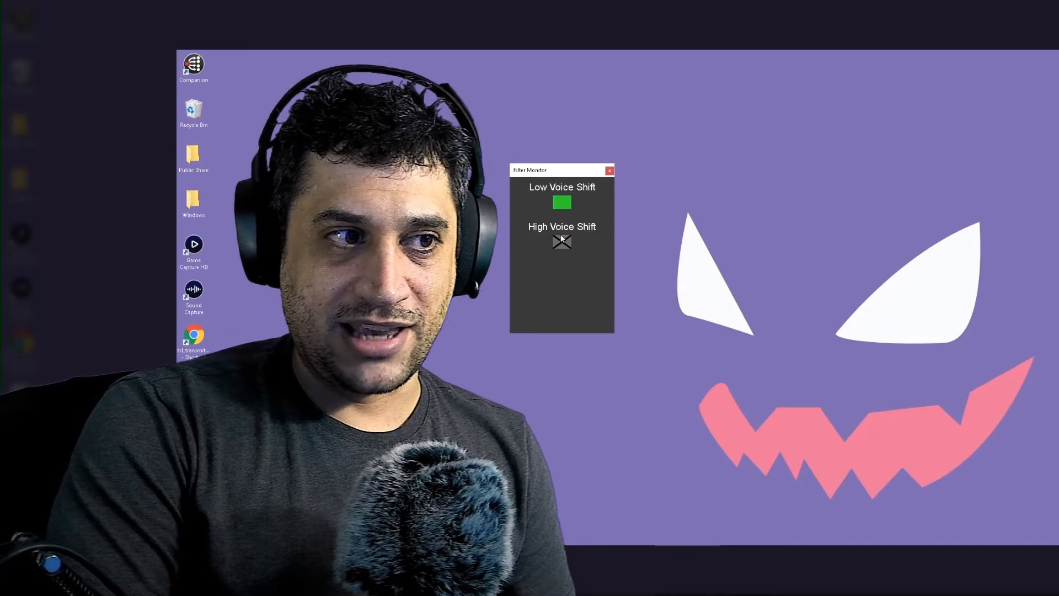
Turn off Low Voice Shift and download the obsFilterMonitor repository as a ZIP
left_click(561, 241)
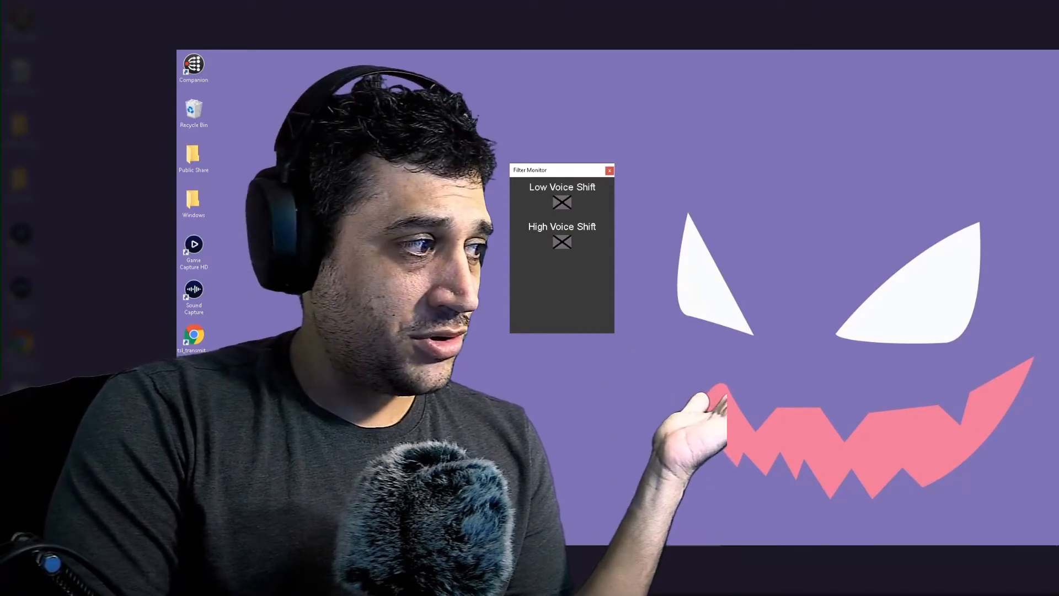
left_click(609, 170)
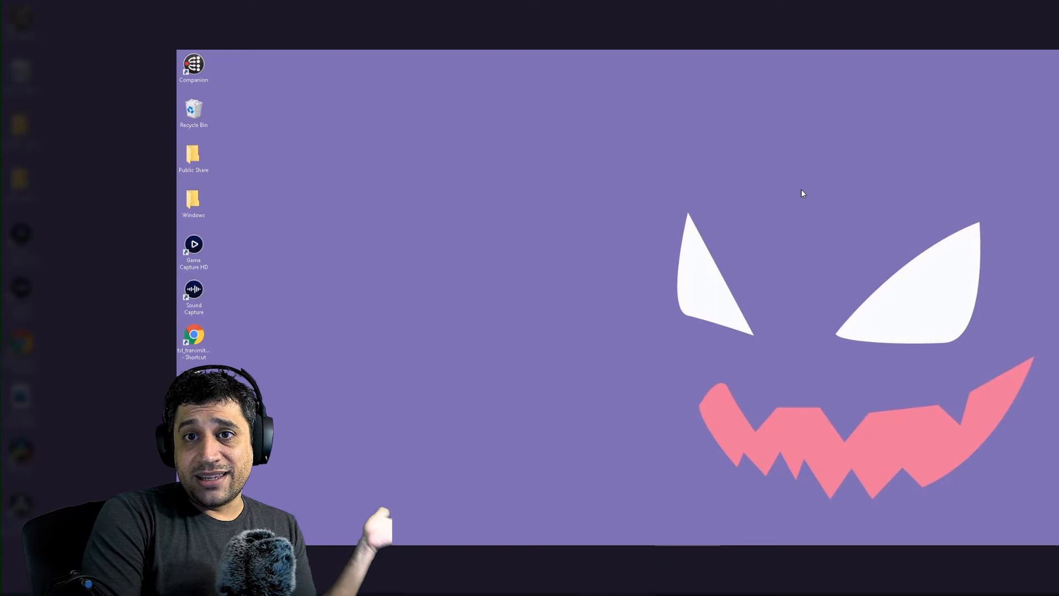
mouse_move(1032, 234)
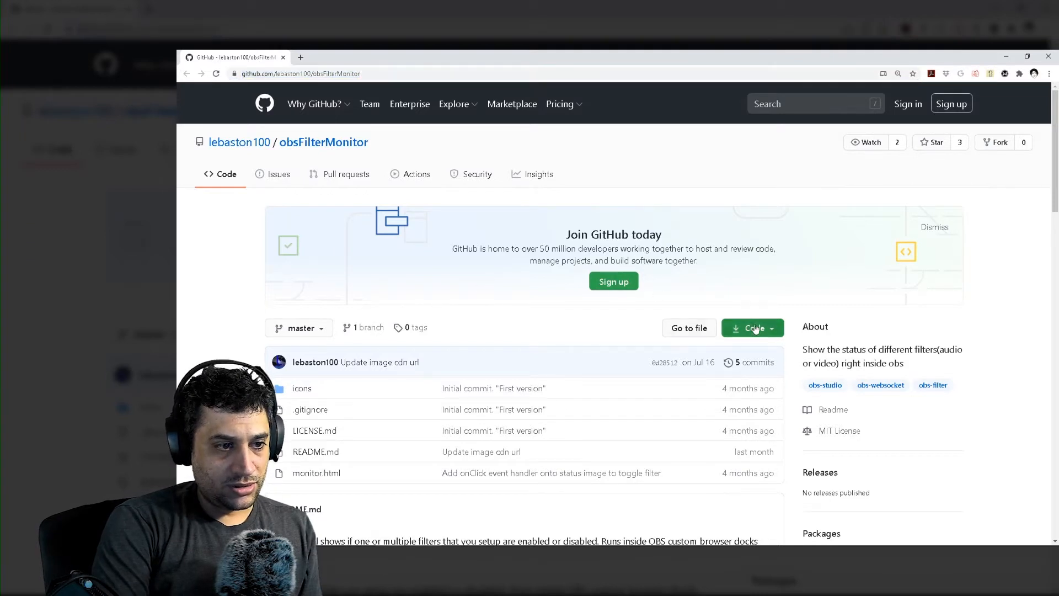
left_click(749, 327)
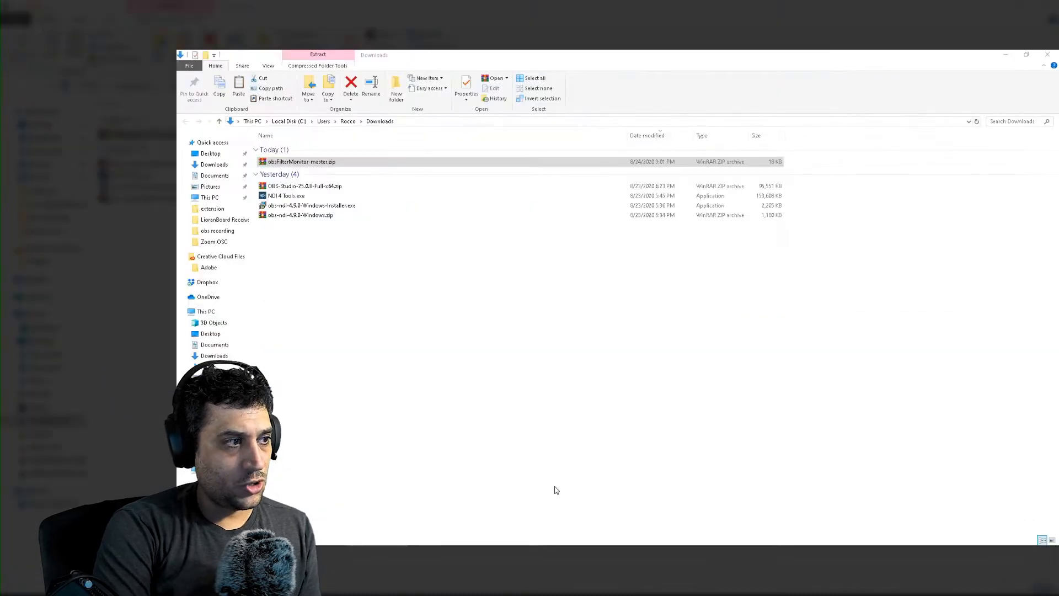
Open the obsFilterMonitor zip and create a new Utility folder
double_click(301, 162)
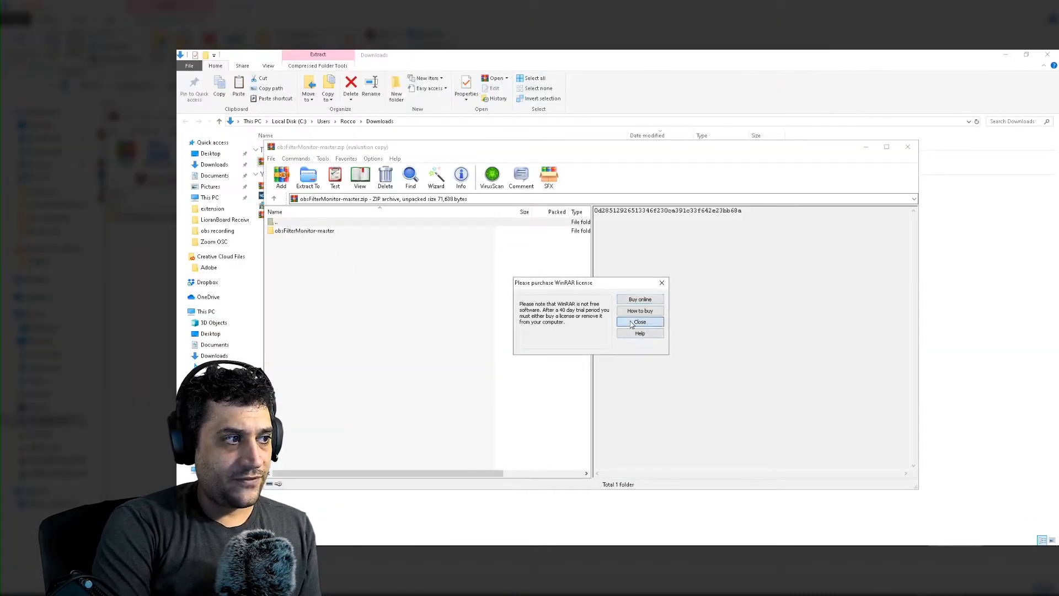
left_click(639, 321)
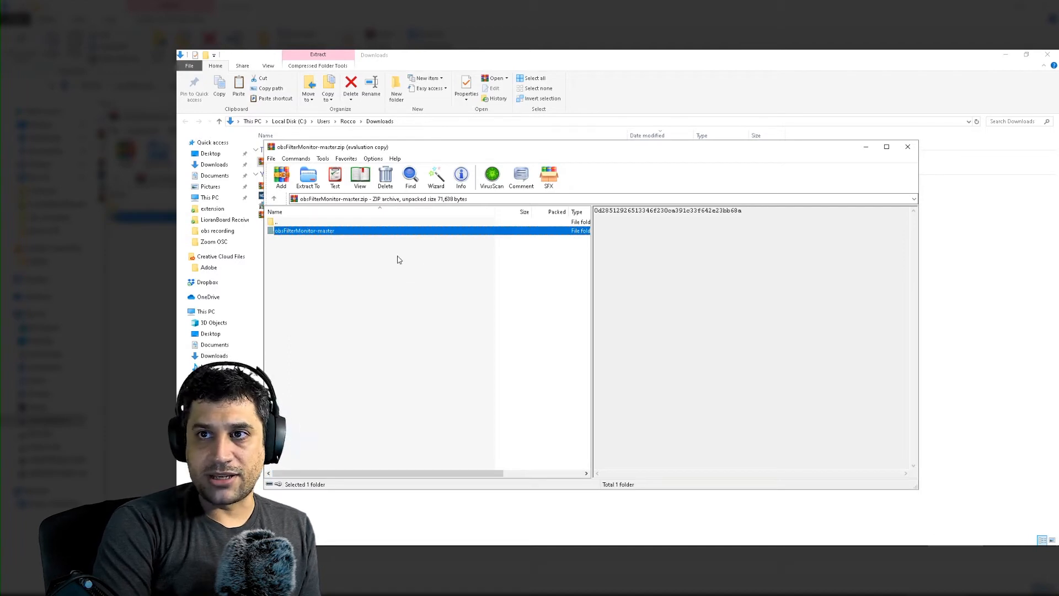
mouse_move(367, 273)
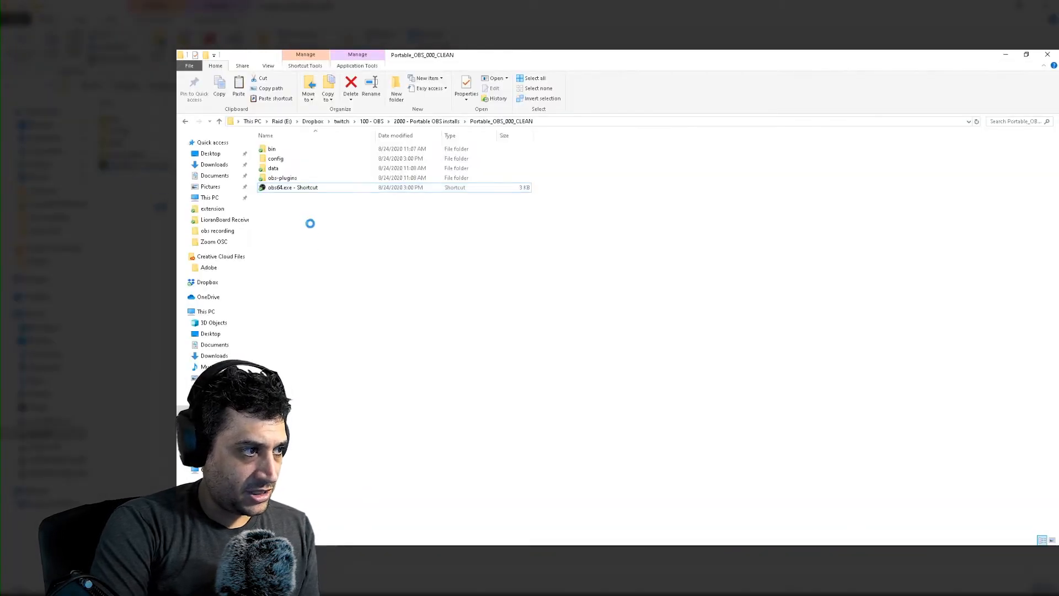
right_click(310, 224)
type("Utility")
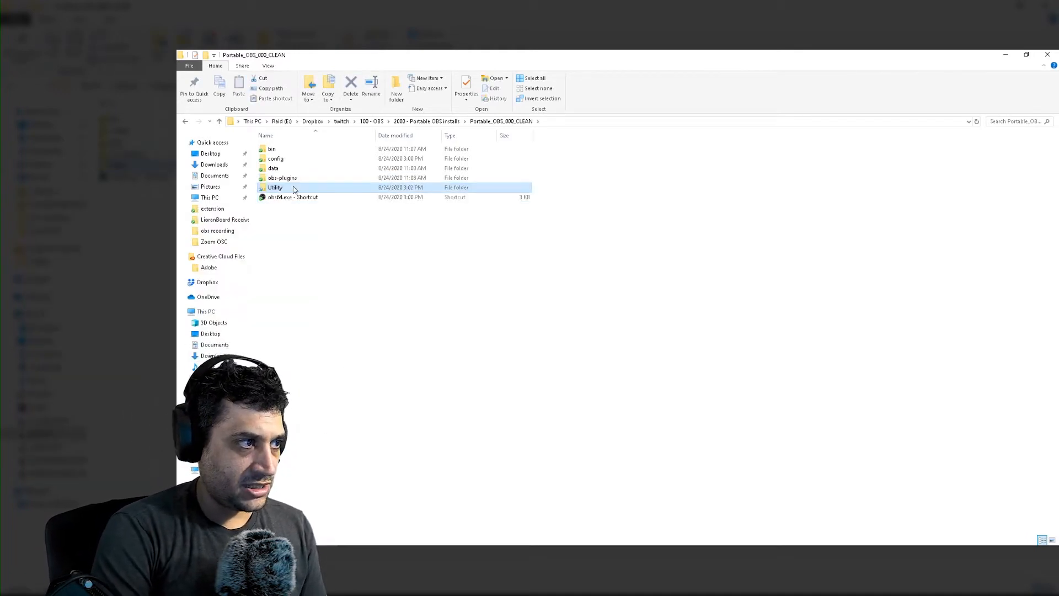
double_click(275, 187)
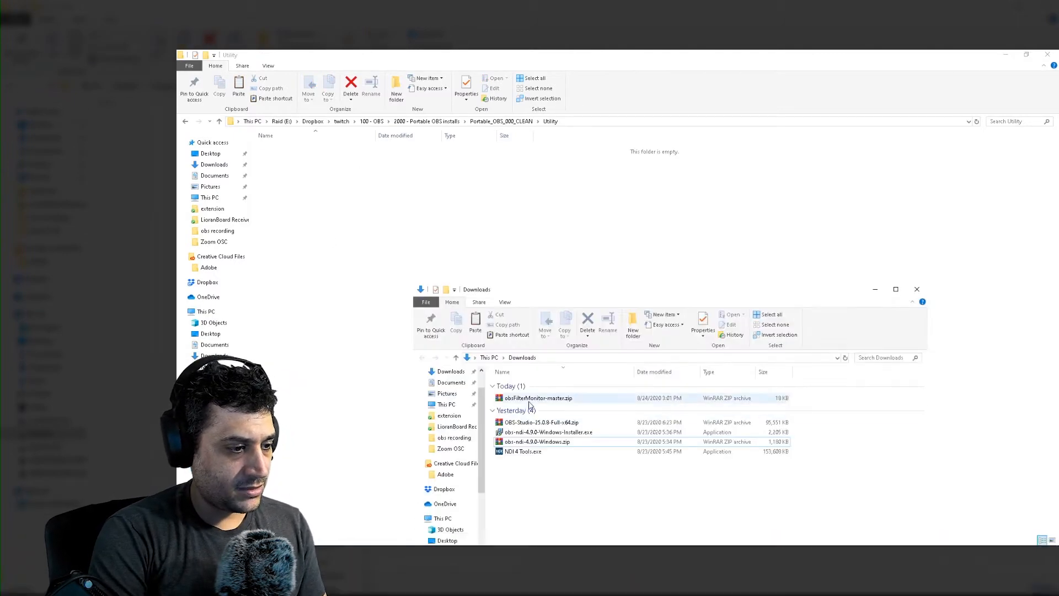
Extract obsFilterMonitor-master into Utility inside Portable_OBS_000_CLEAN
double_click(537, 397)
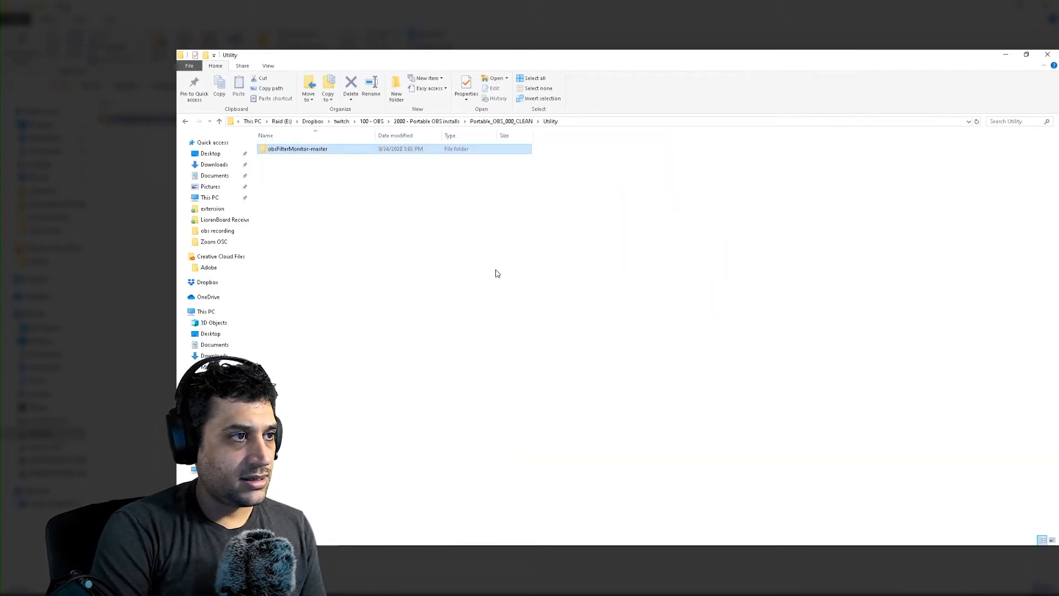
left_click(425, 121)
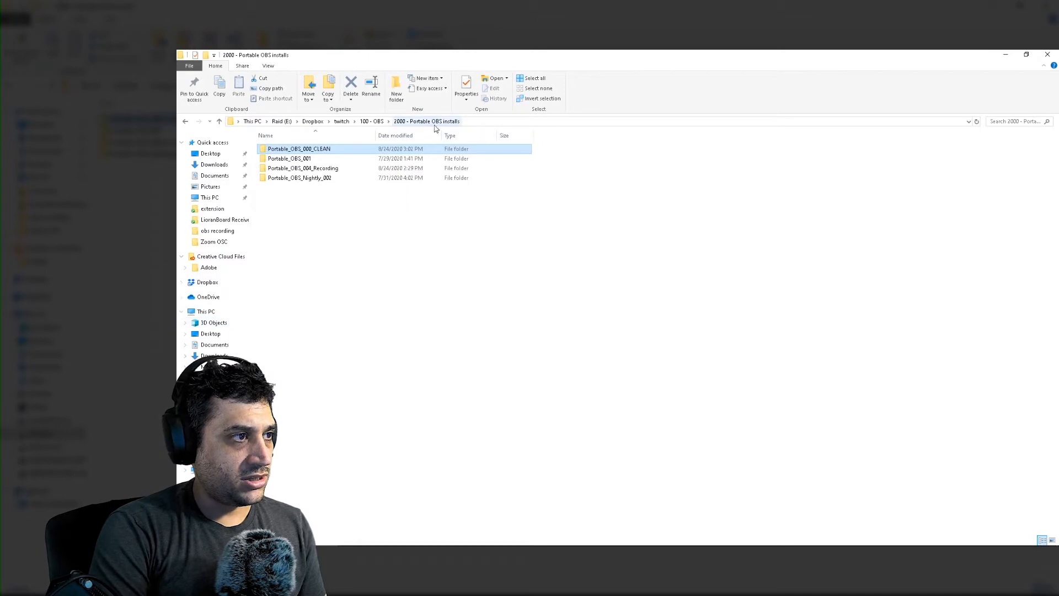
double_click(298, 148)
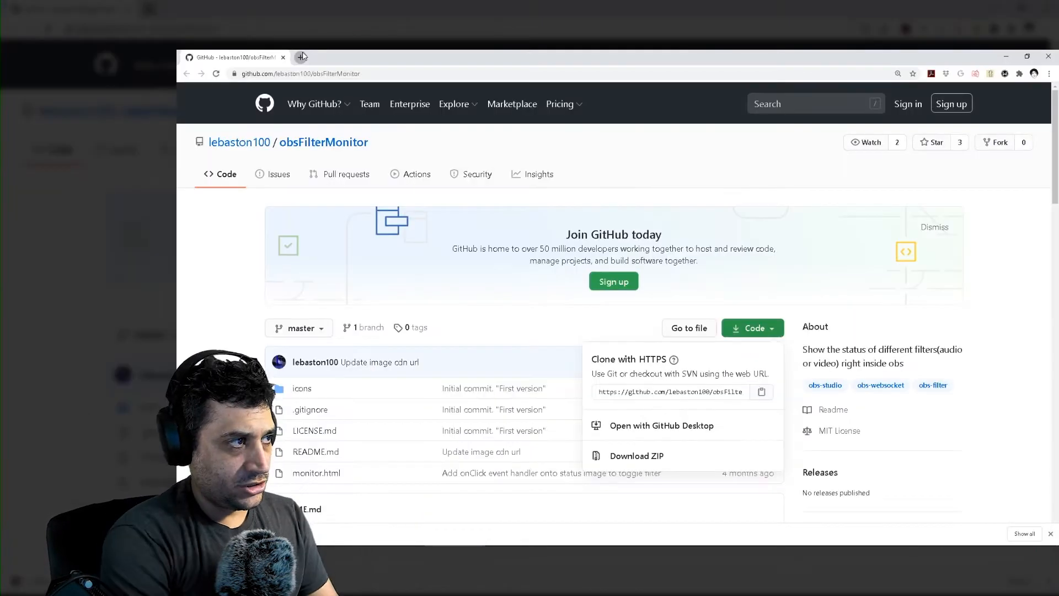
Search 'obs websocket' and go to the forum resource's download page
type("obs websocket")
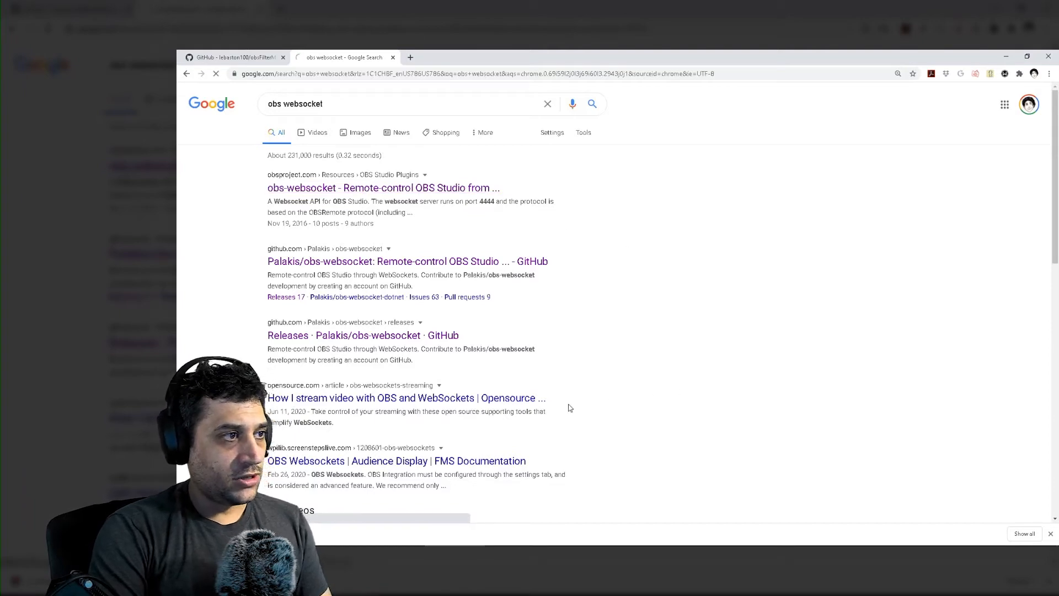
left_click(384, 187)
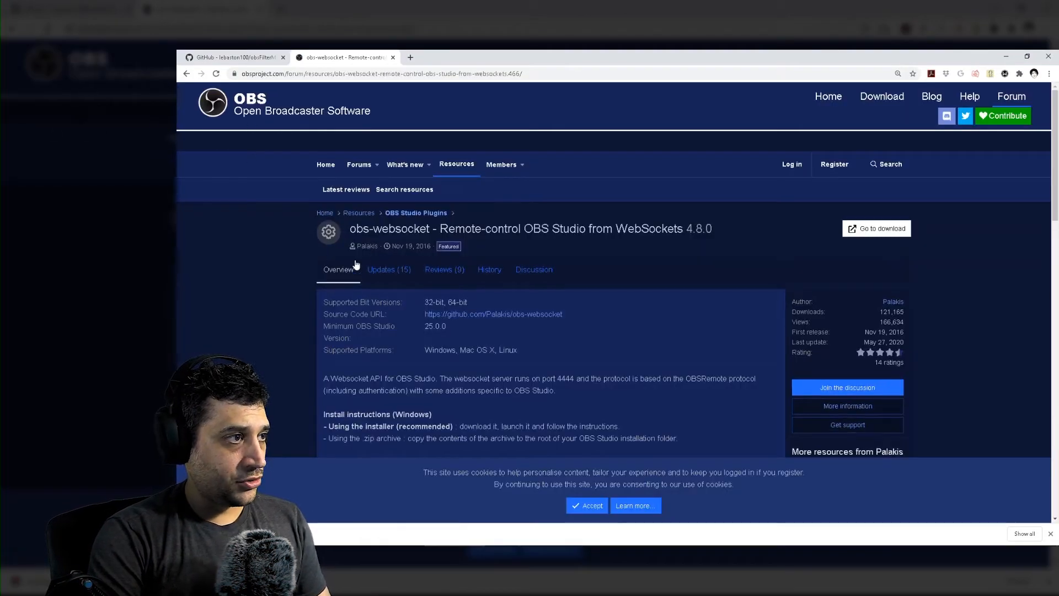
mouse_move(882, 228)
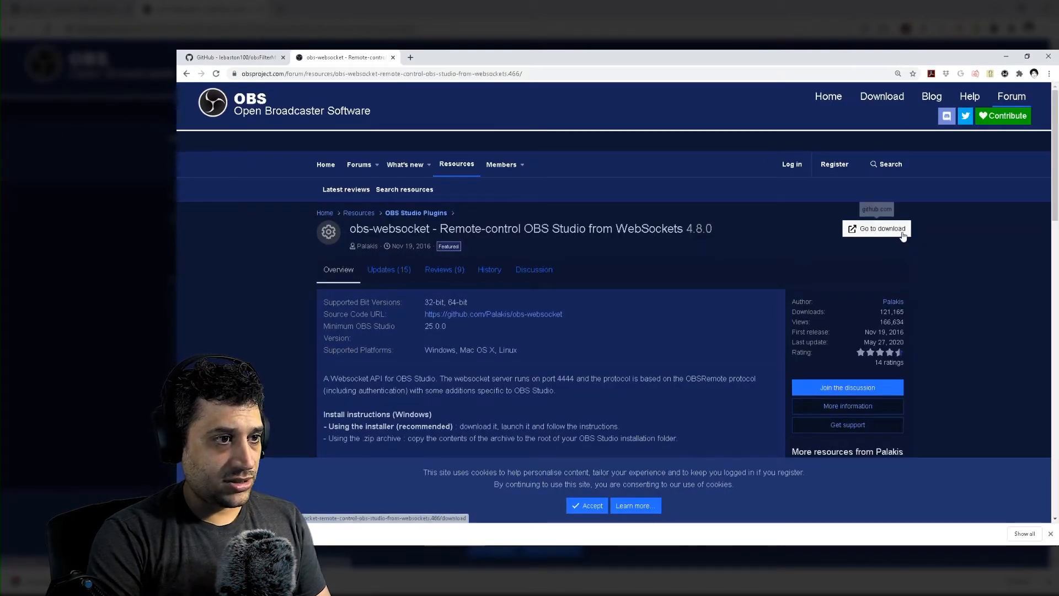
left_click(882, 228)
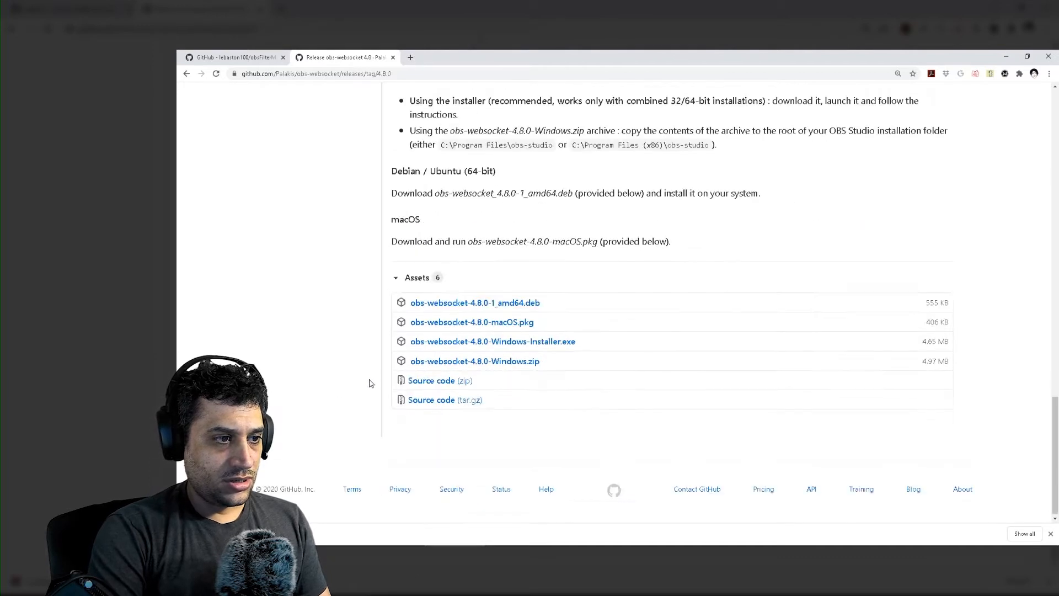
mouse_move(493, 341)
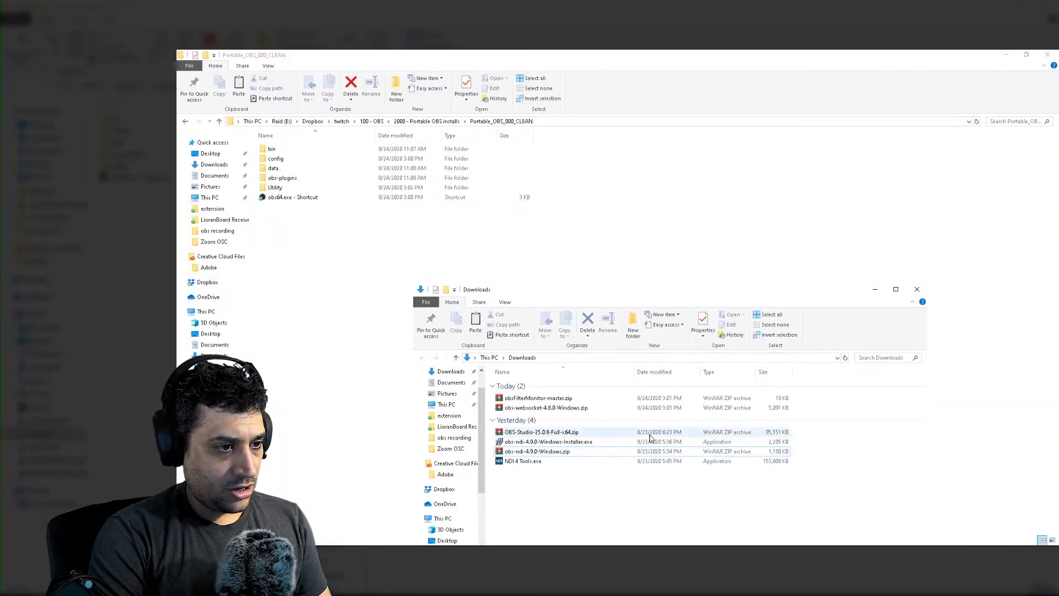
Extract bin, data and obs-plugins from obs-websocket-4.8.0-Windows.zip into Portable_OBS_000_CLEAN
left_click(544, 407)
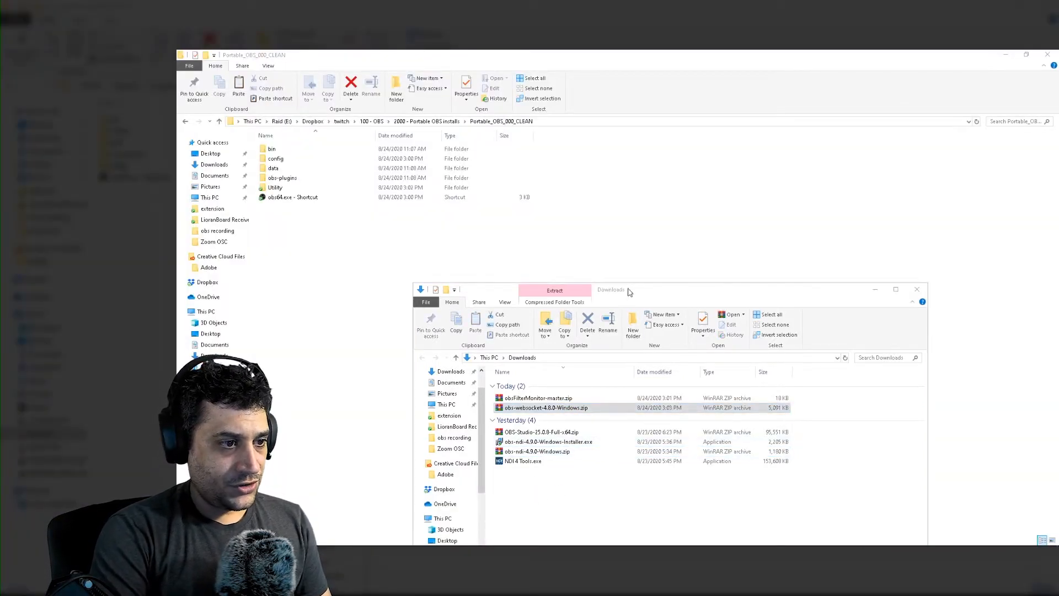
double_click(544, 407)
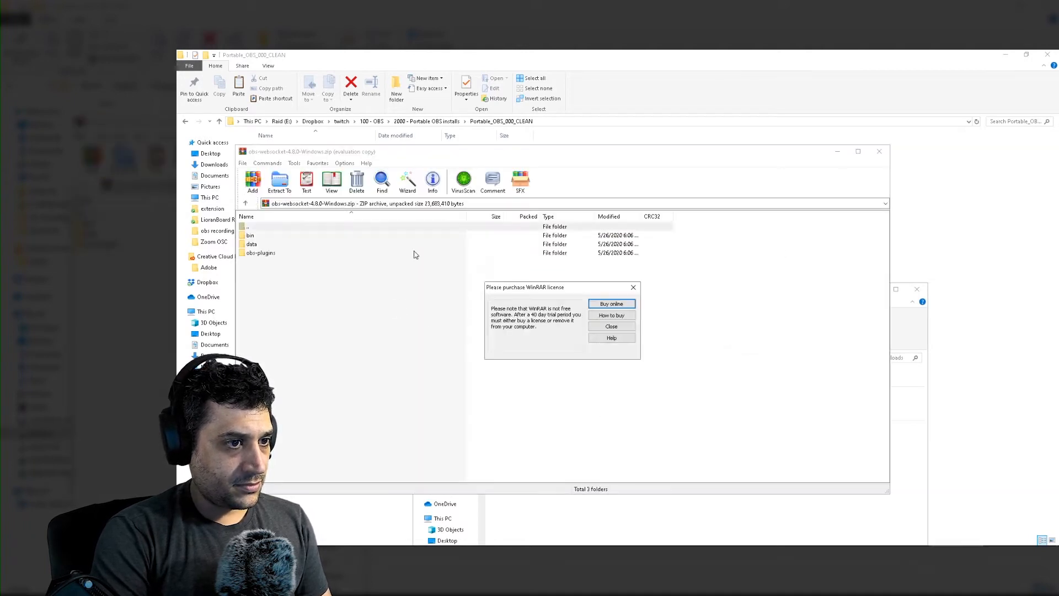
left_click(610, 326)
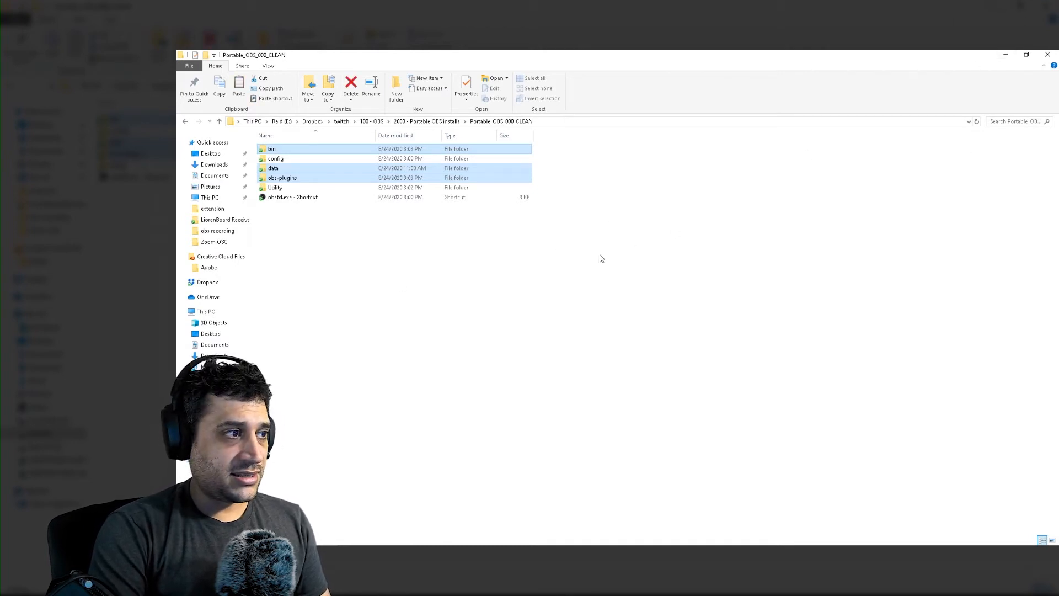
mouse_move(385, 291)
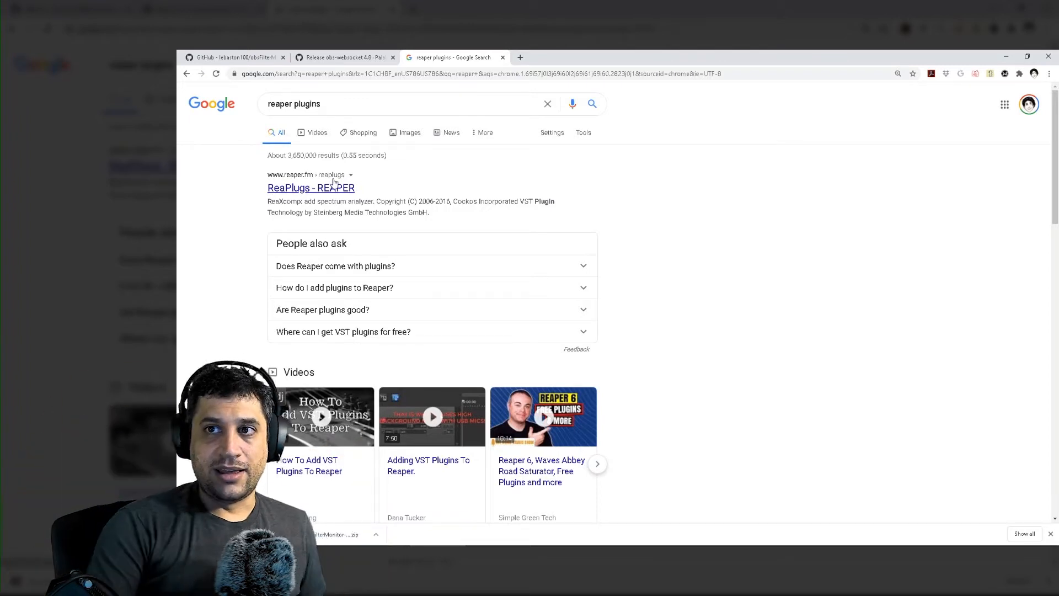
Scroll the ReaPlugs VST FX Suite page down to its download links
left_click(311, 187)
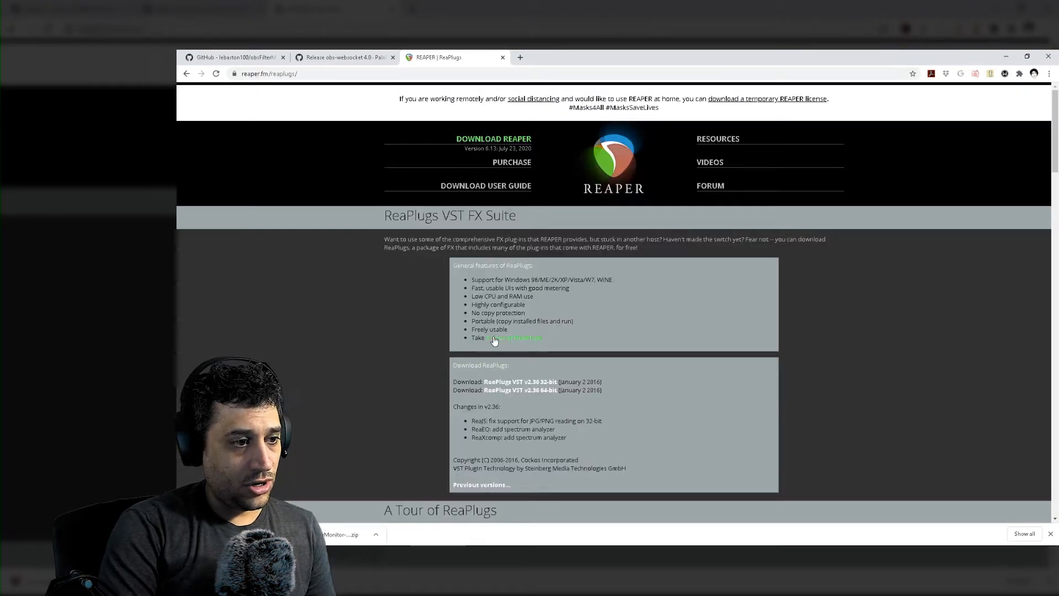
scroll("down", 3)
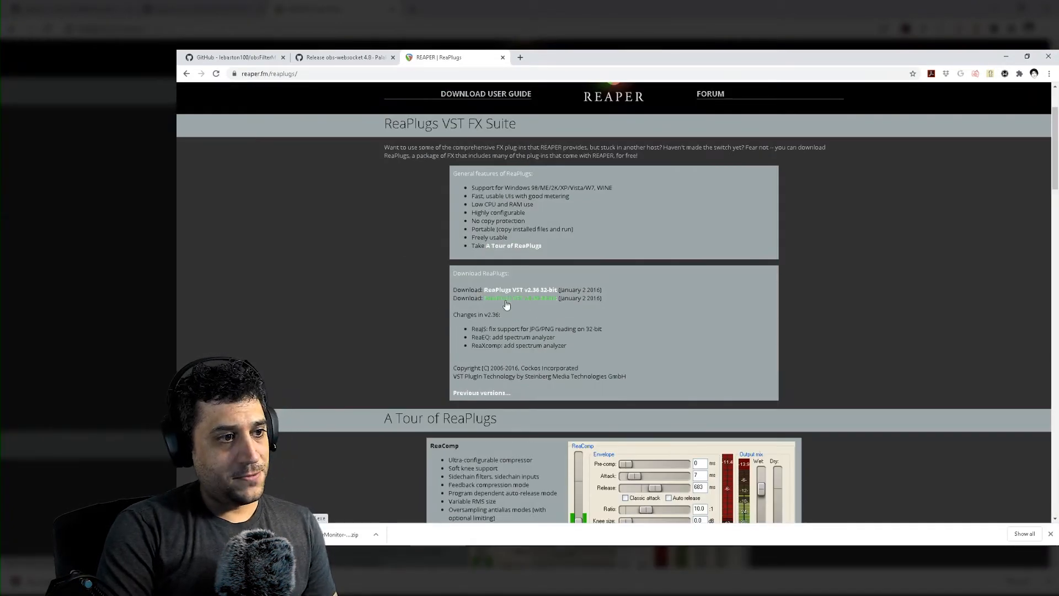
mouse_move(587, 310)
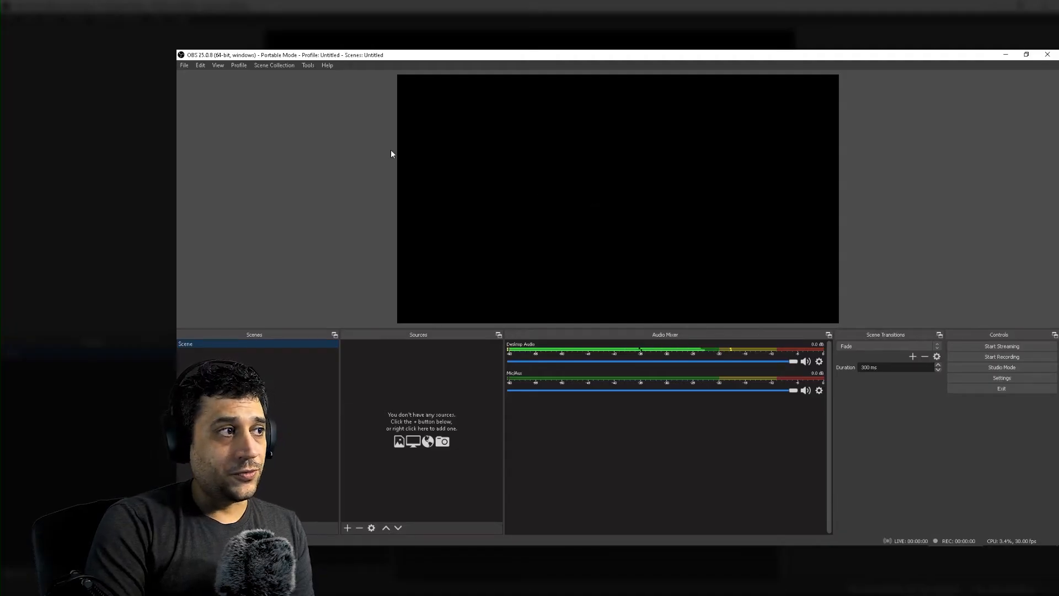
Open Custom Browser Docks and name a new dock 'Filter Monitor'
left_click(217, 65)
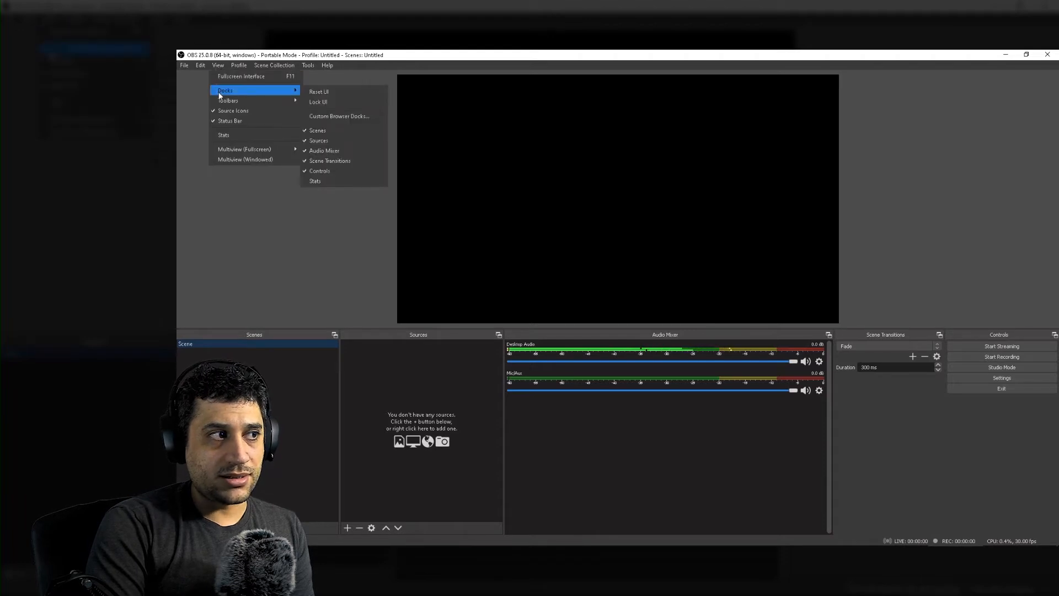
mouse_move(343, 110)
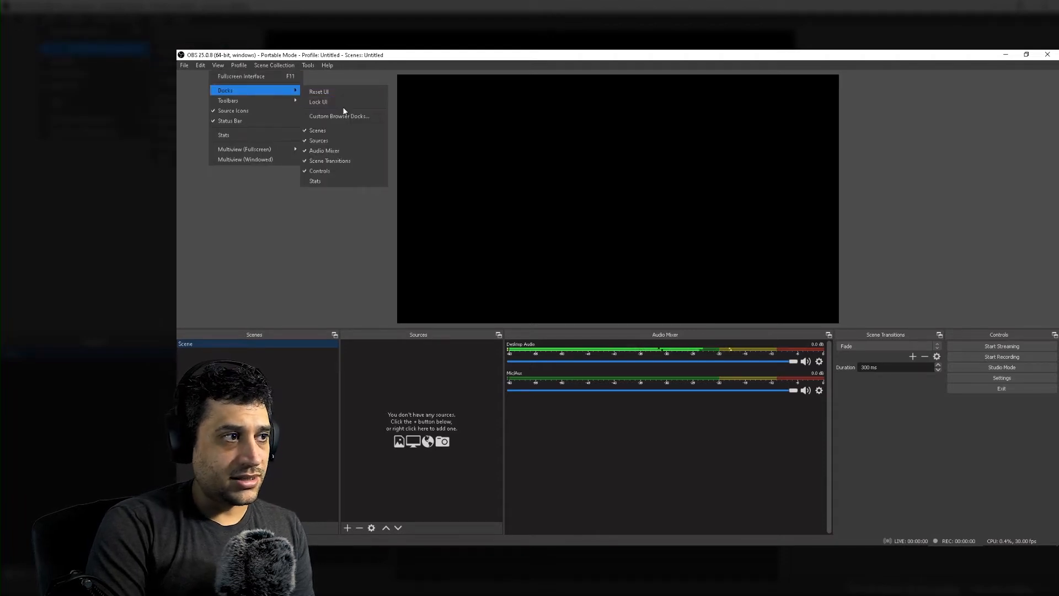
left_click(339, 116)
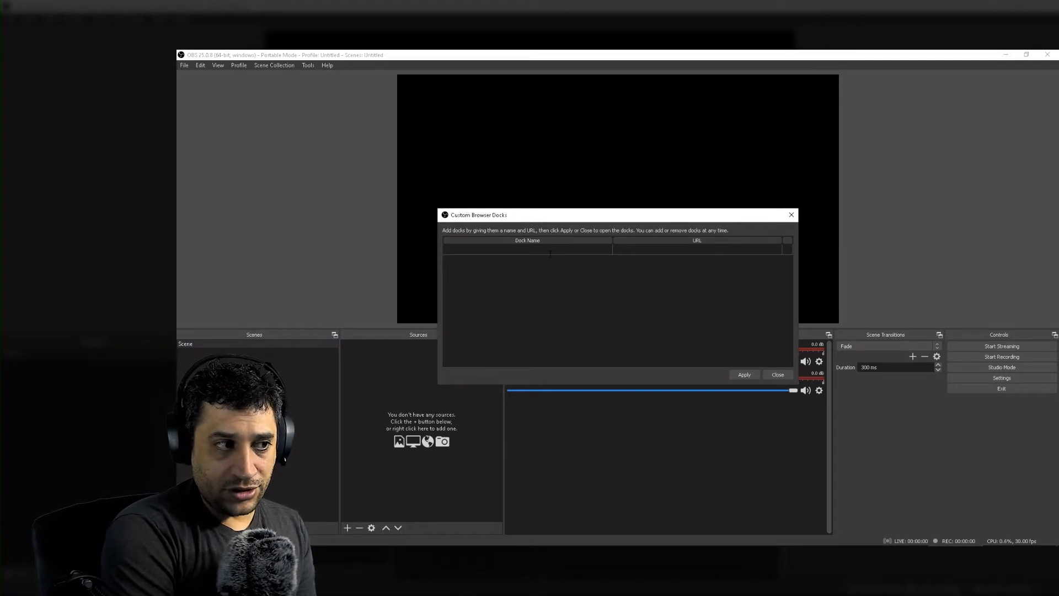
type("Filter Monitor")
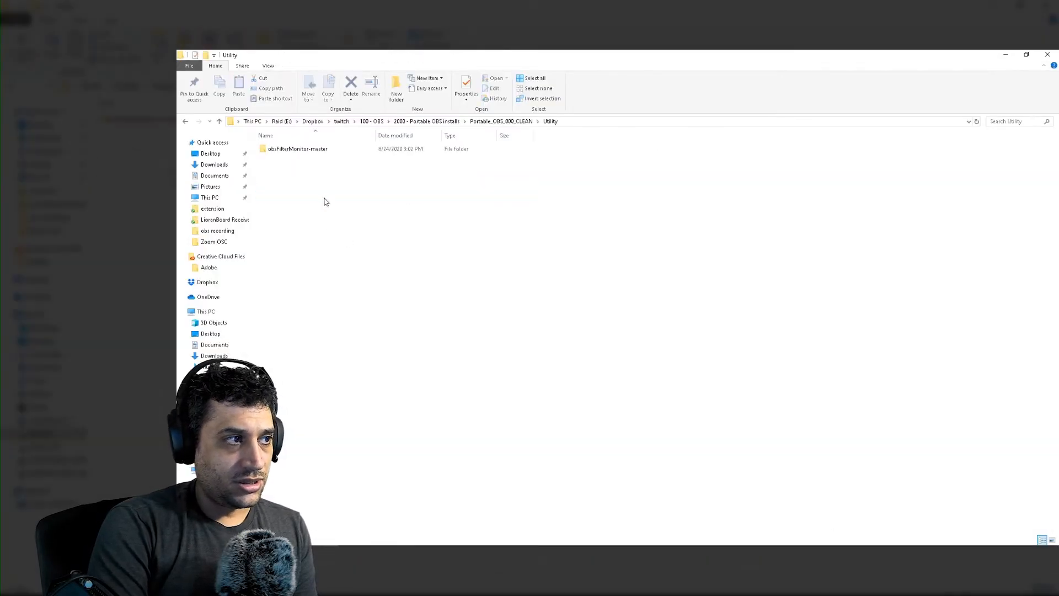
Open obsFilterMonitor-master and create a shortcut to monitor.html there
left_click(296, 148)
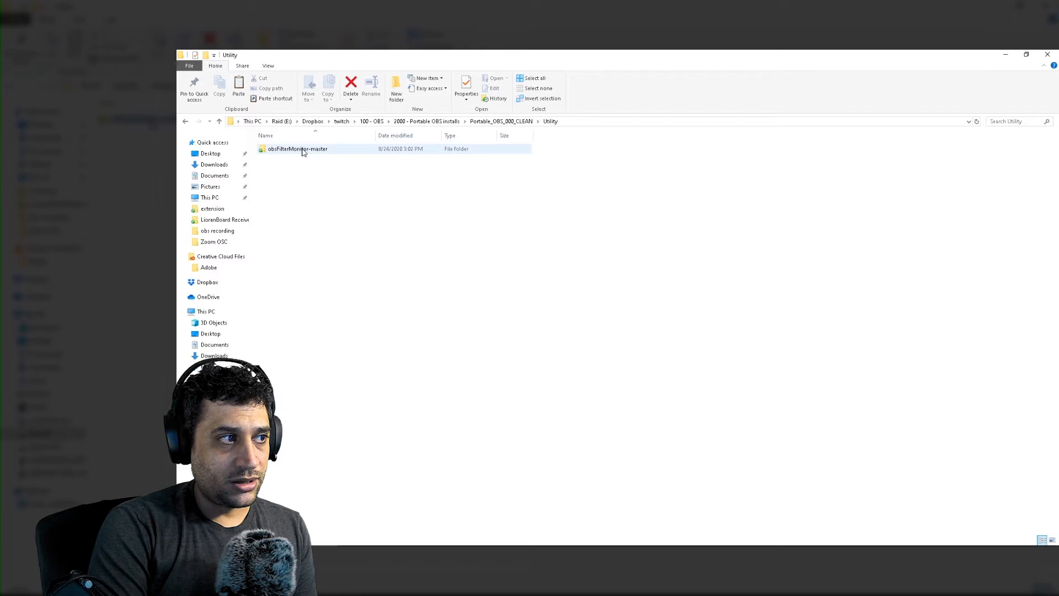
double_click(296, 148)
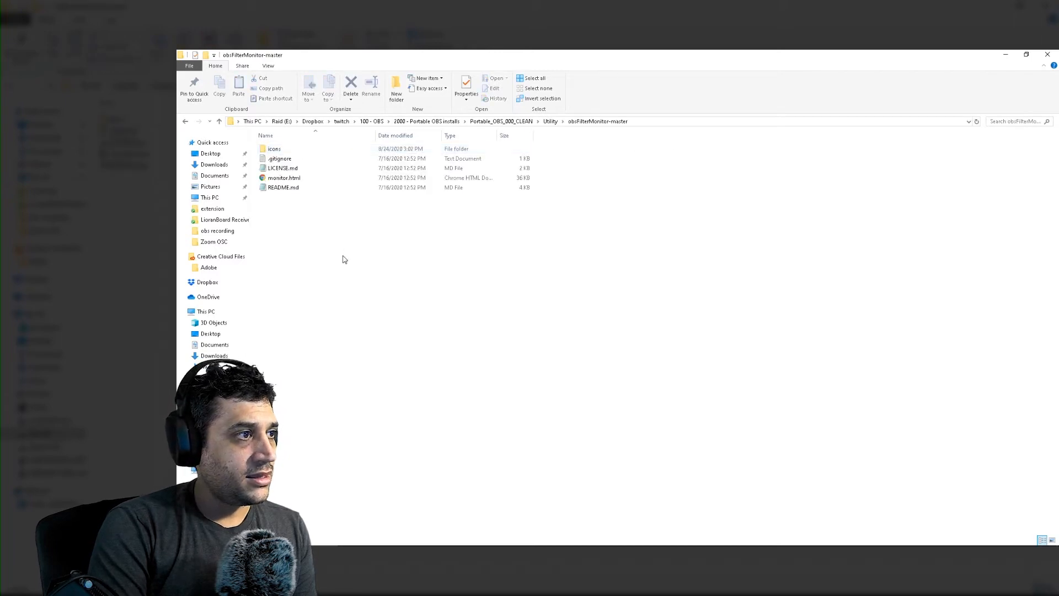
left_click(283, 177)
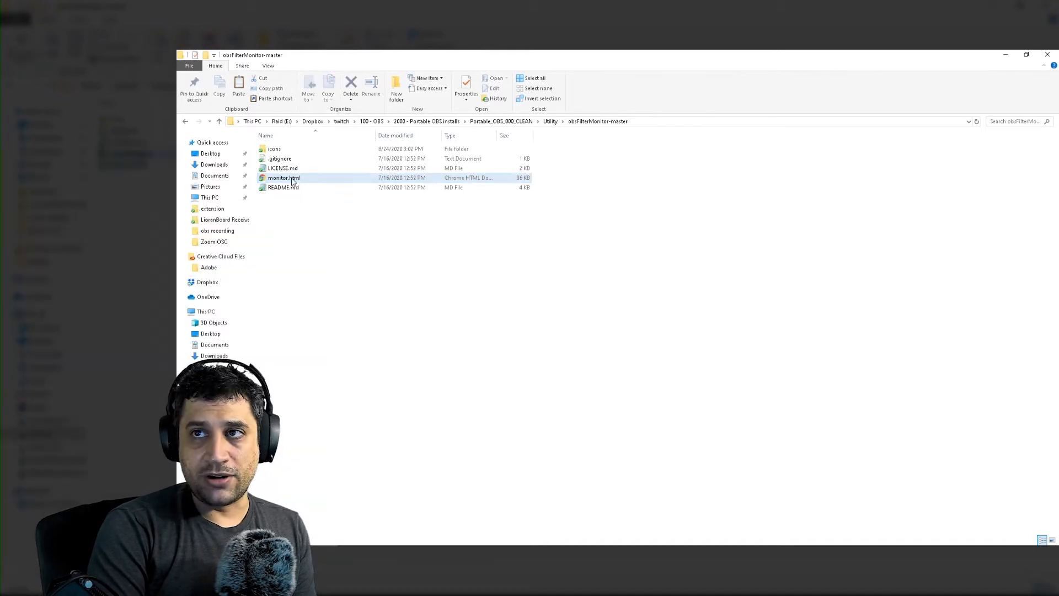
right_click(283, 178)
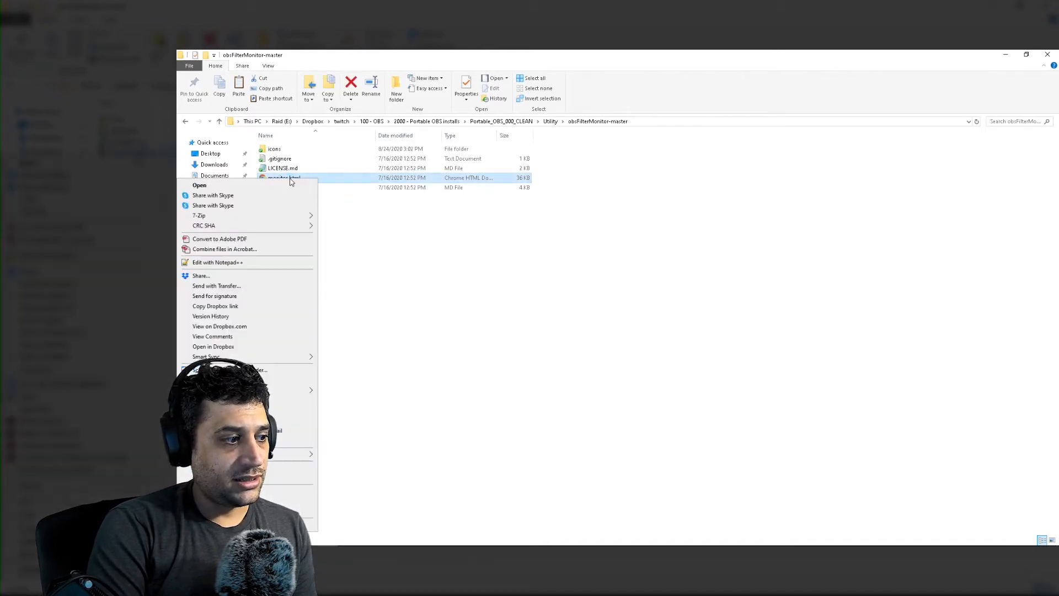
mouse_move(263, 493)
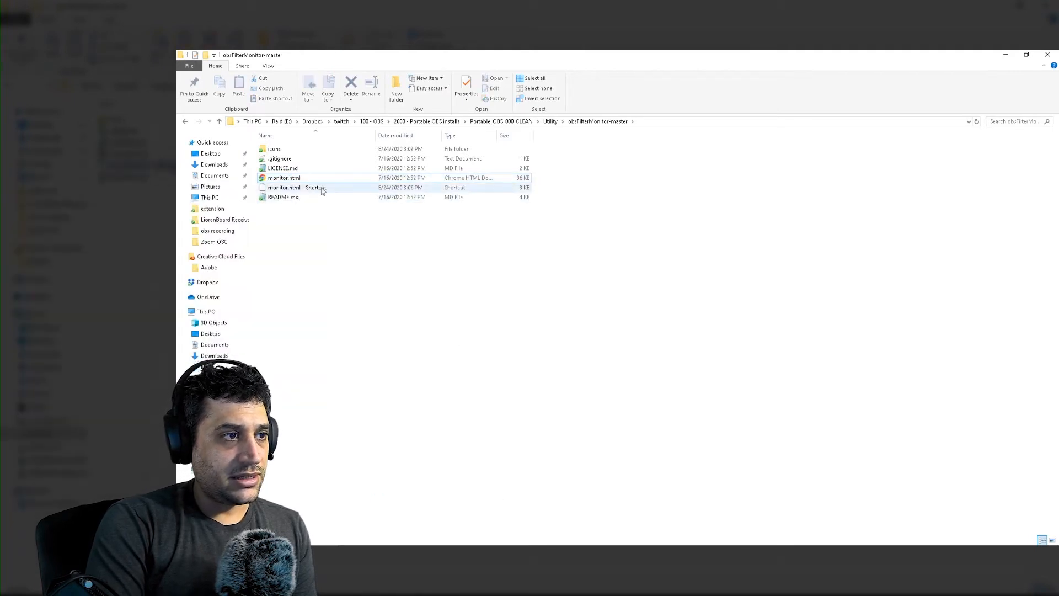
left_click(297, 187)
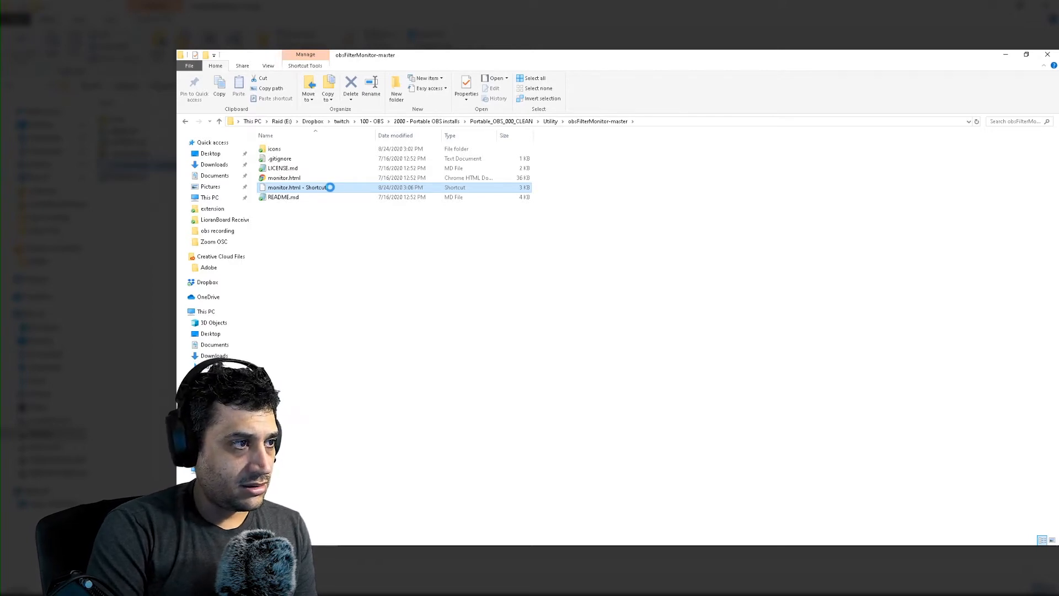
Copy the monitor.html shortcut's Target path from its Properties
right_click(298, 187)
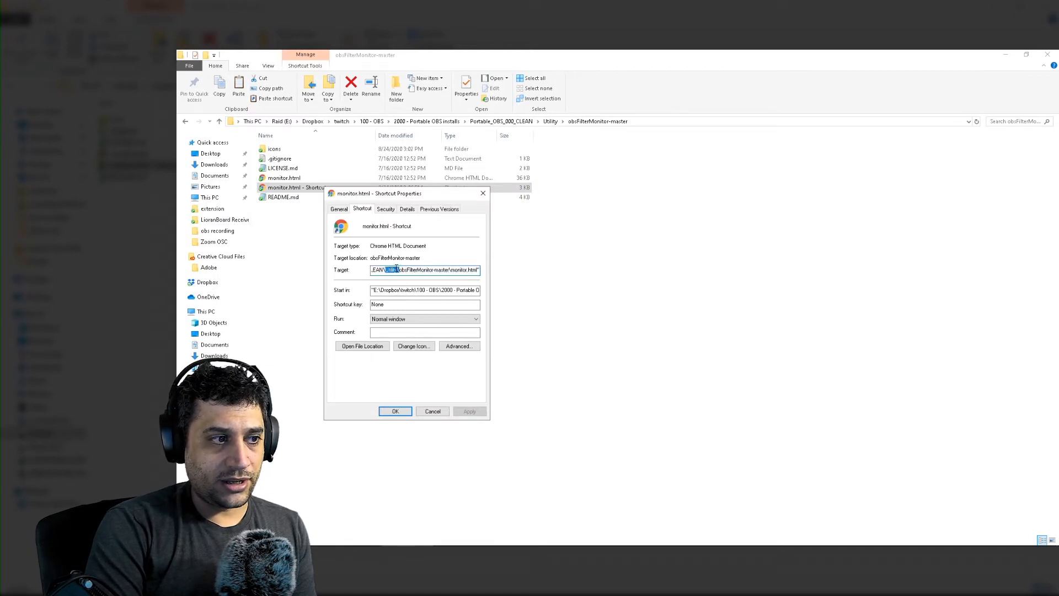
triple_click(424, 269)
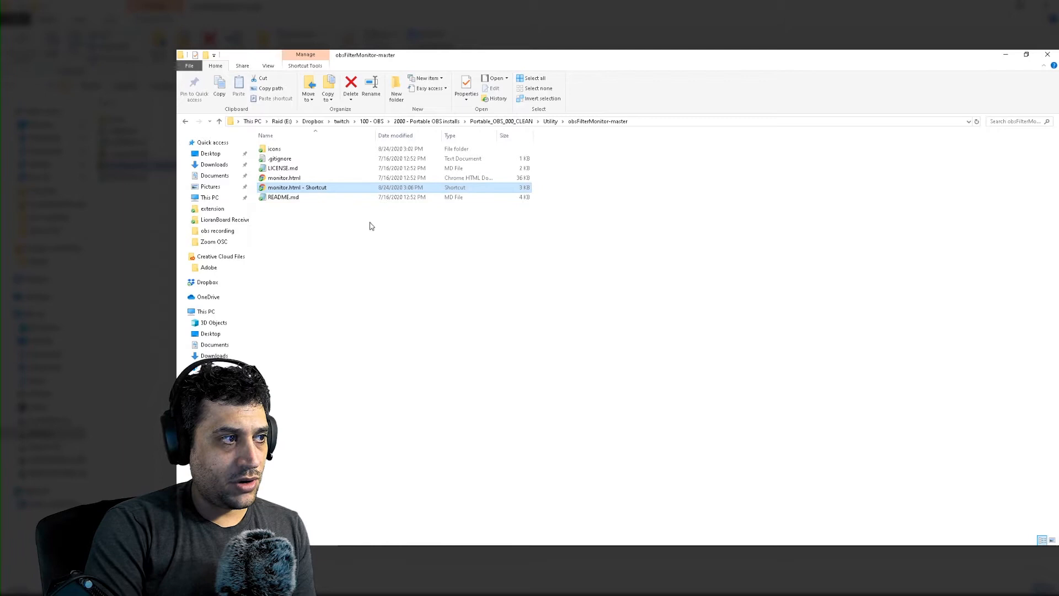
left_click(284, 178)
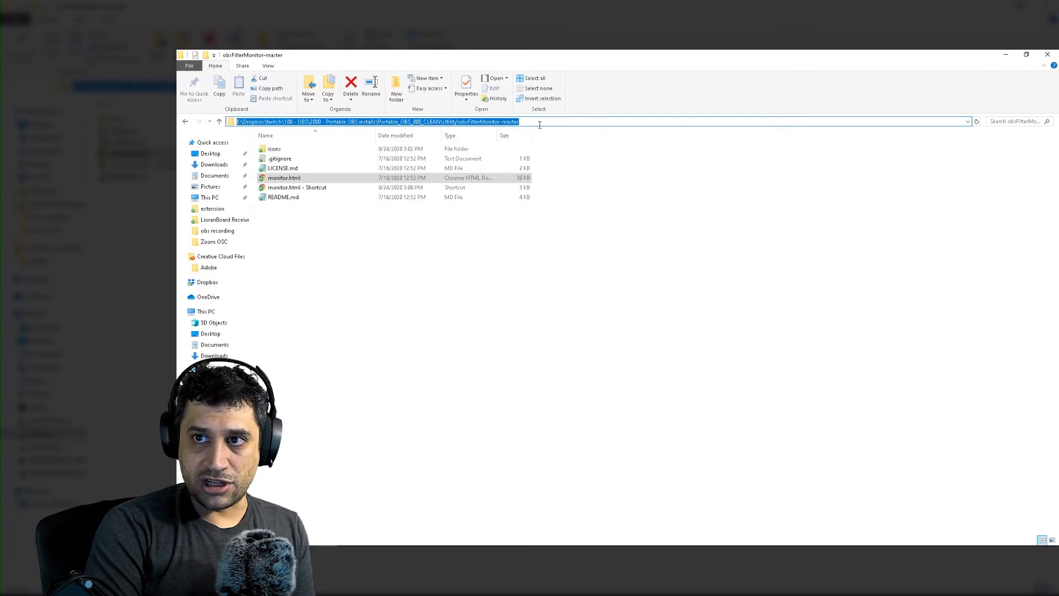
mouse_move(792, 256)
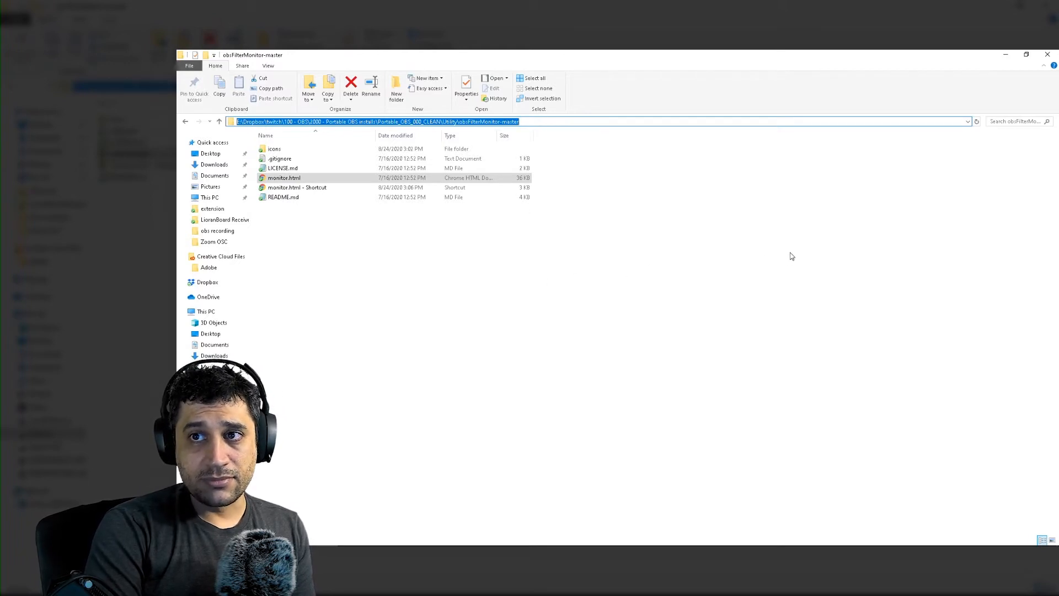
mouse_move(642, 549)
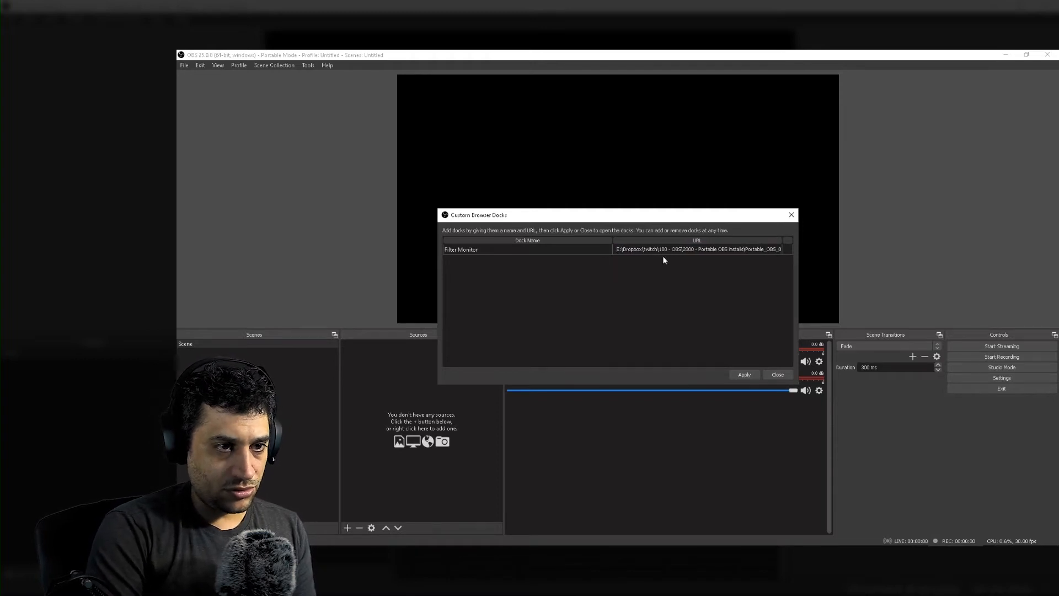
Enter the monitor.html path as the Filter Monitor dock URL and apply it
triple_click(697, 249)
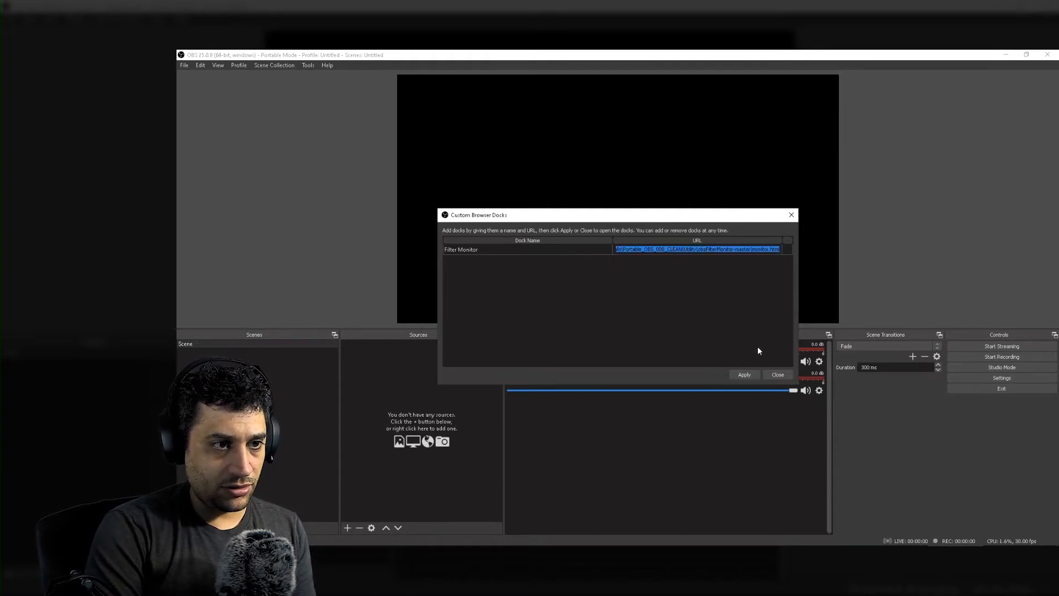
left_click(743, 374)
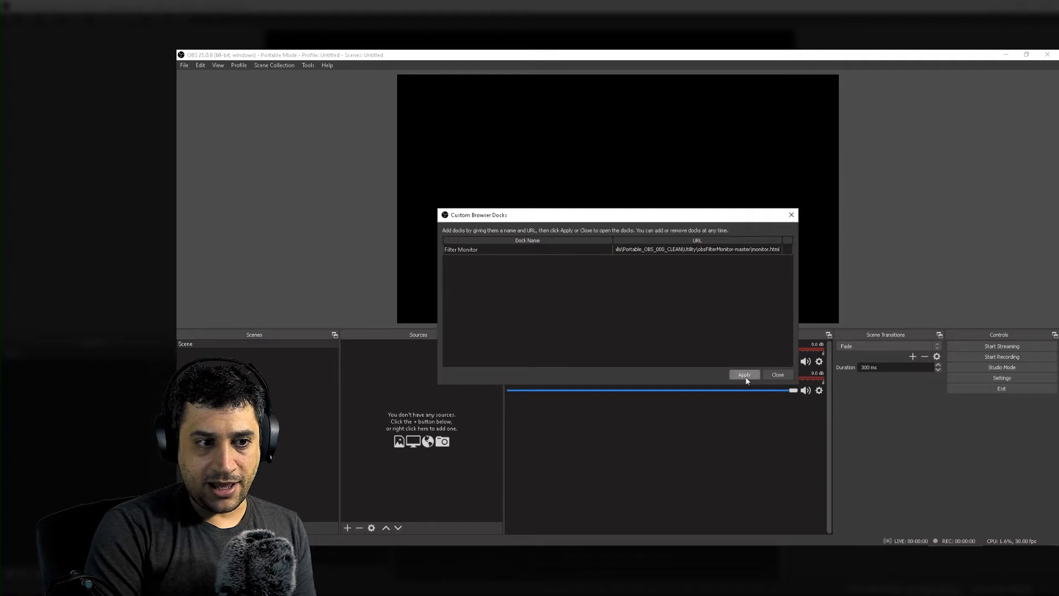
left_click(743, 374)
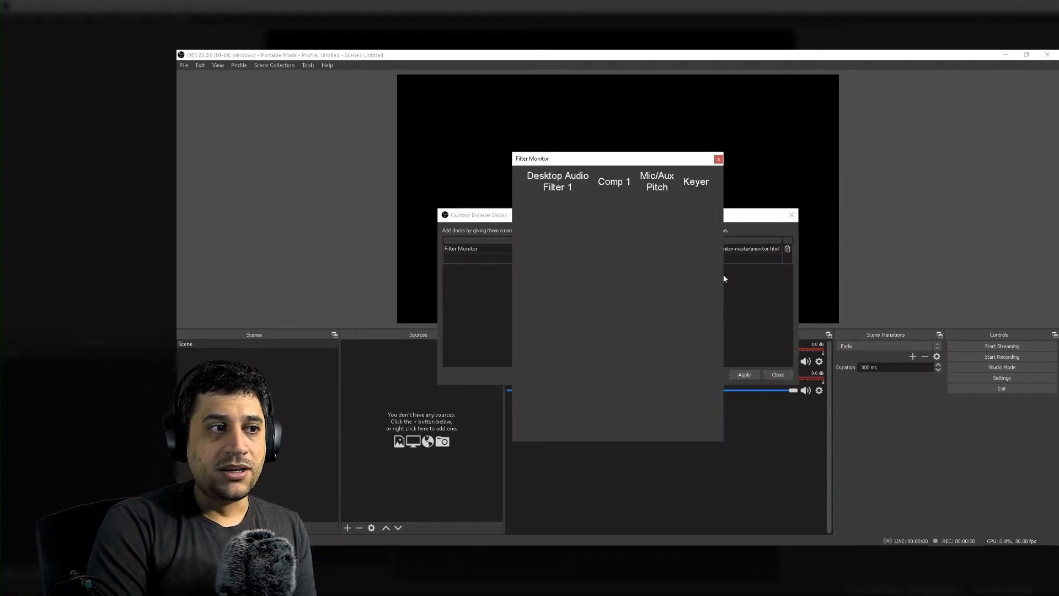
mouse_move(632, 271)
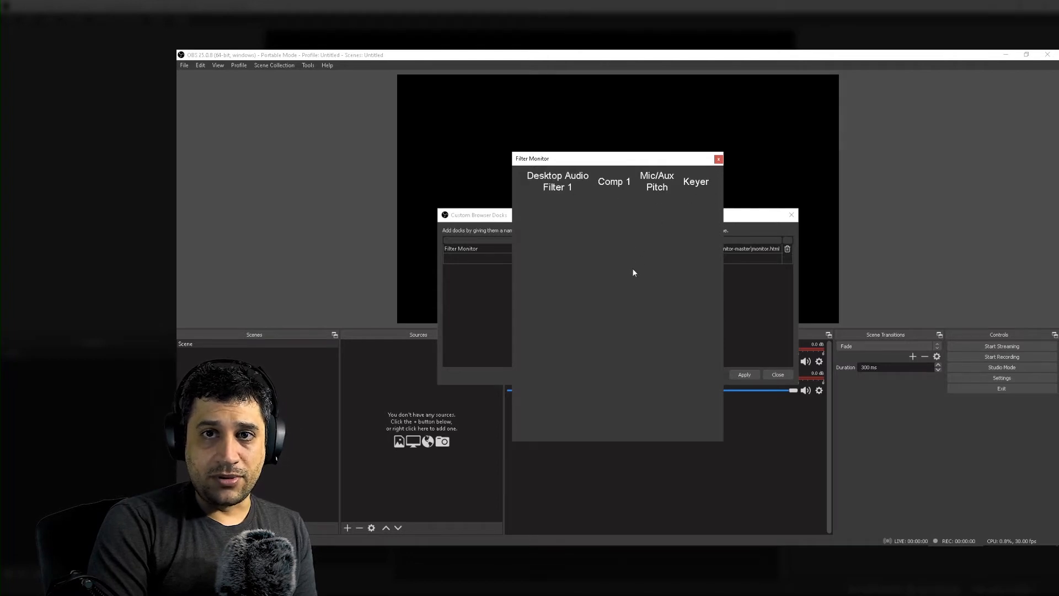
mouse_move(573, 198)
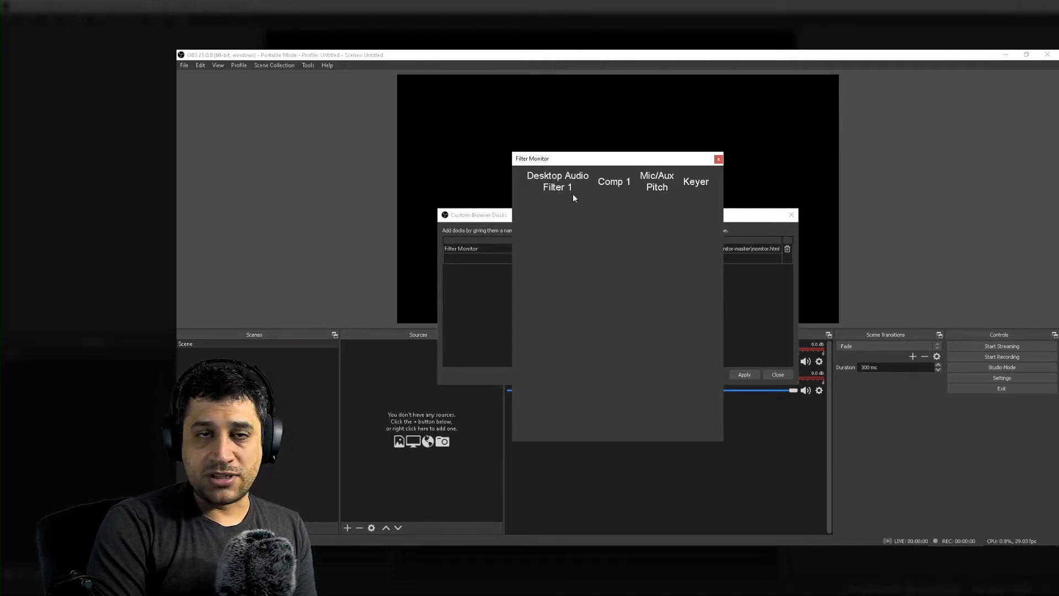
mouse_move(683, 230)
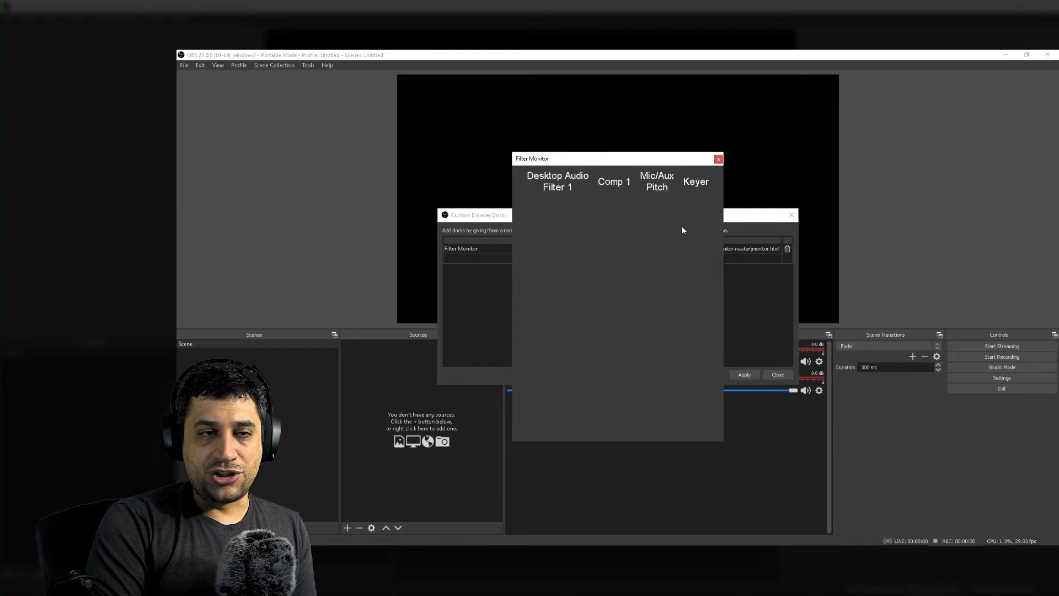
mouse_move(597, 260)
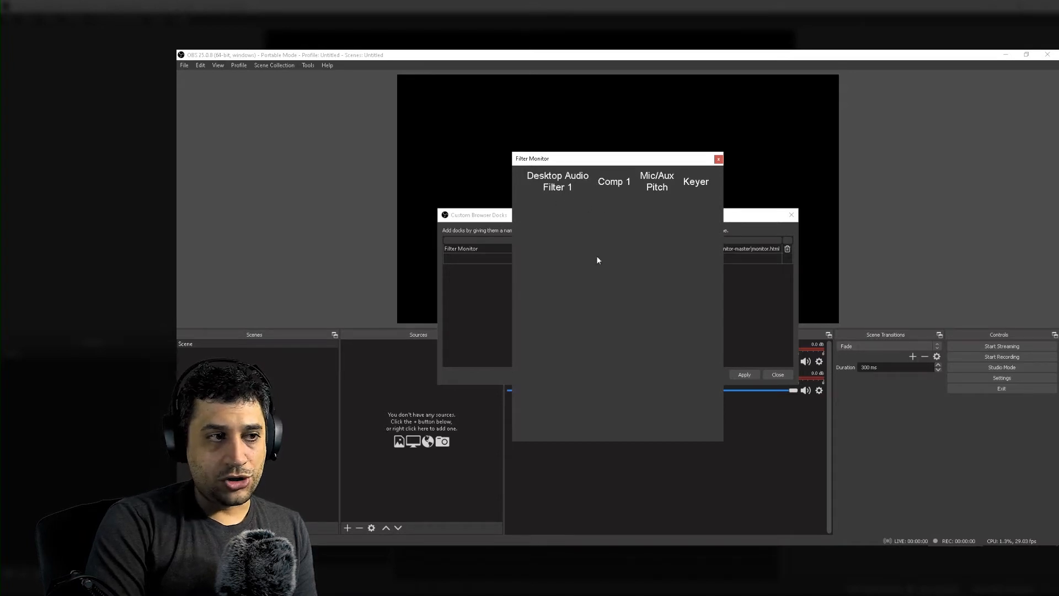
mouse_move(557, 147)
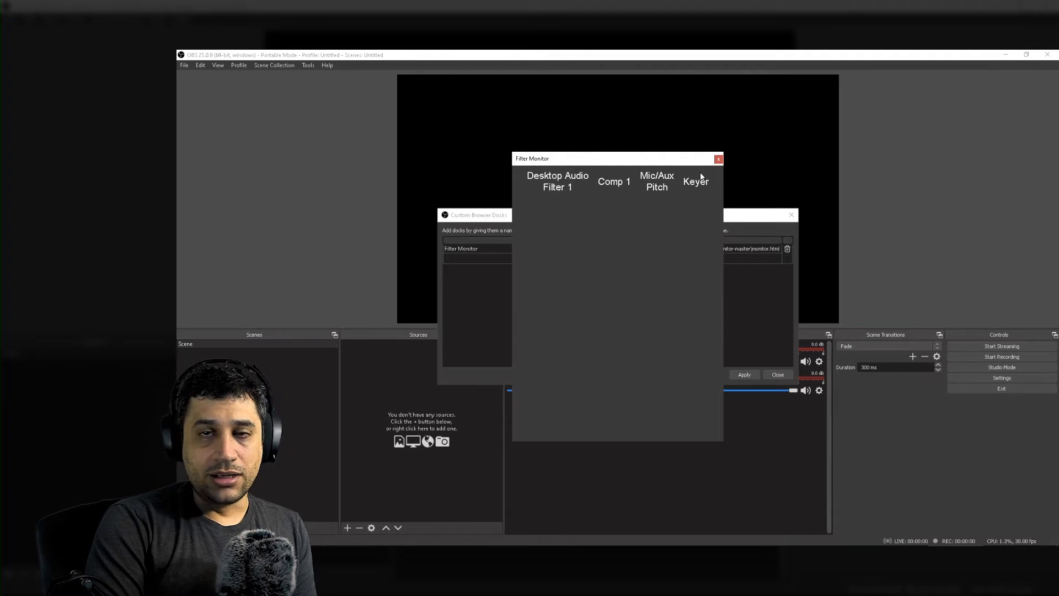
mouse_move(675, 186)
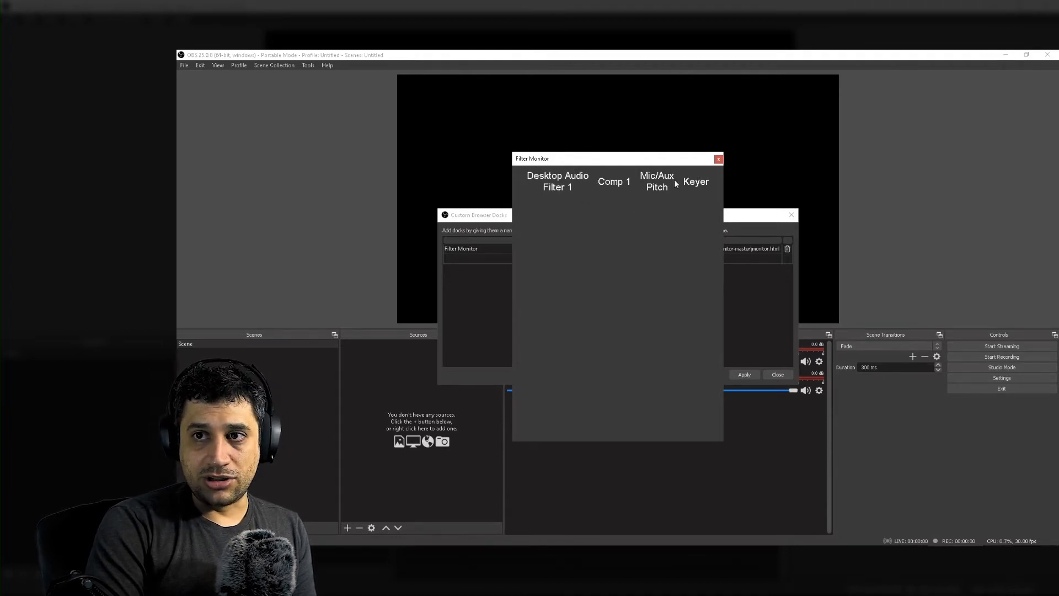
mouse_move(682, 295)
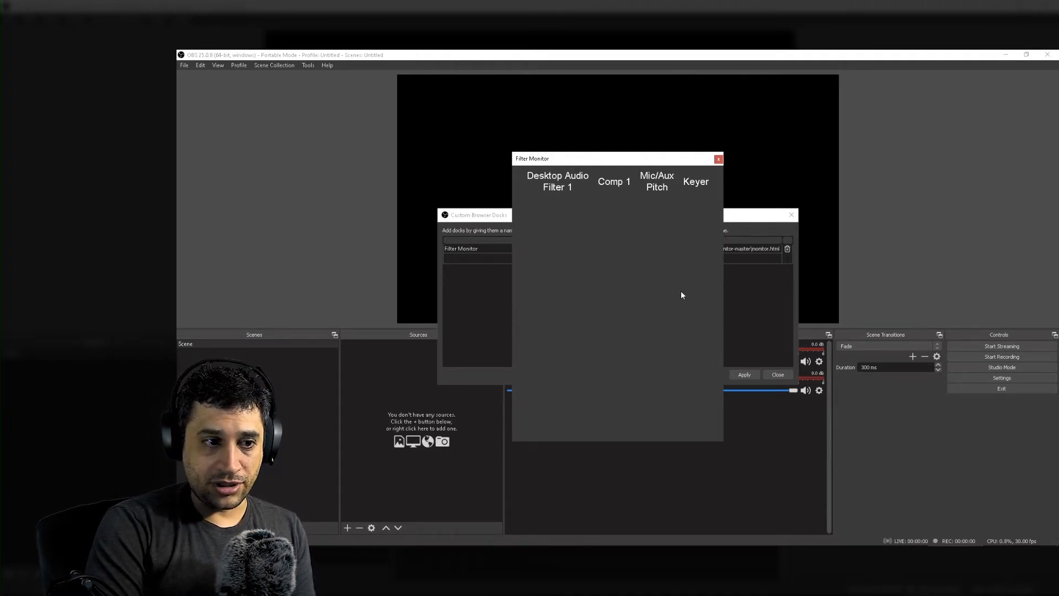
Dock the Filter Monitor panel in the bottom row beside the Audio Mixer
left_click(777, 374)
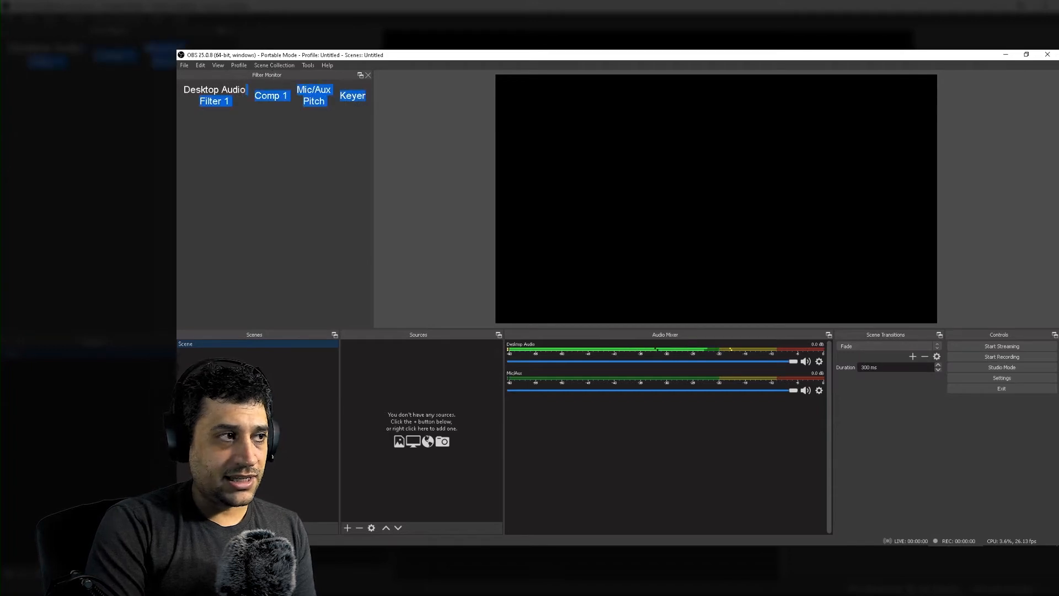
mouse_move(291, 75)
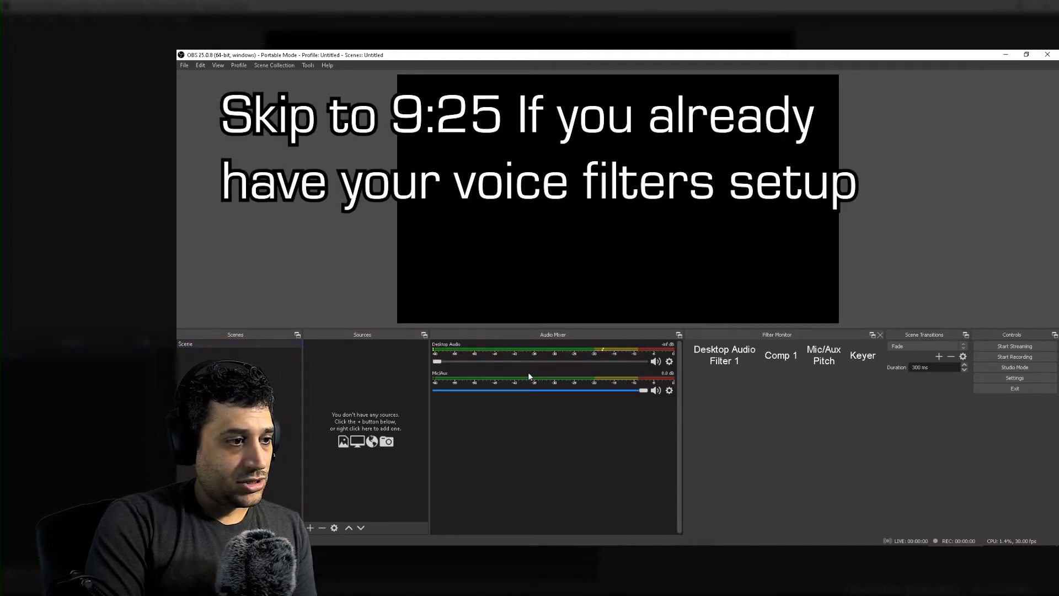
Add a VST 2.x Plug-in filter named High Filter to the Mic/Aux source
right_click(668, 390)
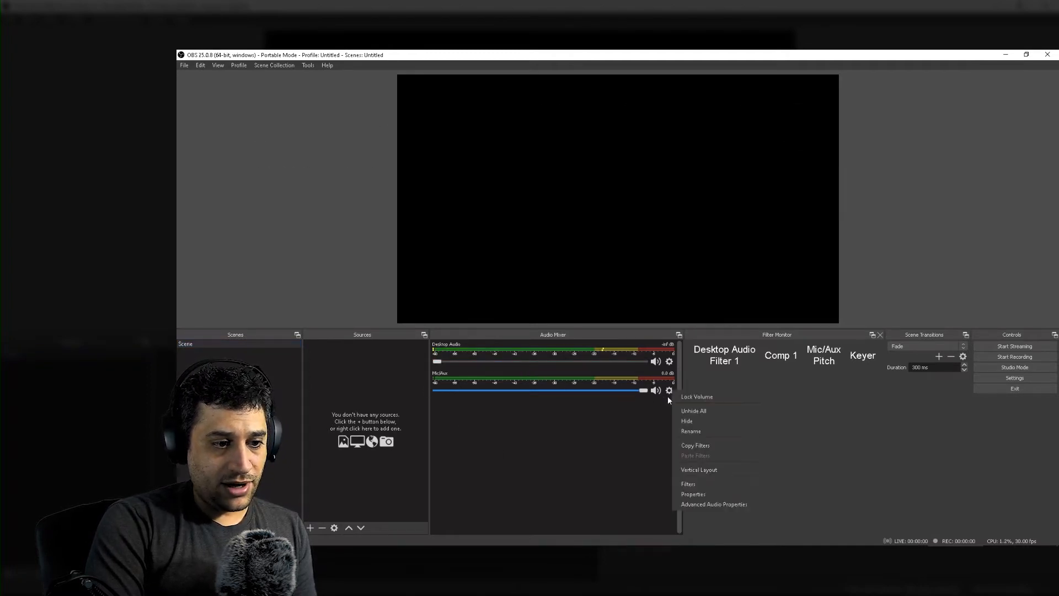
left_click(688, 483)
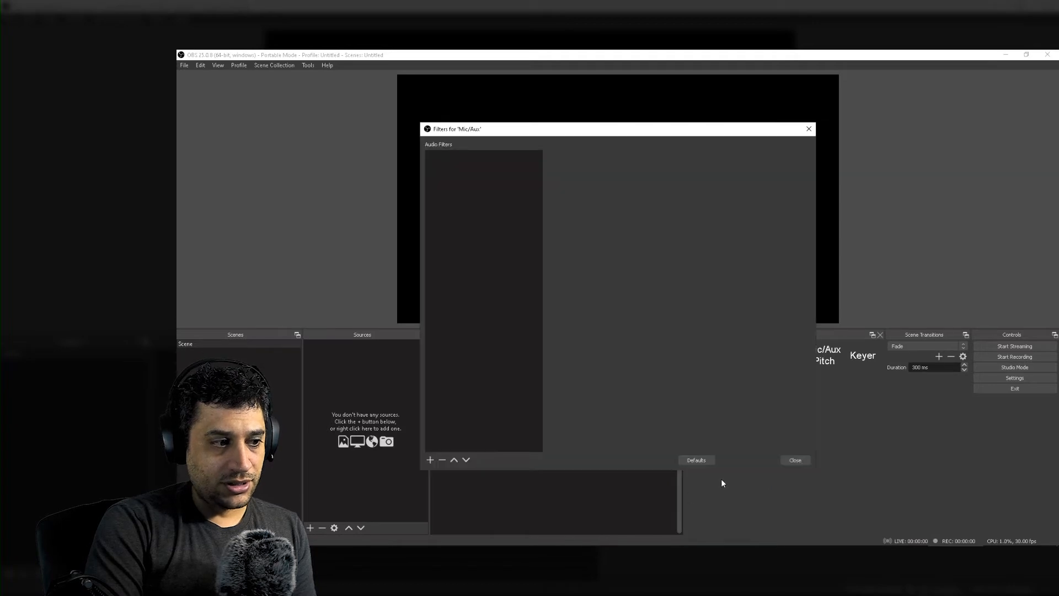
left_click(429, 460)
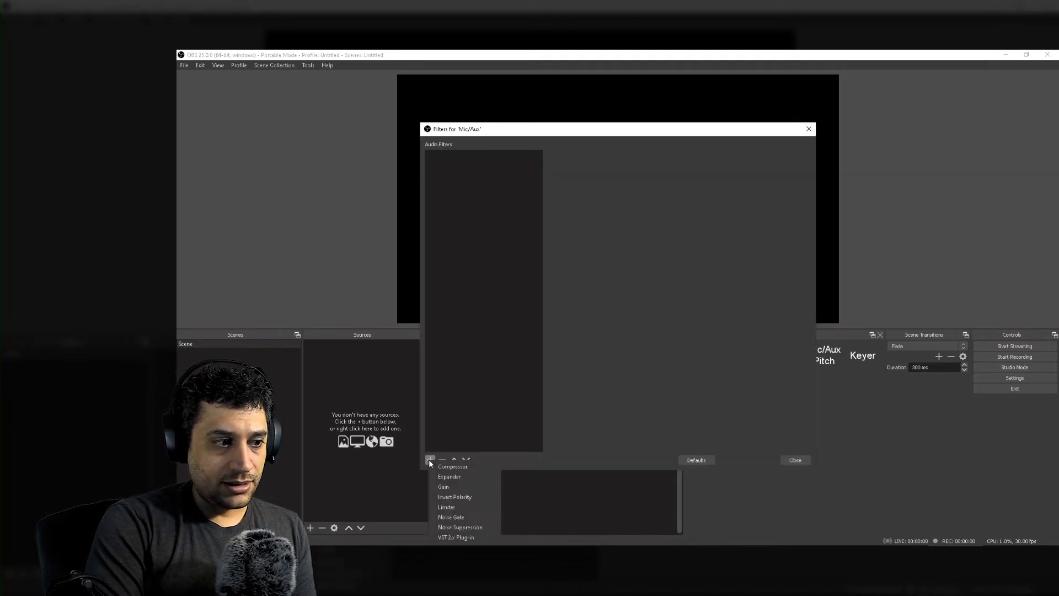
mouse_move(463, 536)
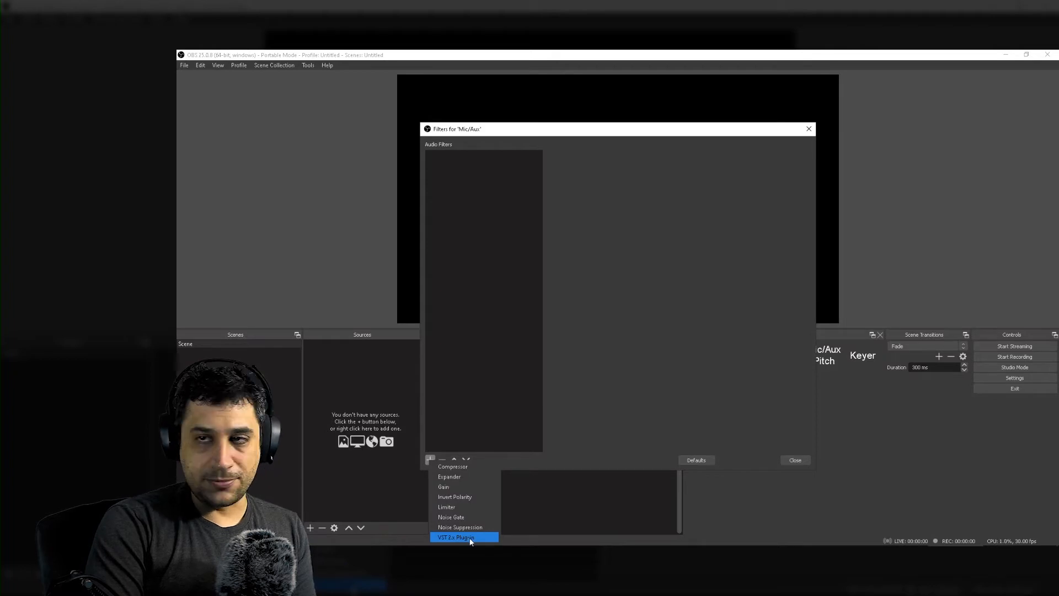
left_click(456, 537)
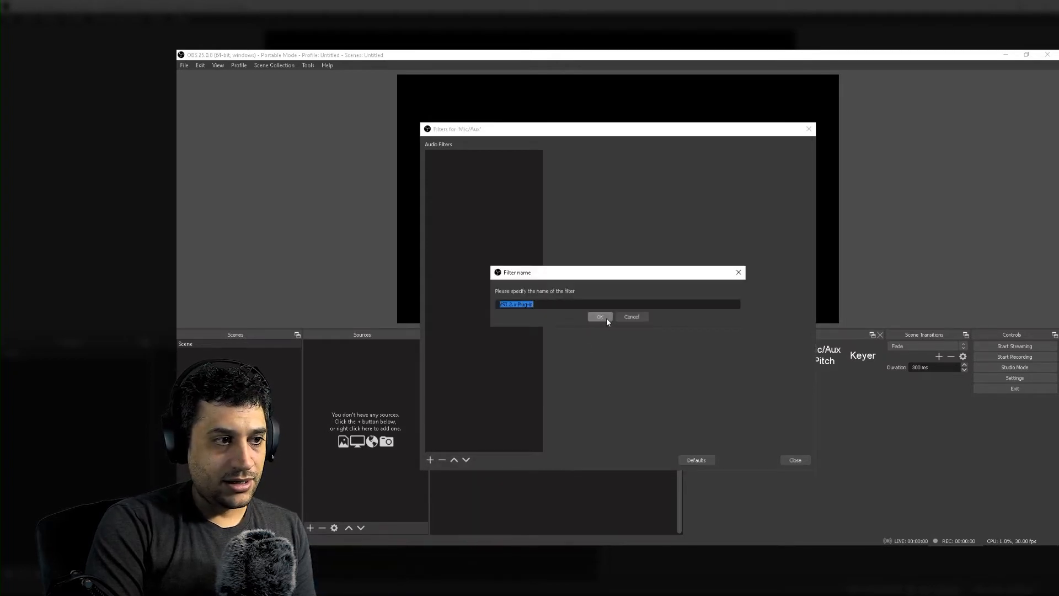
type("Hi")
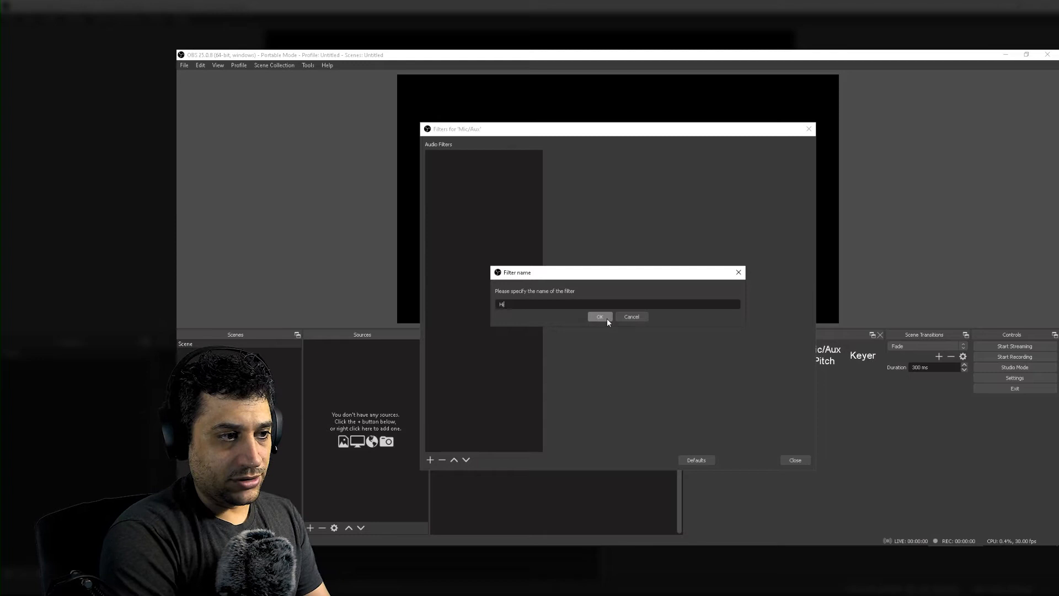
left_click(599, 316)
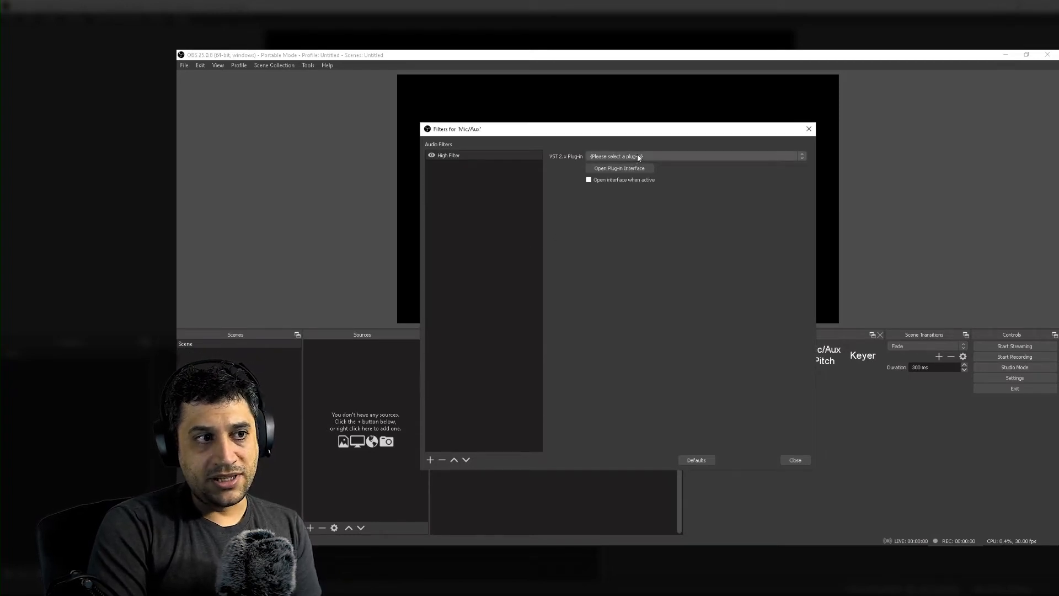
Set High Filter's plug-in to ReaJS and load the pitch/superpitch effect
left_click(694, 156)
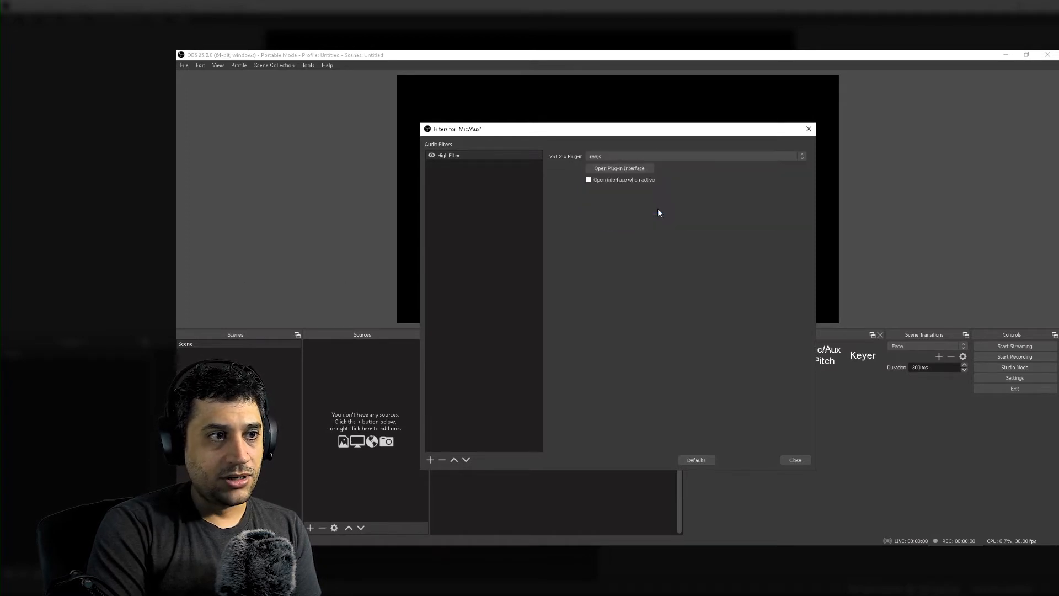
left_click(617, 168)
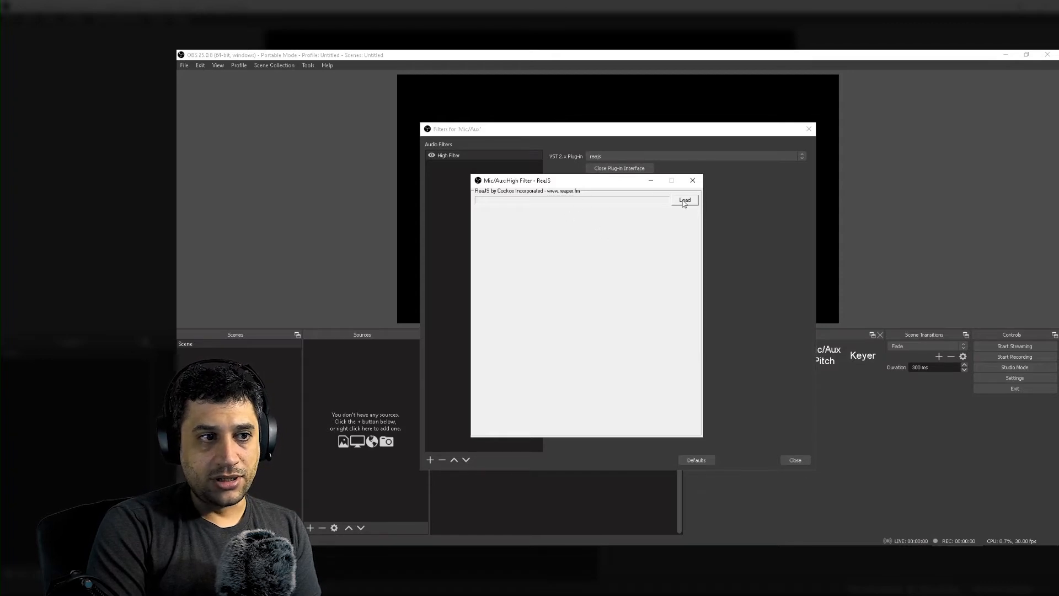
left_click(683, 199)
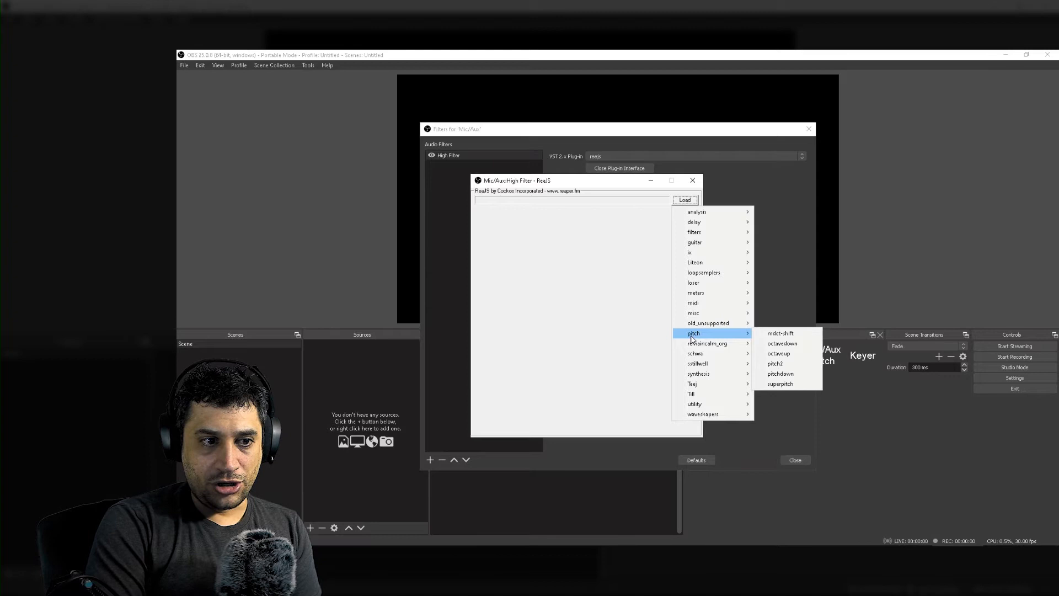
mouse_move(776, 363)
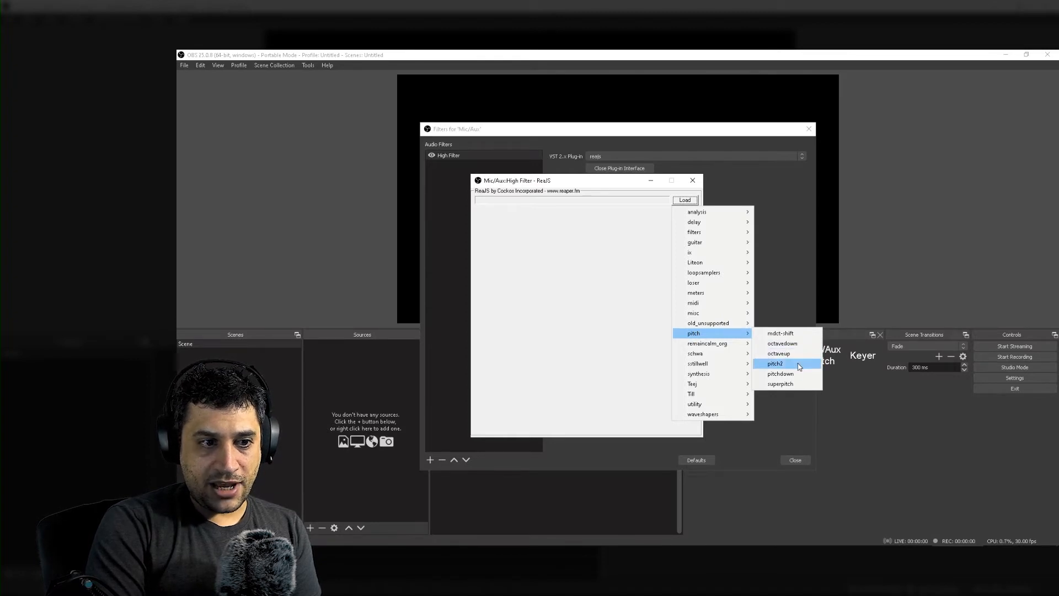
mouse_move(778, 353)
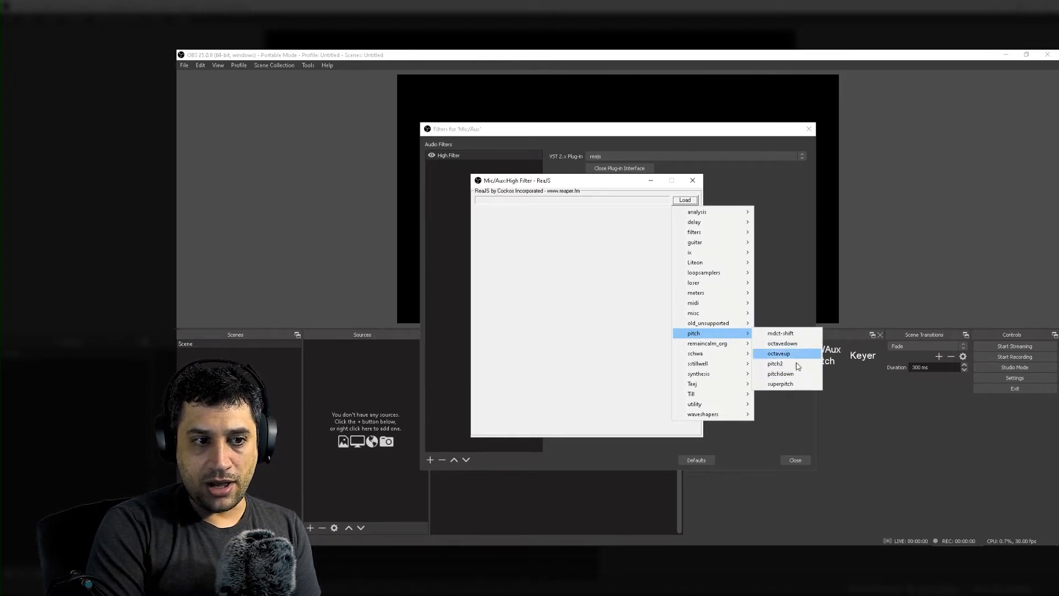
left_click(780, 384)
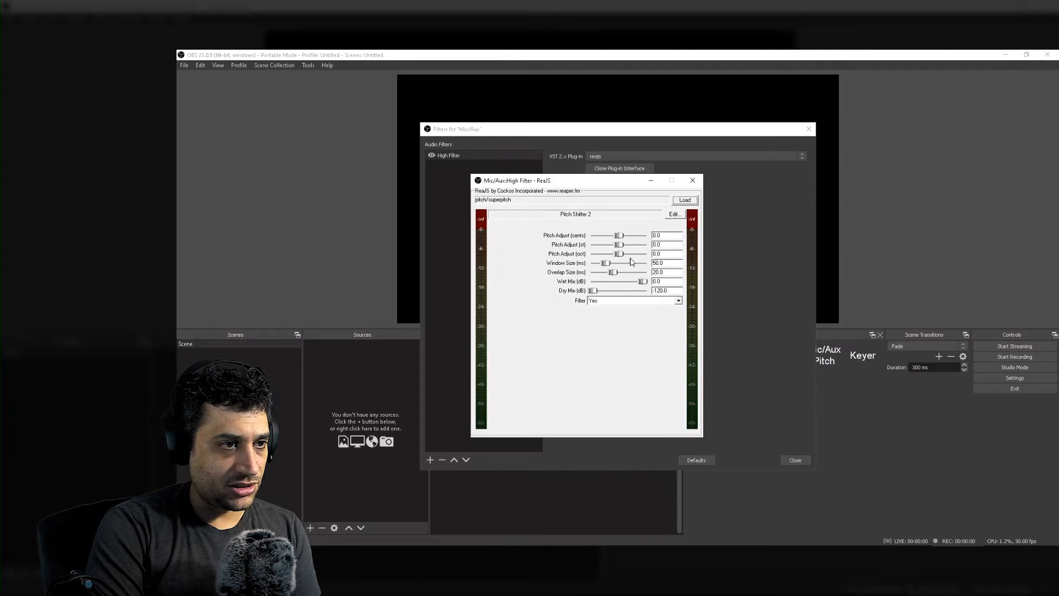
mouse_move(561, 280)
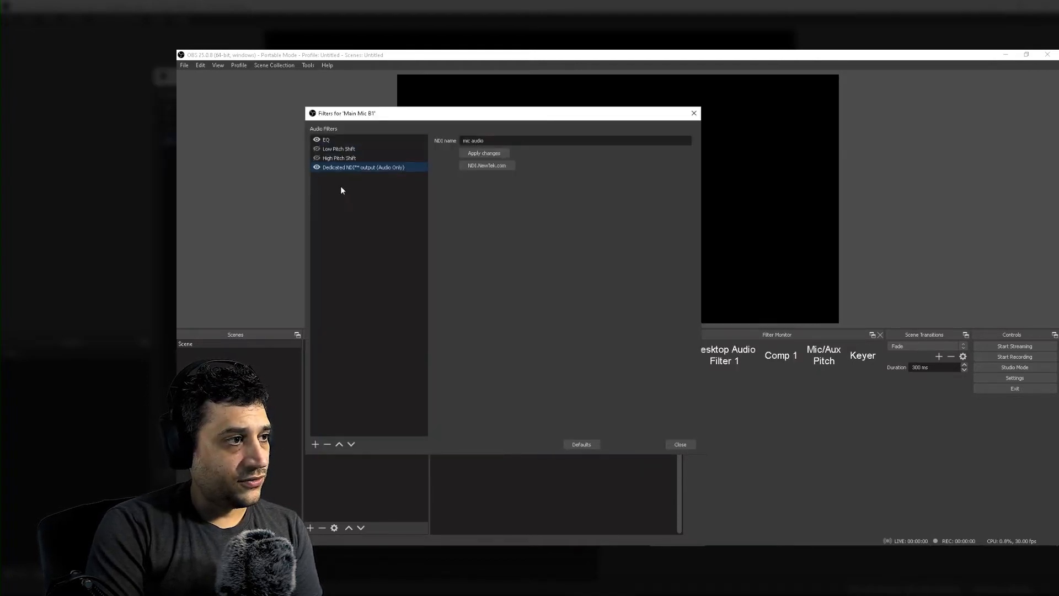
right_click(339, 157)
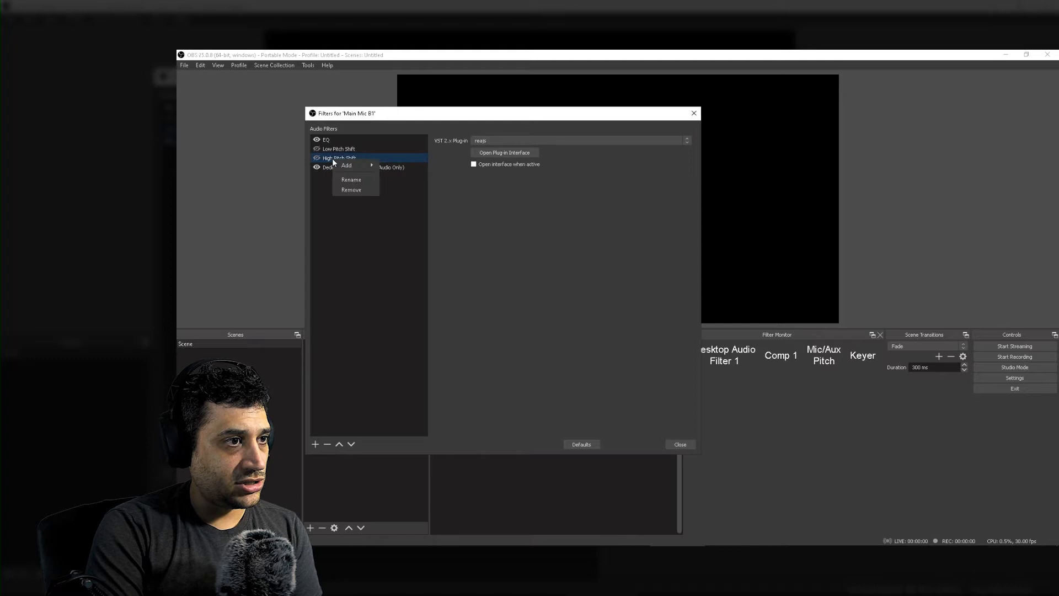
left_click(505, 153)
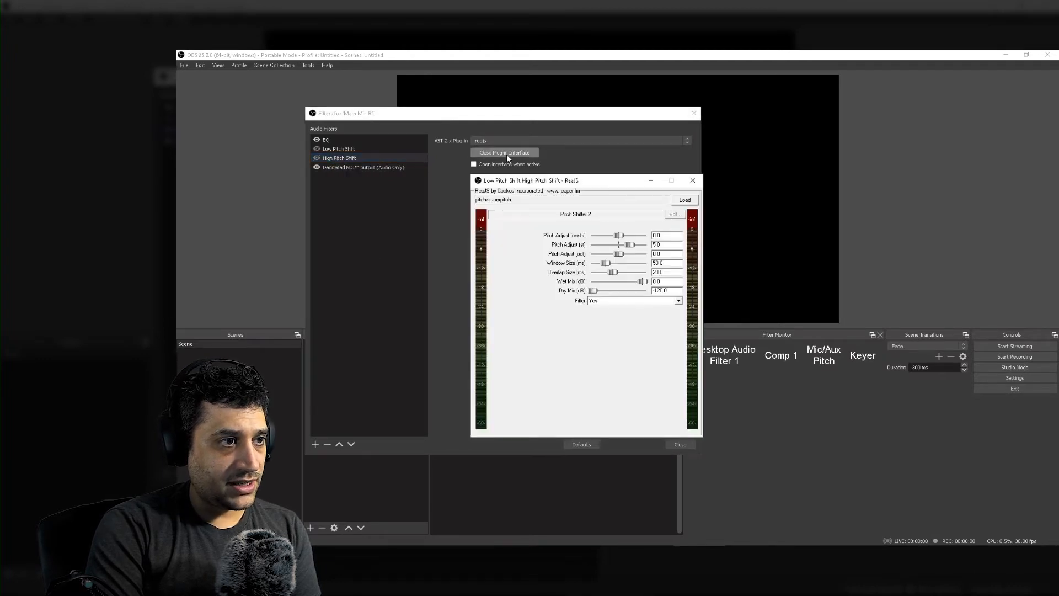
mouse_move(455, 202)
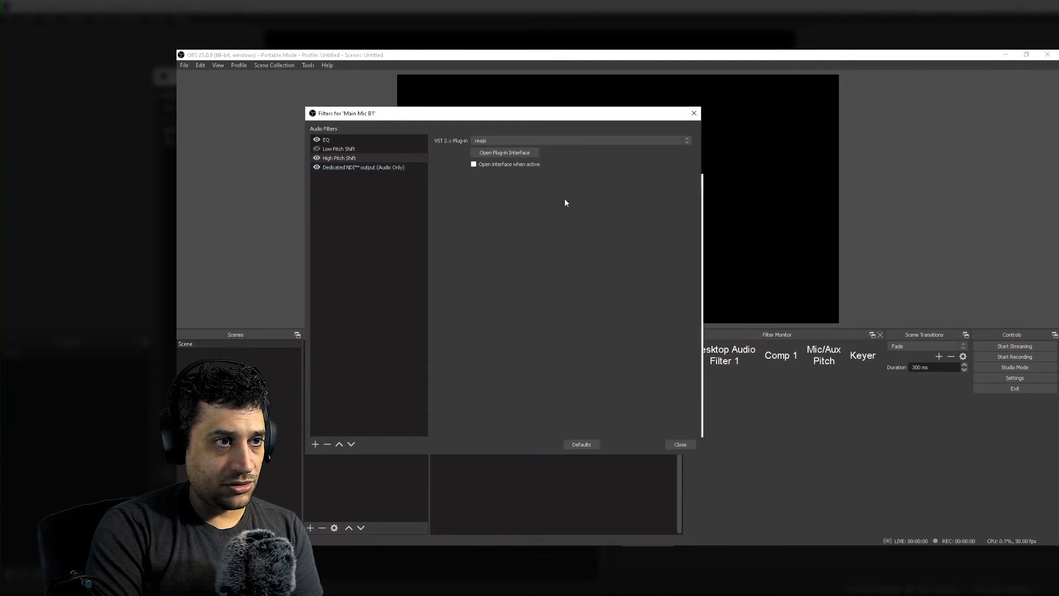
left_click(503, 153)
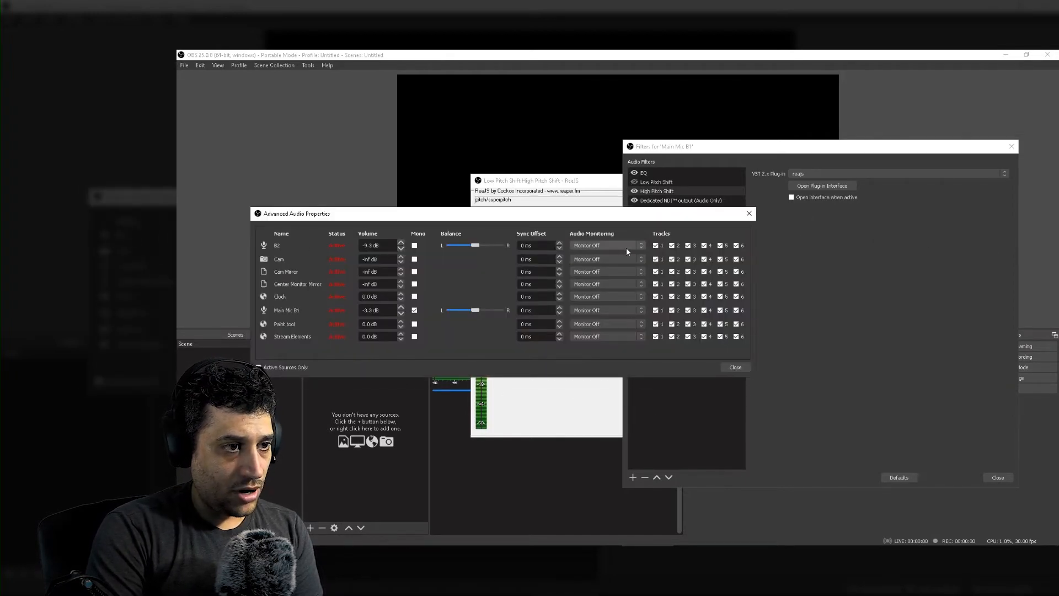
Set High Pitch Shift's Pitch Adjust to 4 semitones and close the ReaJS window
left_click(605, 245)
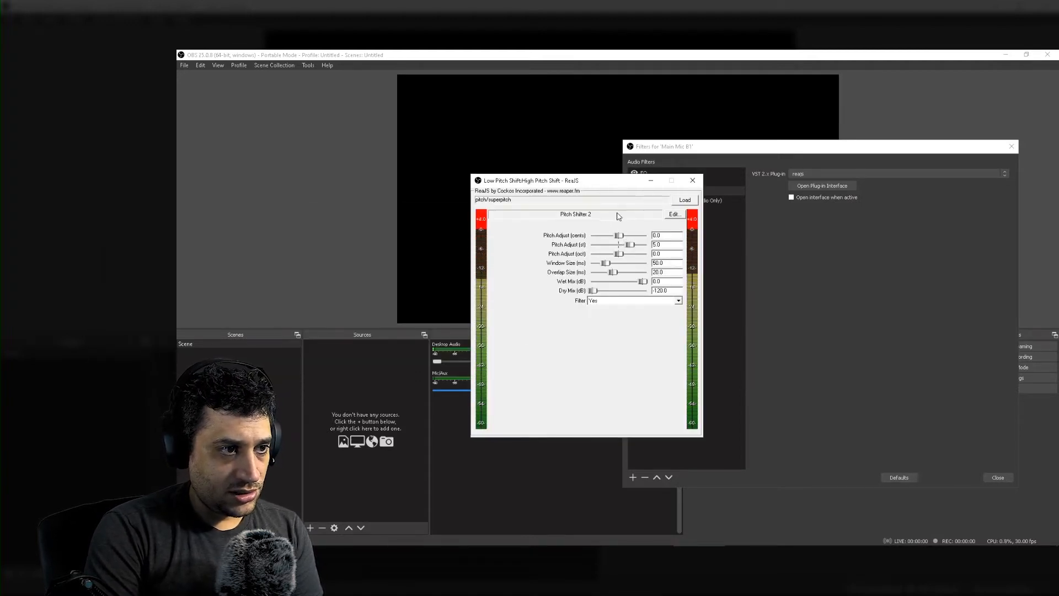
mouse_move(569, 250)
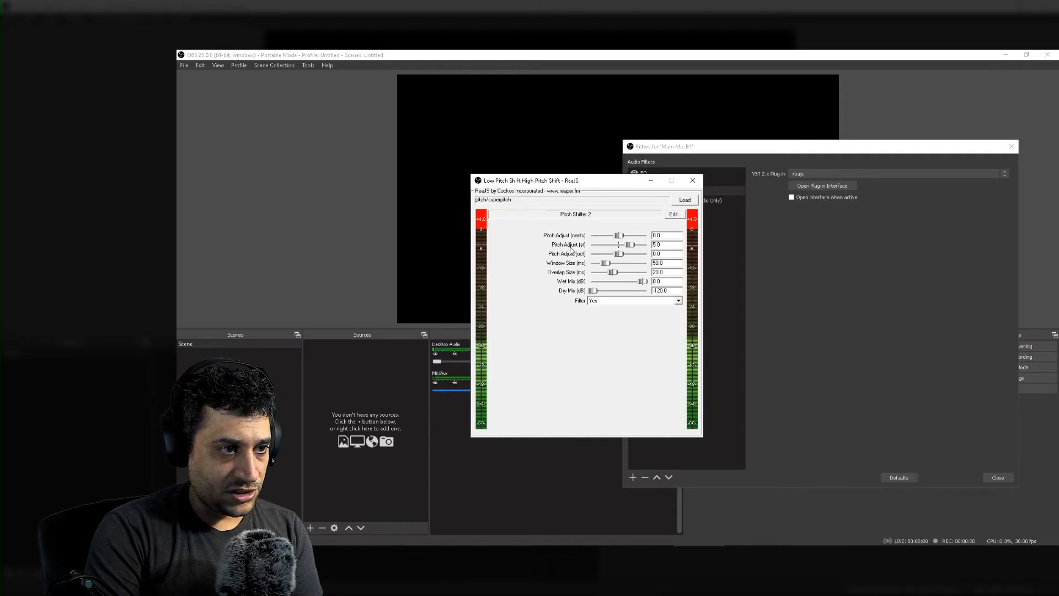
mouse_move(630, 248)
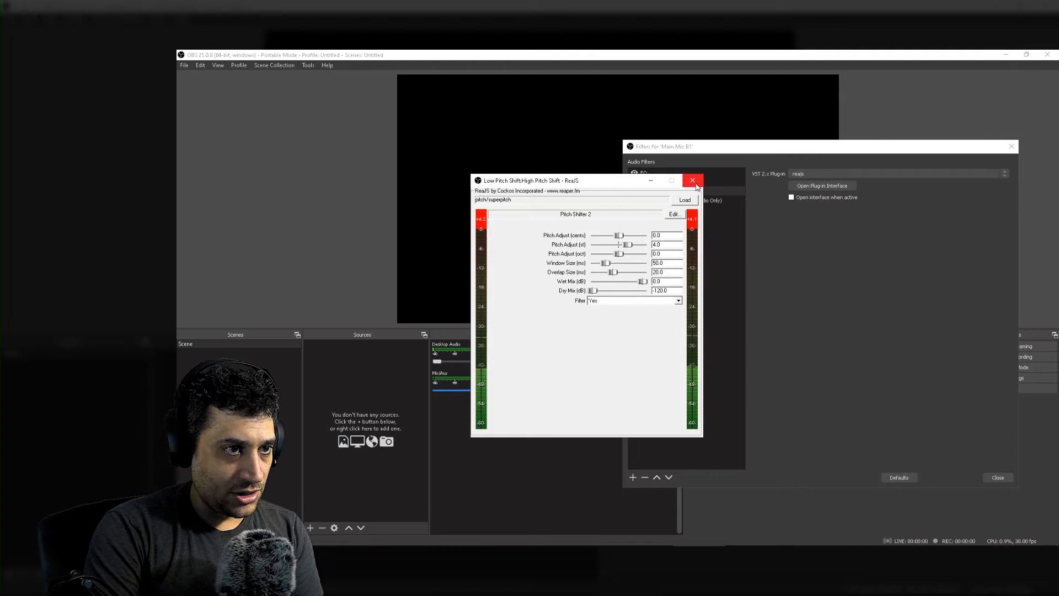
left_click(692, 180)
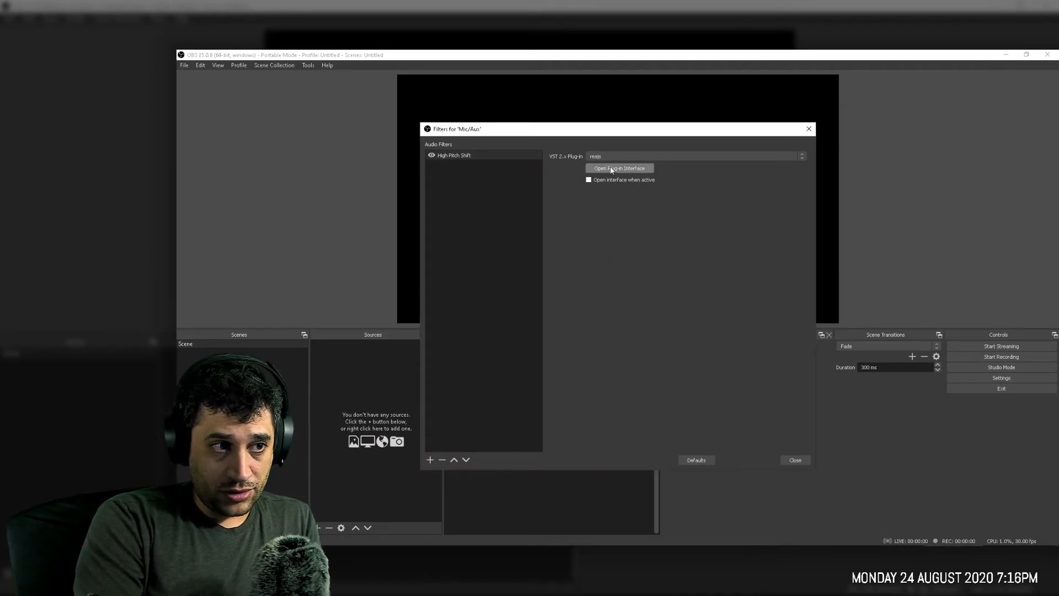
Add a VST 2.x Plug-in filter named Low Pitch Shift to Mic/Aux
left_click(429, 459)
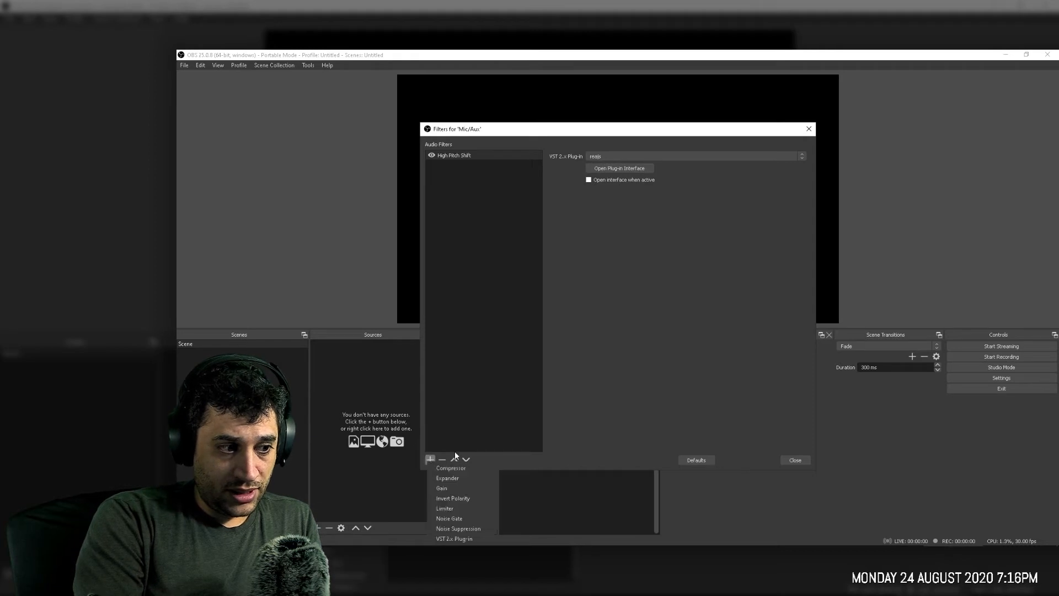
left_click(454, 539)
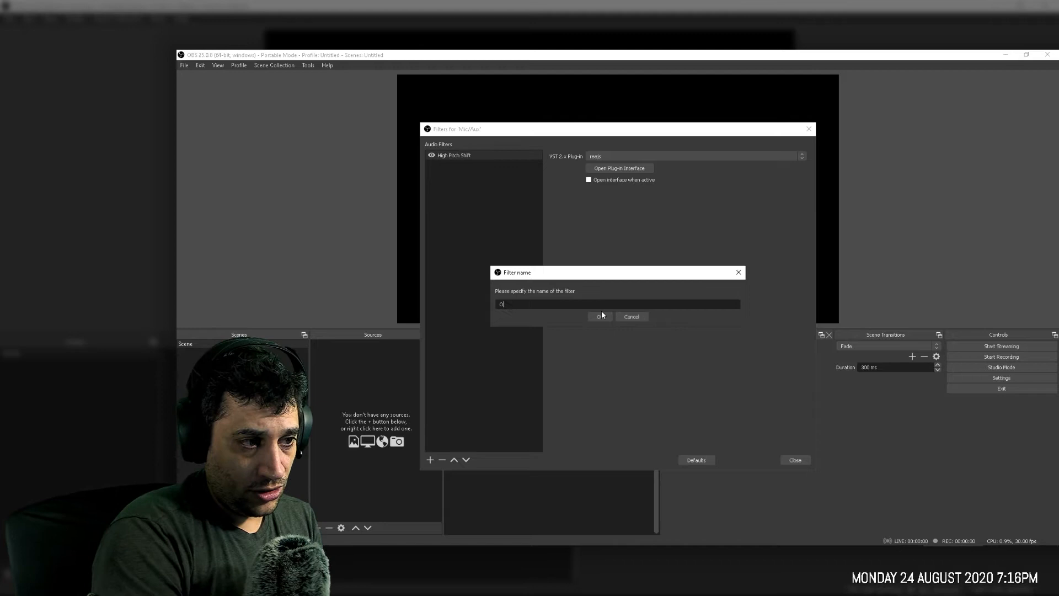
type("Low Pitch")
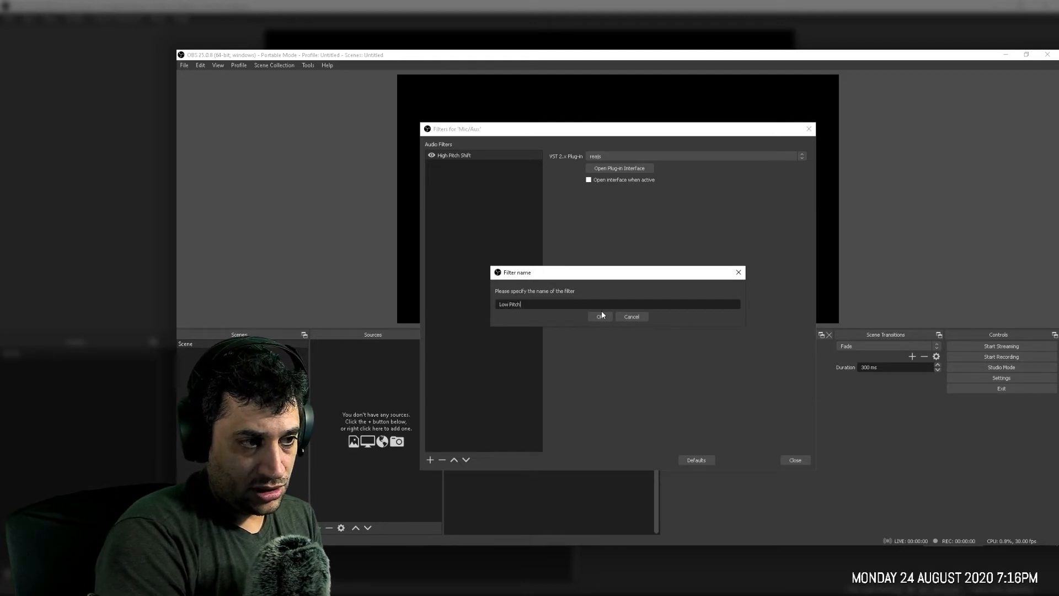
left_click(599, 316)
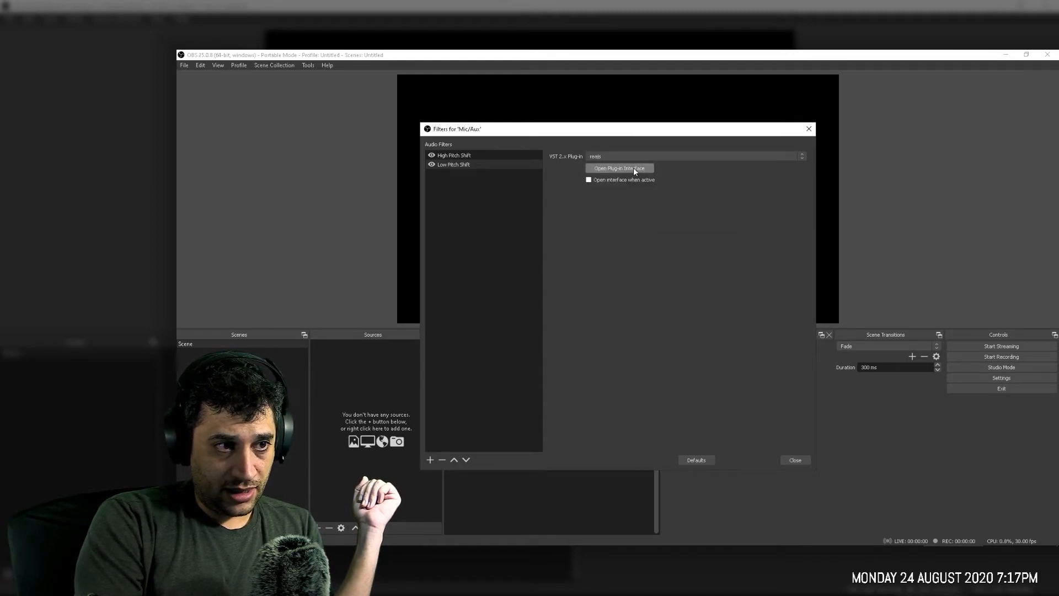
Load superpitch into Low Pitch Shift, set Pitch Adjust to -7, and close the window
left_click(618, 168)
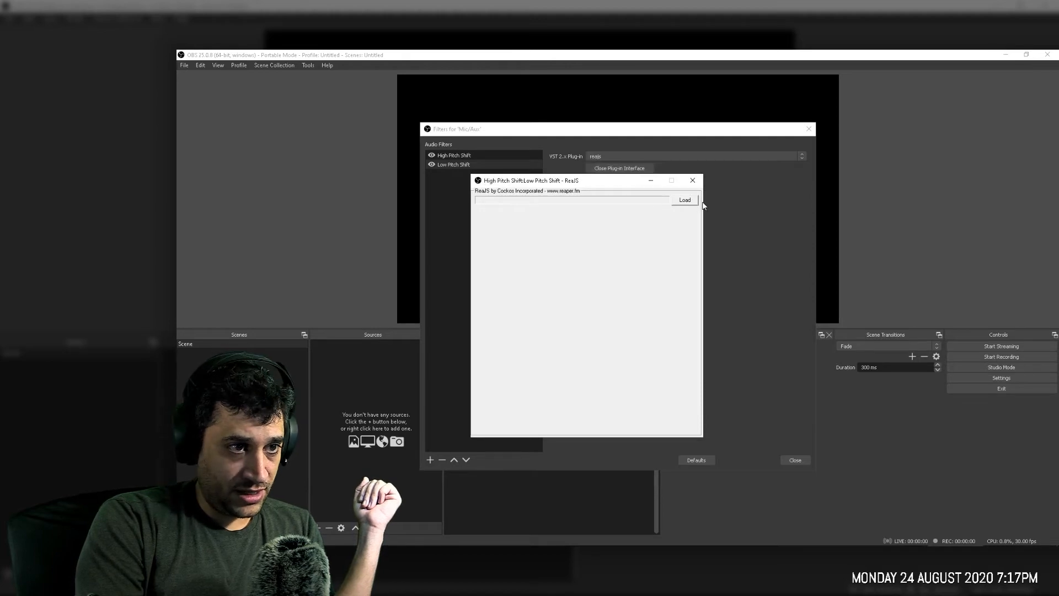
left_click(684, 199)
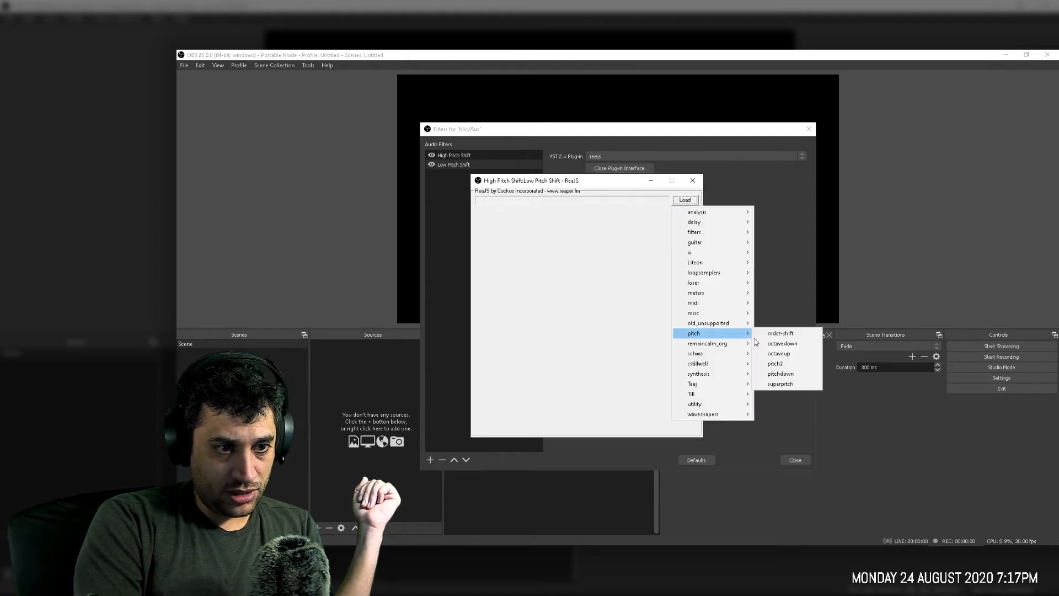
left_click(779, 384)
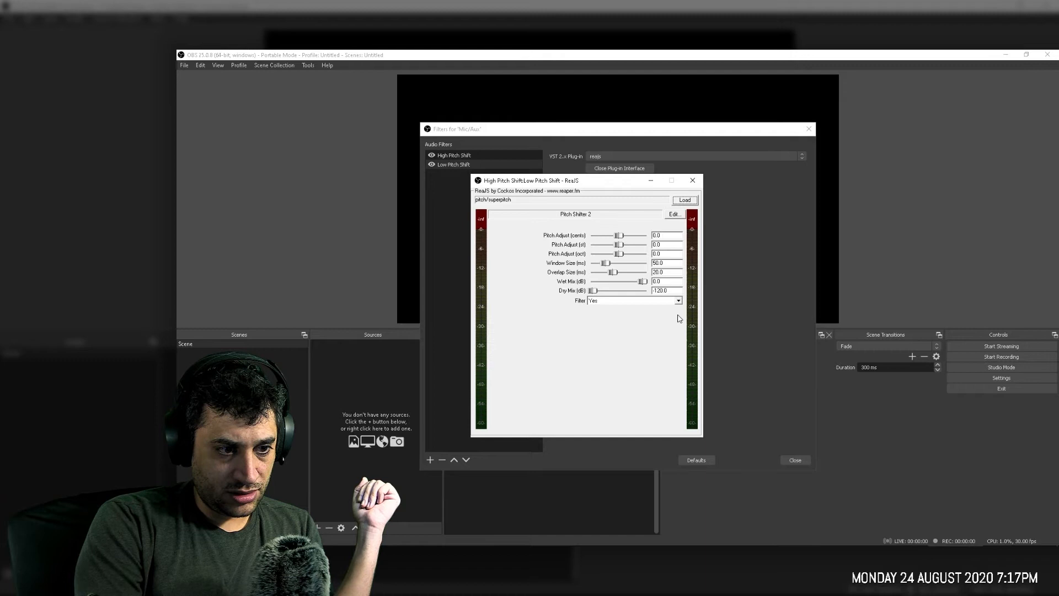
mouse_move(593, 232)
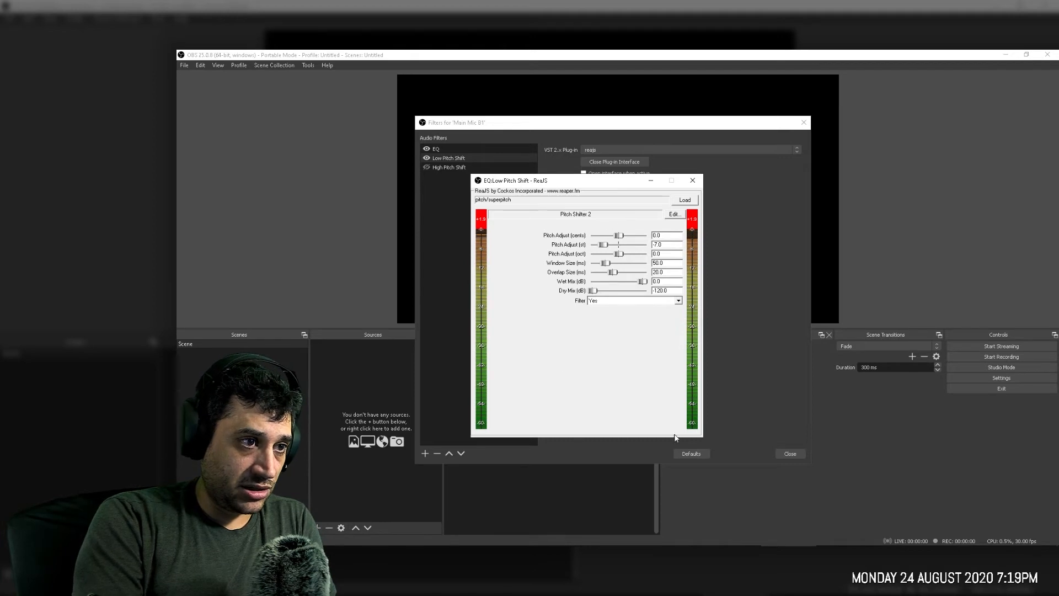
mouse_move(569, 226)
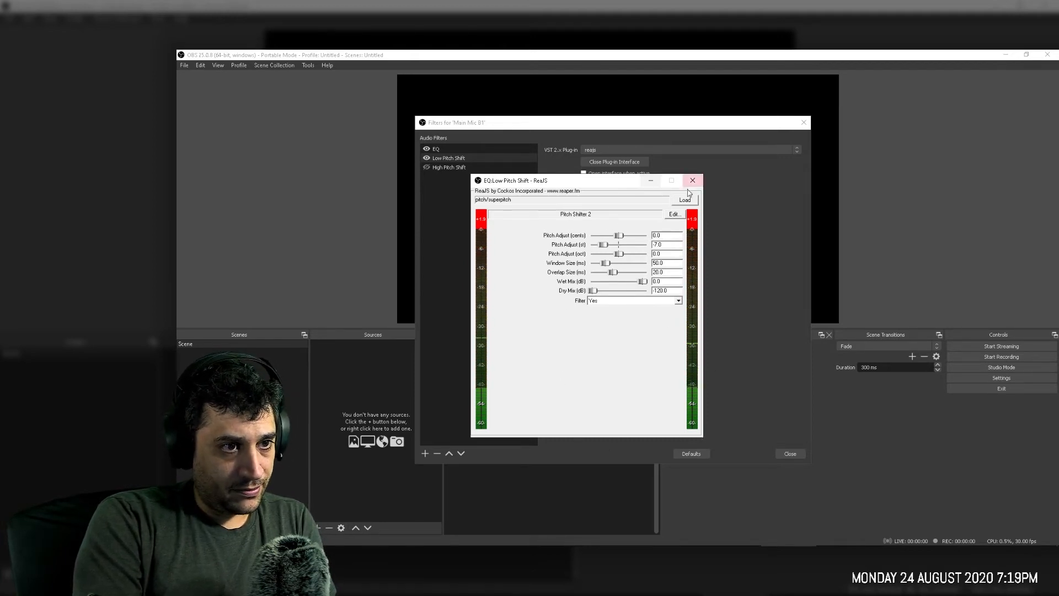
left_click(692, 180)
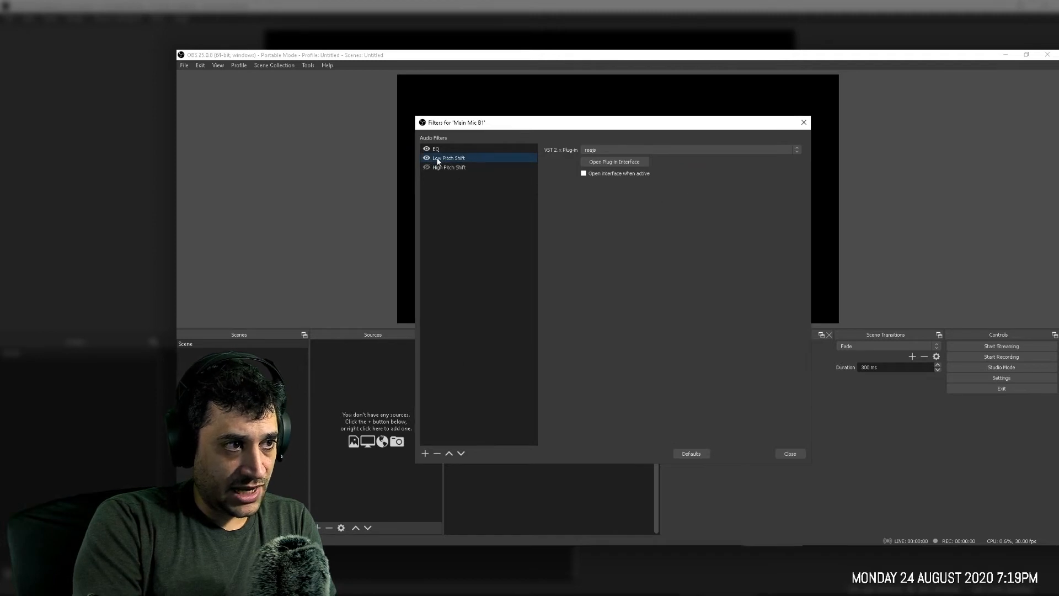
left_click(449, 167)
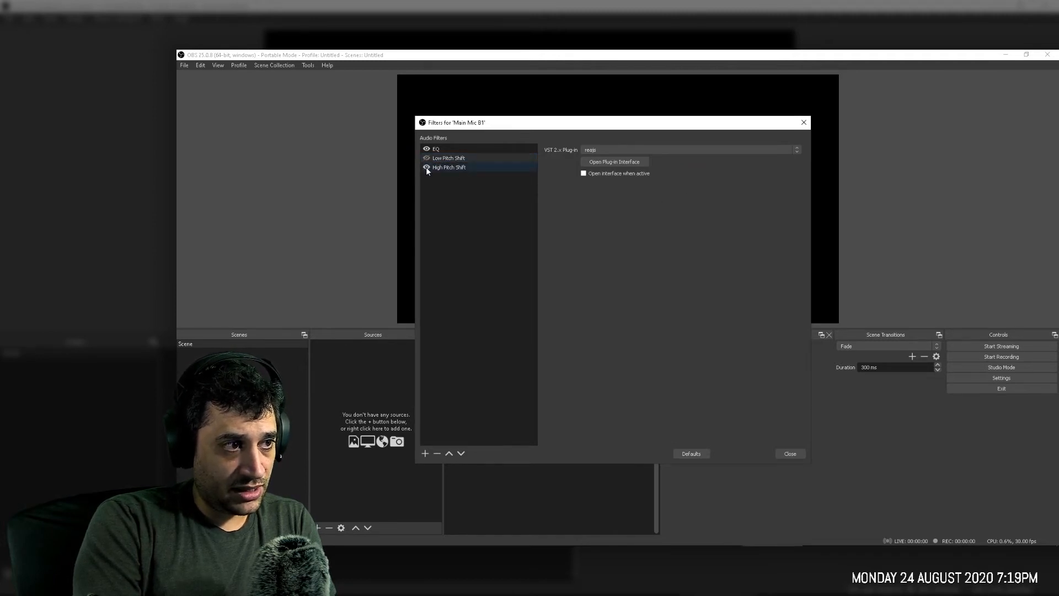
left_click(448, 158)
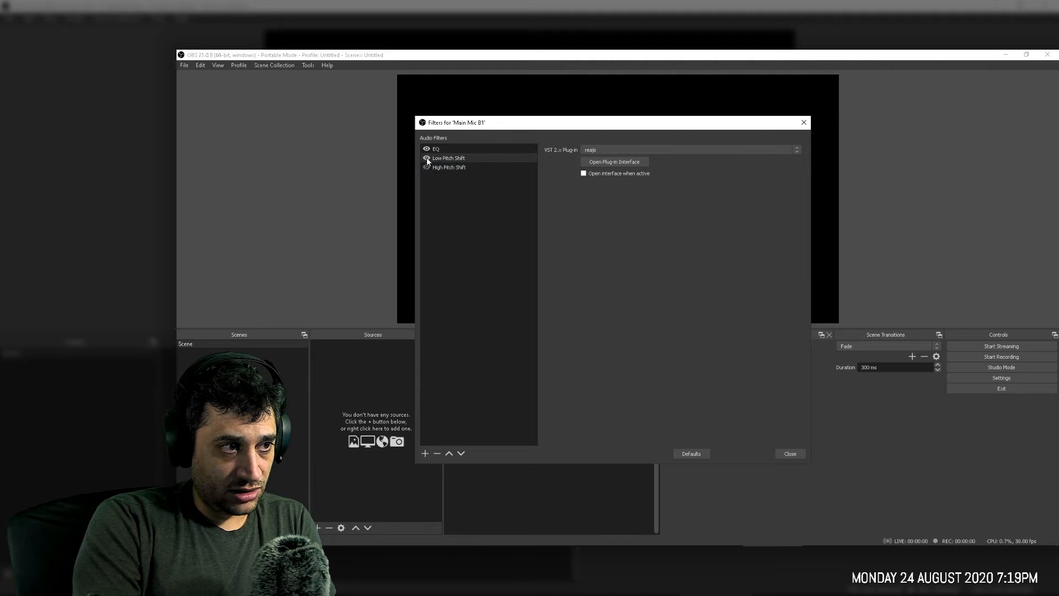
left_click(449, 167)
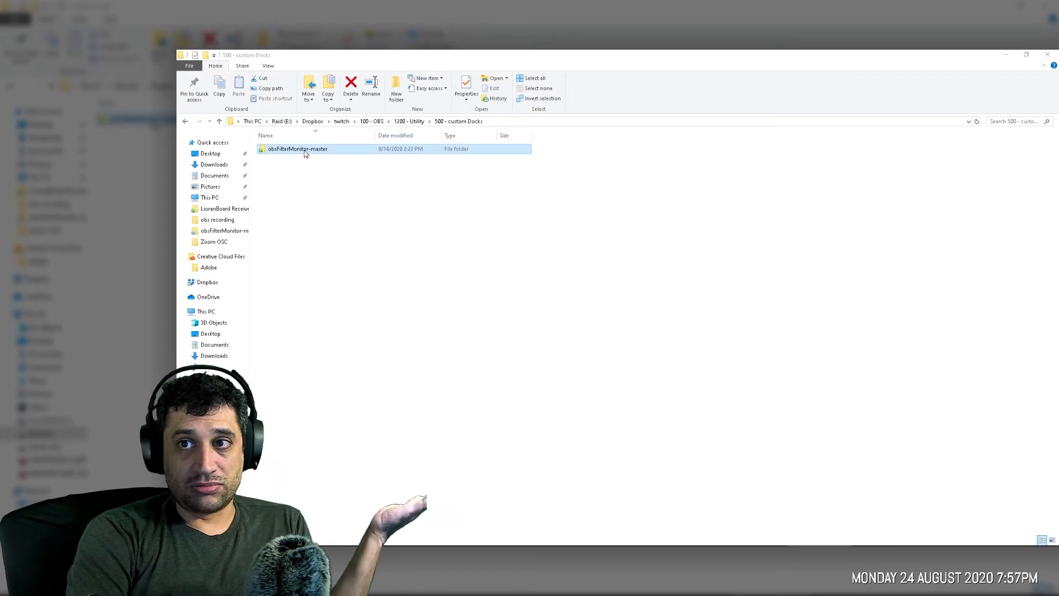
Open obsFilterMonitor-master and edit monitor.html with Notepad++
double_click(296, 148)
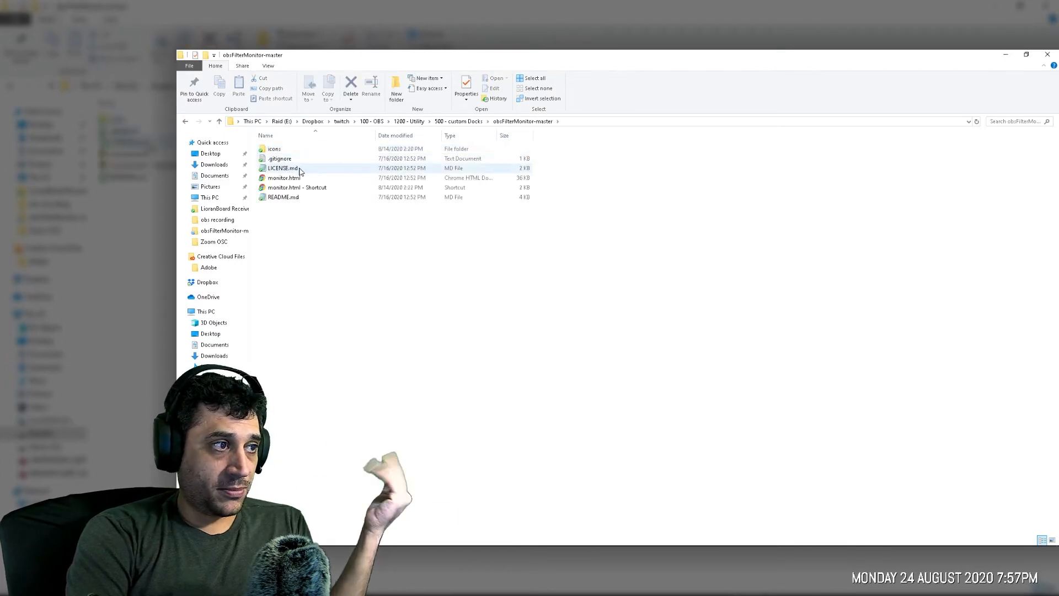
left_click(284, 177)
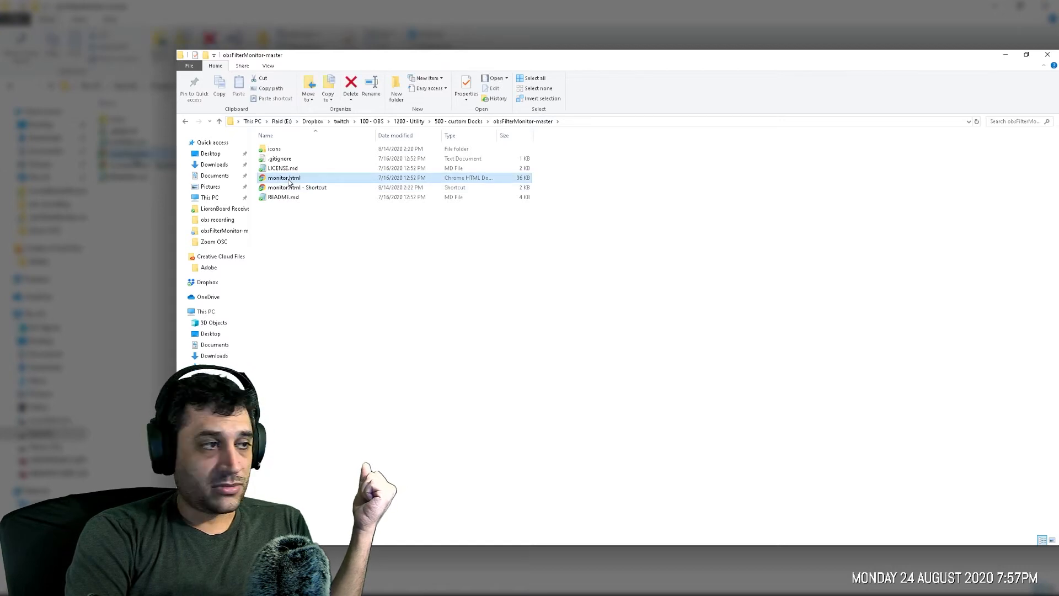
right_click(283, 178)
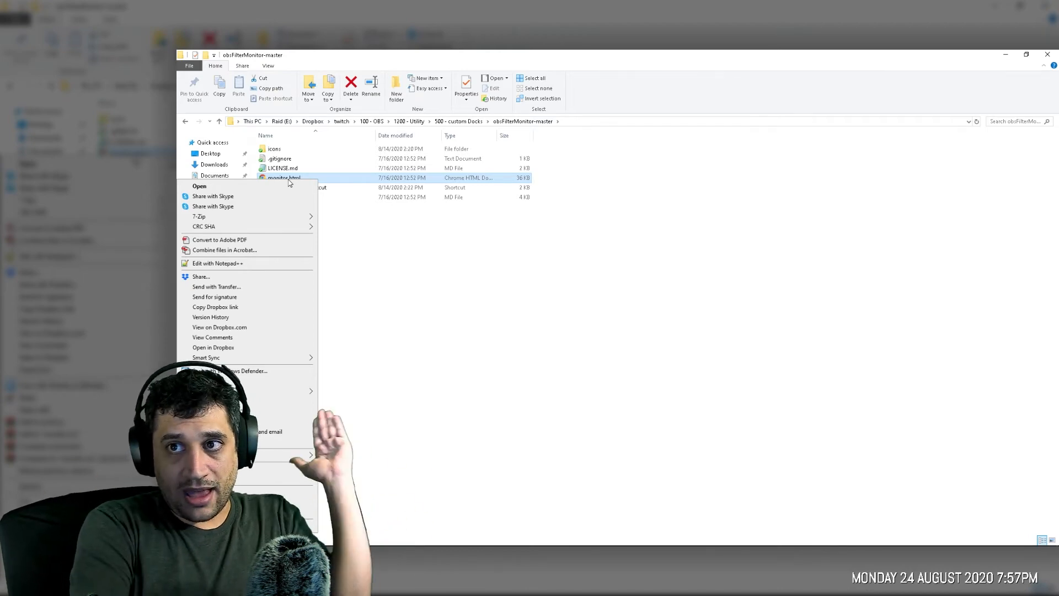
mouse_move(228, 263)
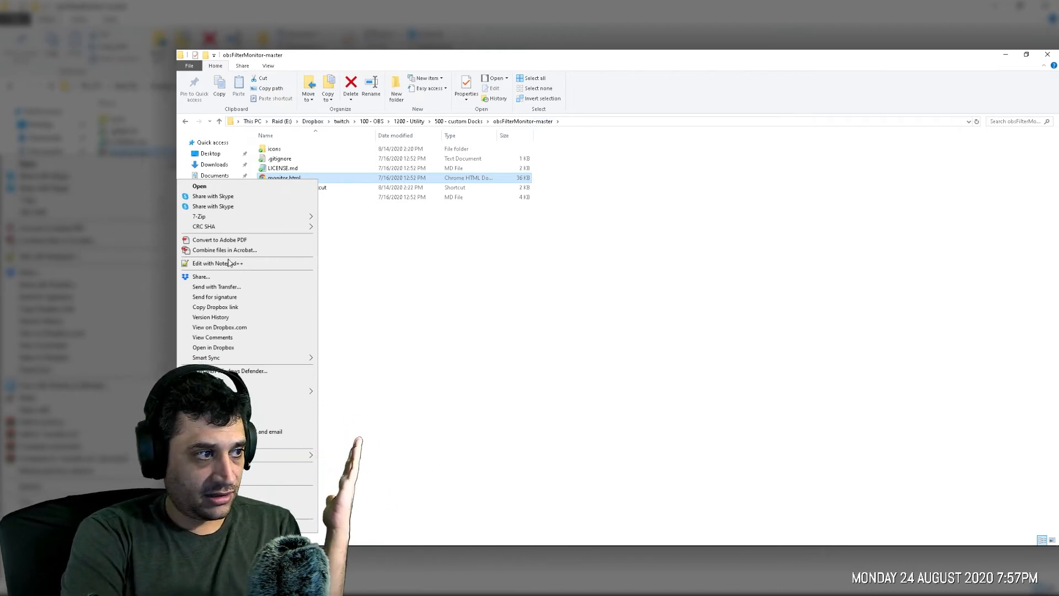
left_click(218, 263)
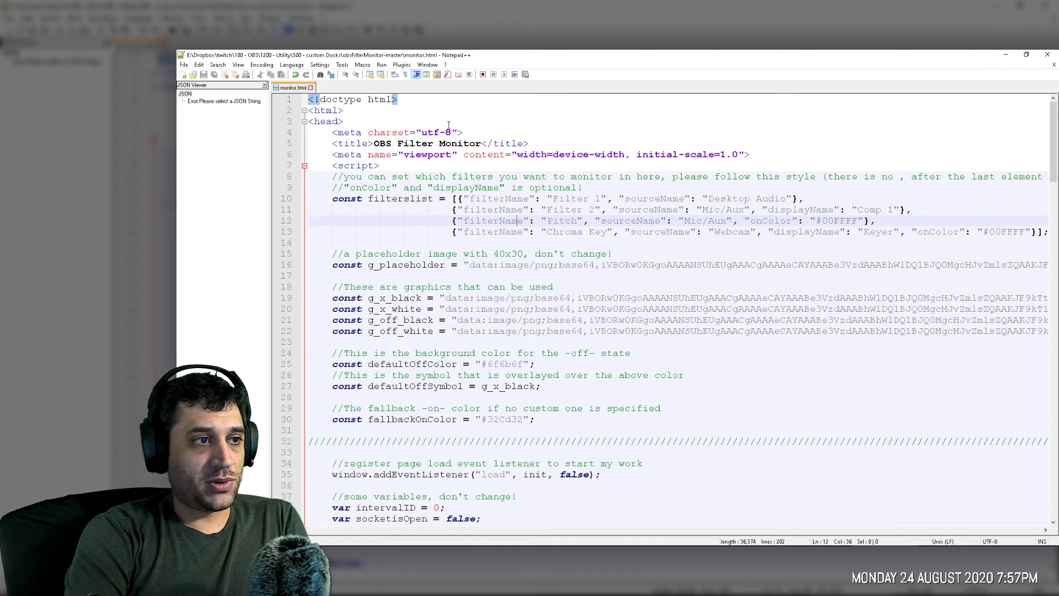
left_click(344, 198)
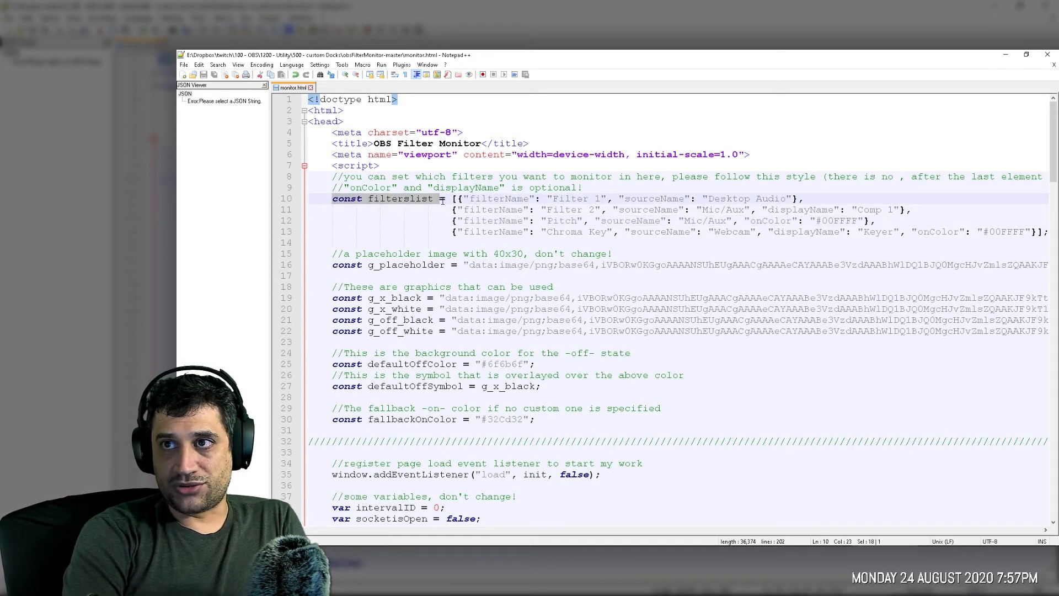
left_click(460, 198)
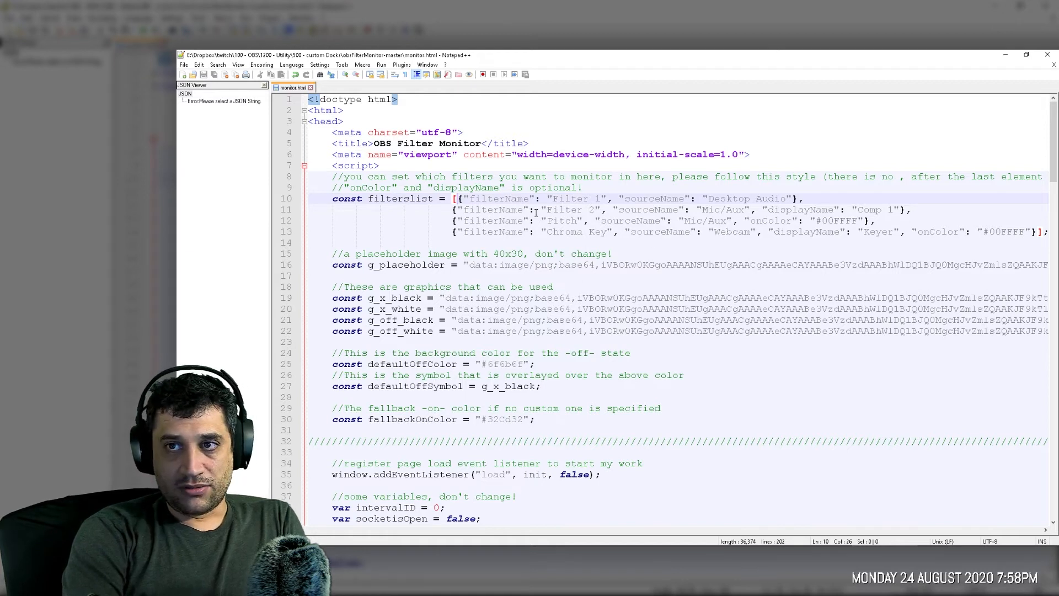
mouse_move(486, 204)
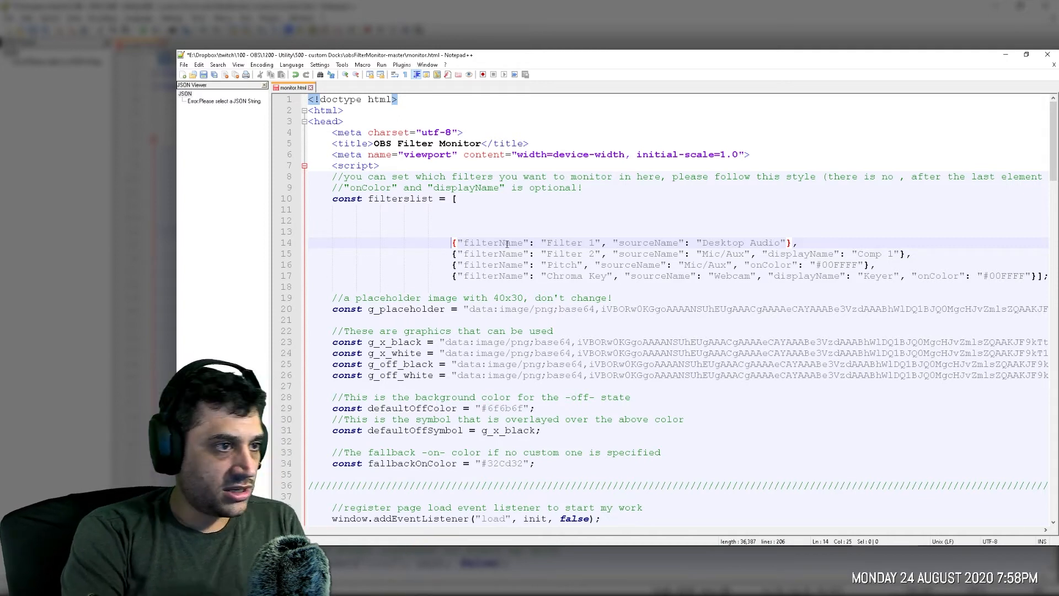
Prefix the example filter lines with // and close the new filterslist with ];
type("//")
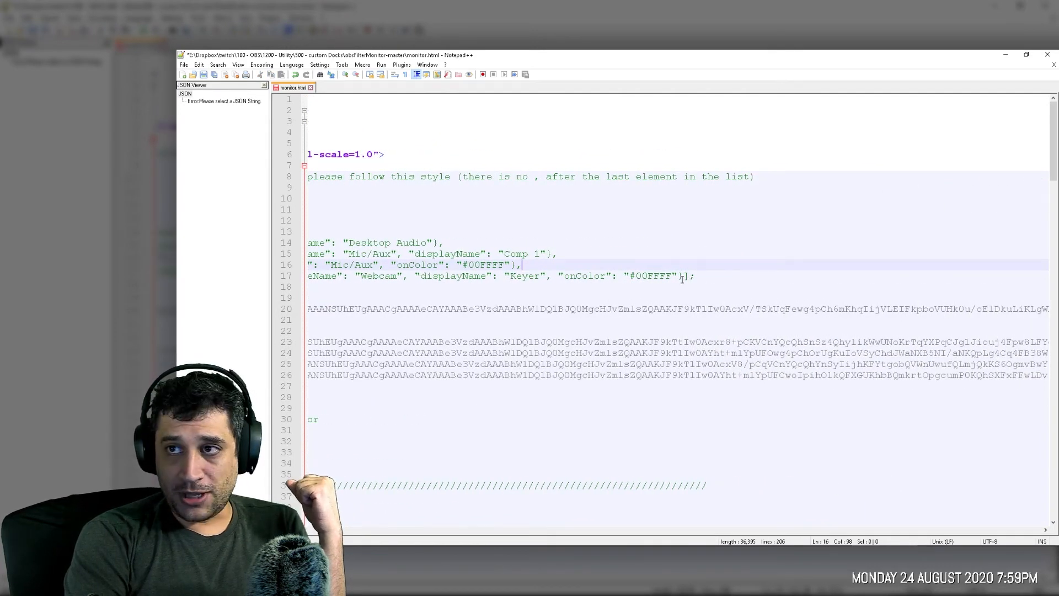
left_click(686, 276)
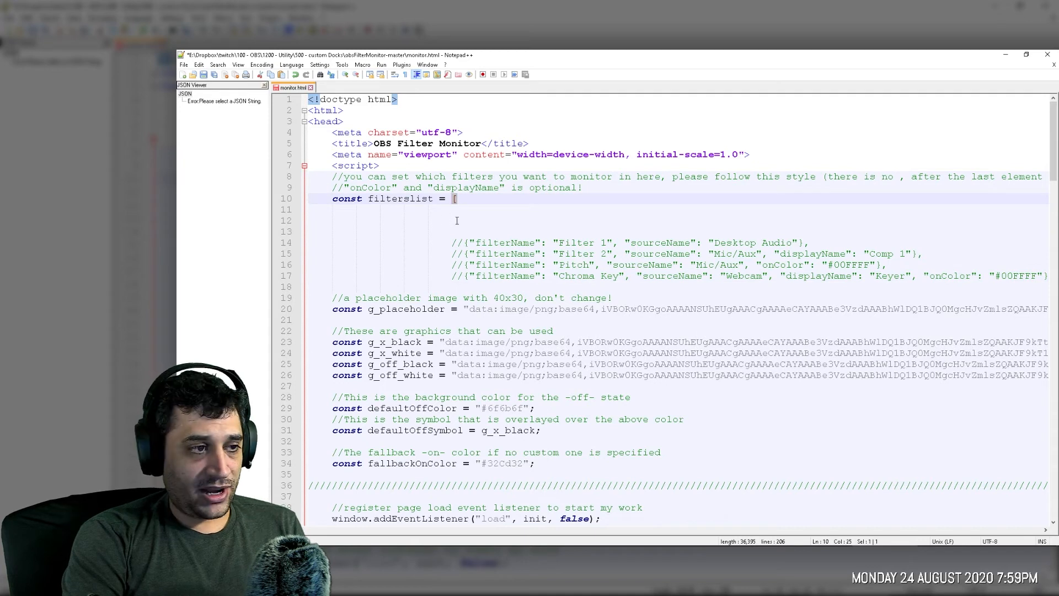
type("];")
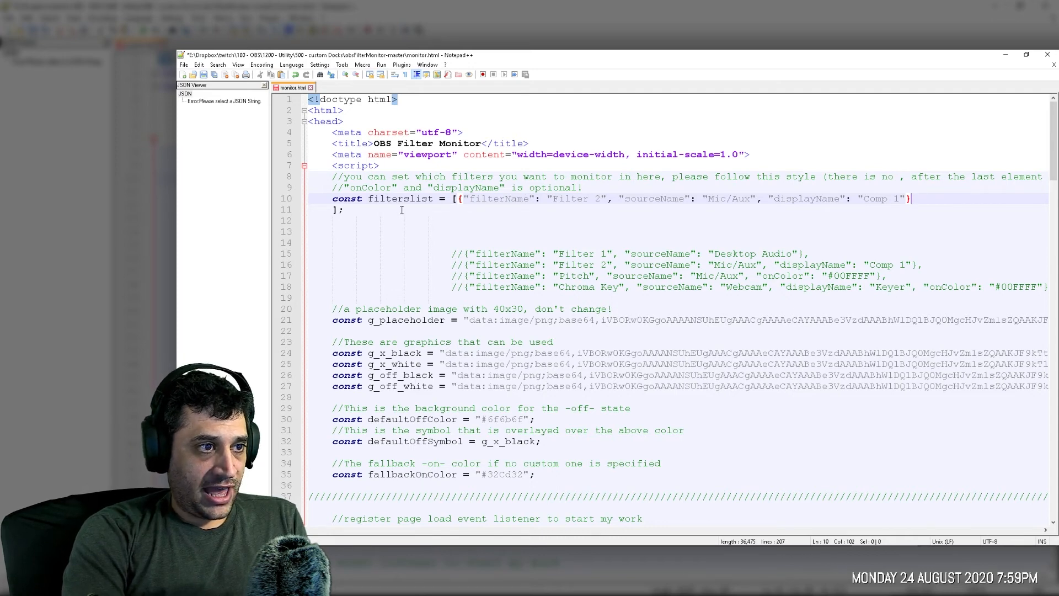
Change the new entry's filterName from Filter 2 to High Pitch Shift
double_click(499, 198)
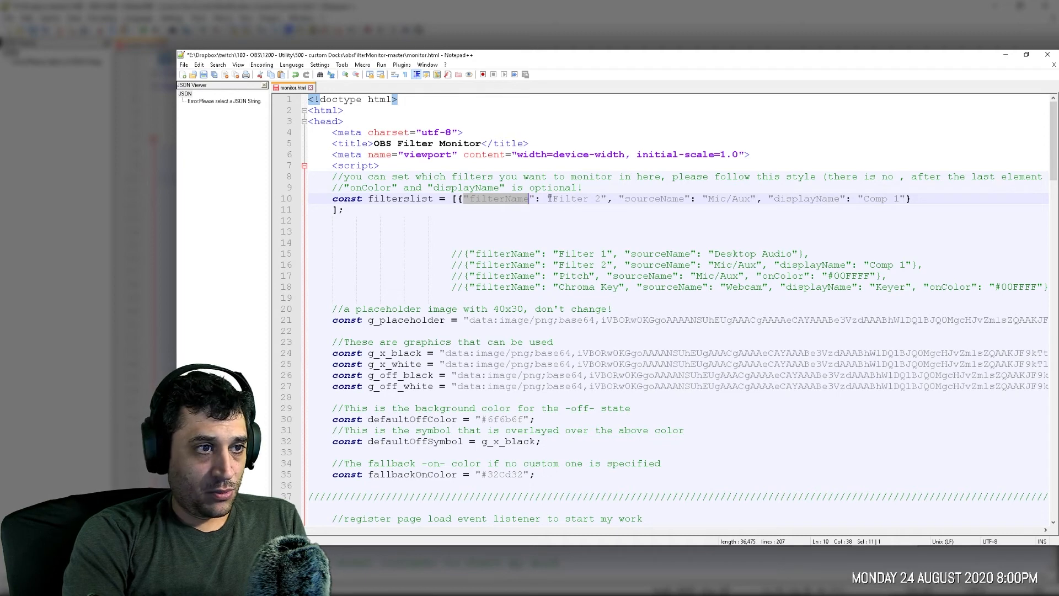
double_click(574, 199)
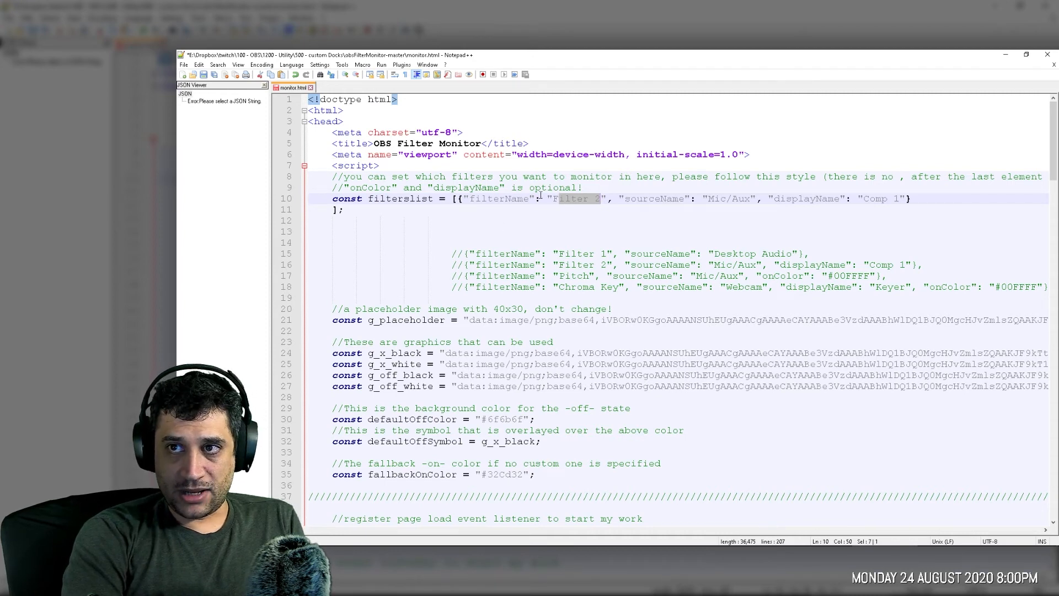
left_click(552, 199)
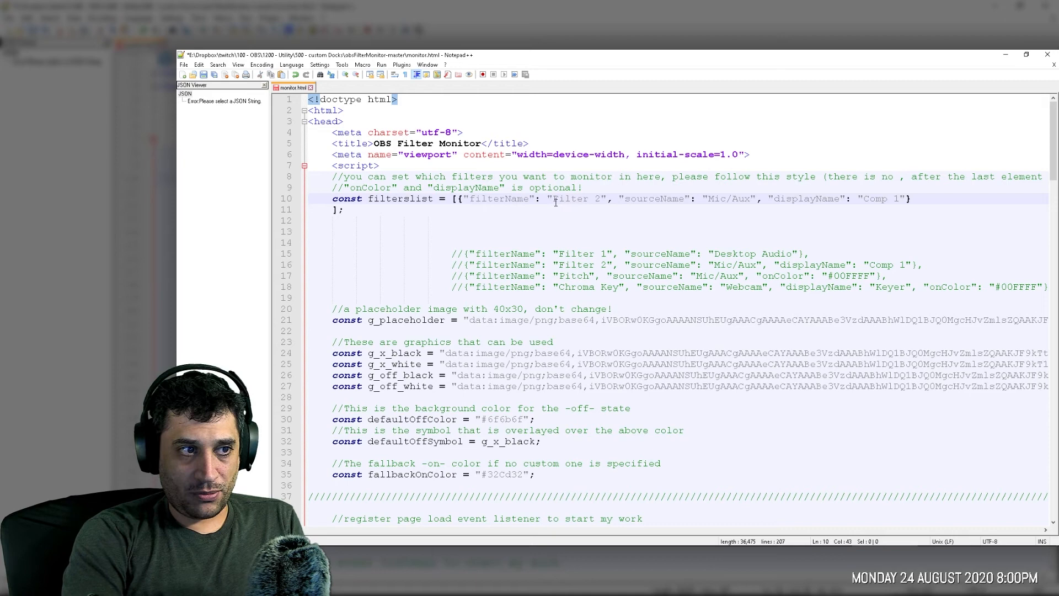
double_click(574, 199)
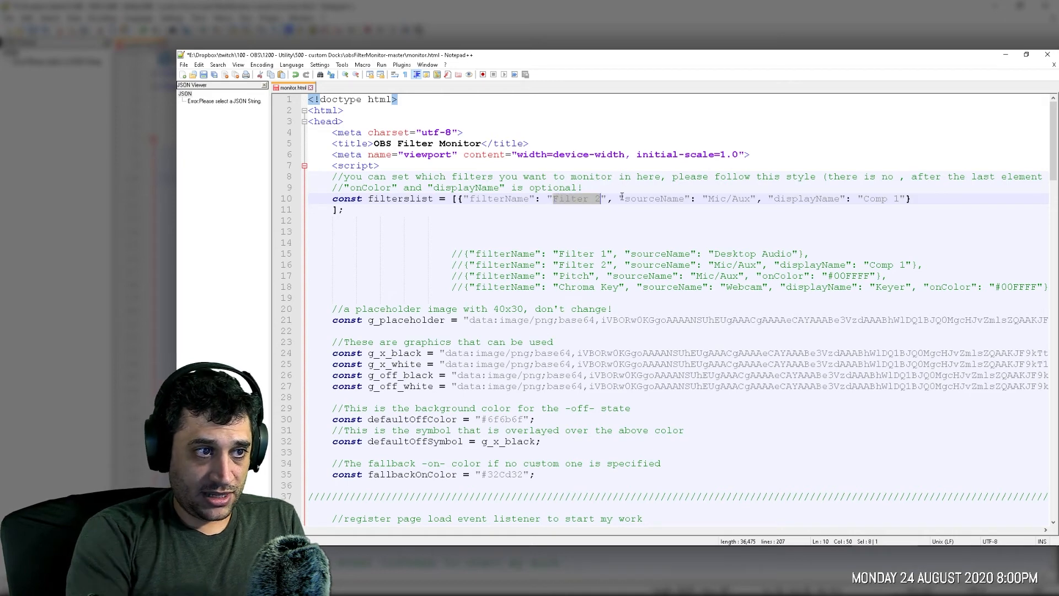
type("High")
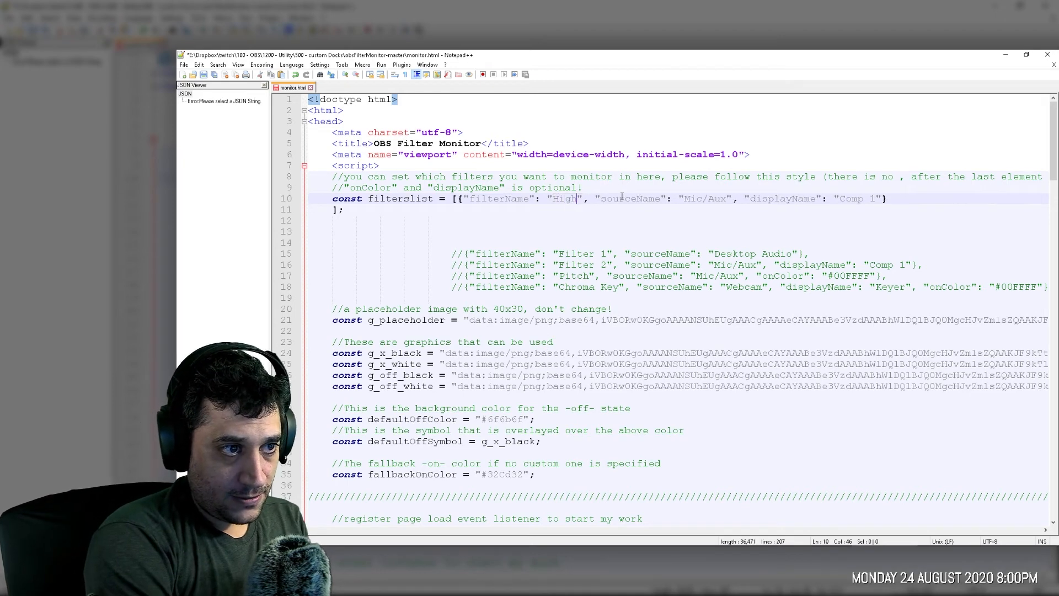
type("Pitch Shift")
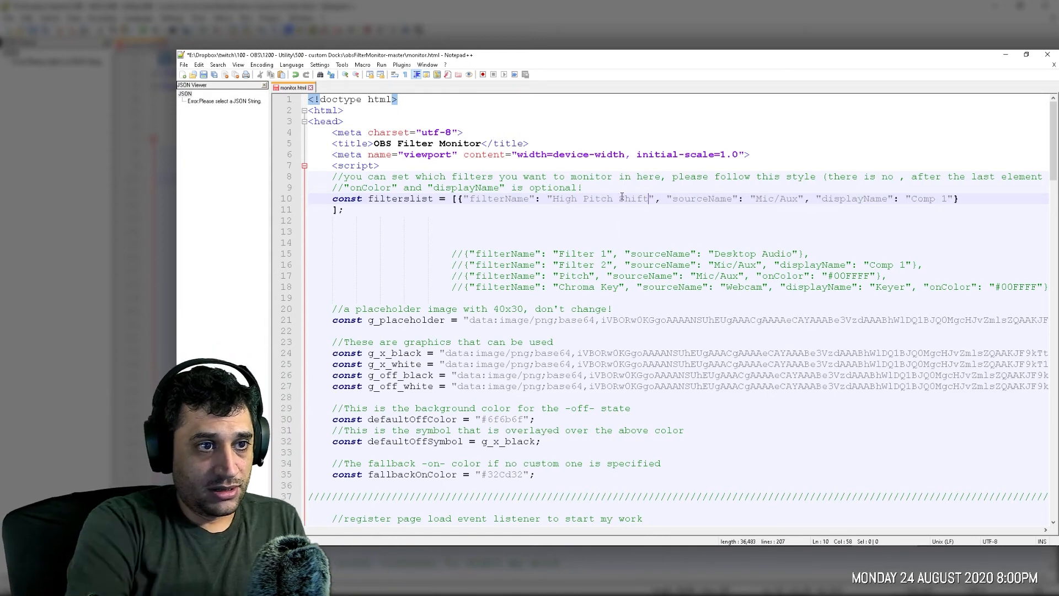
Replace Mic/Aux with Main Mic B1 and Comp 1 with High Pitch
left_click(798, 198)
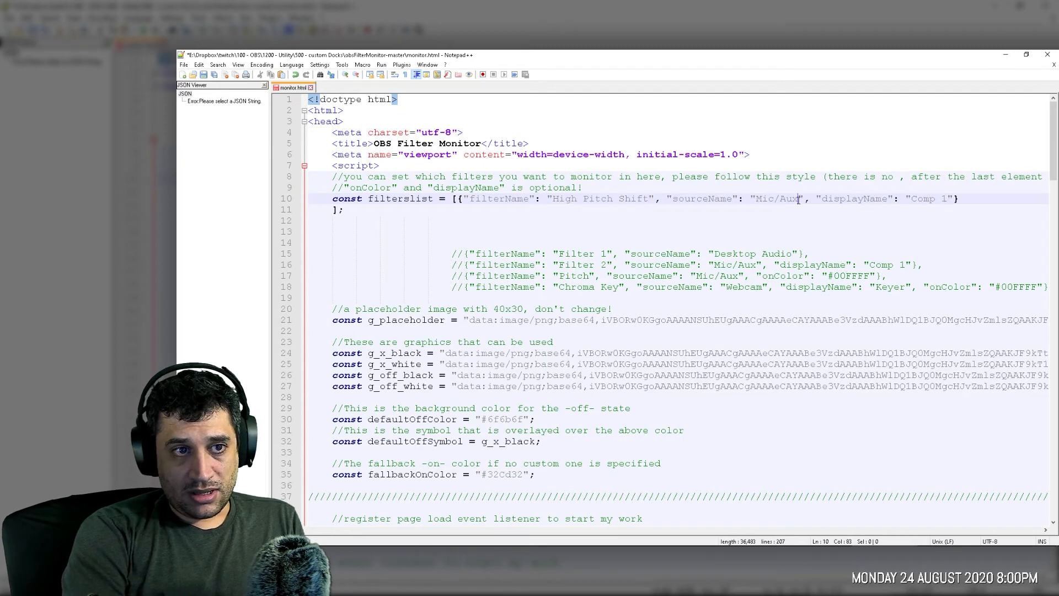
double_click(774, 198)
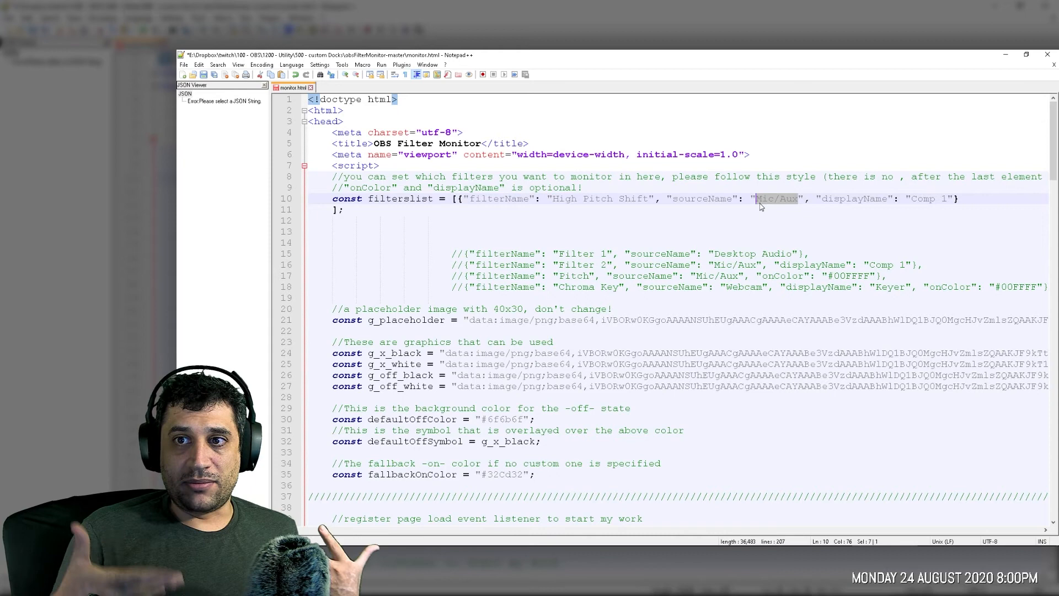
type("M")
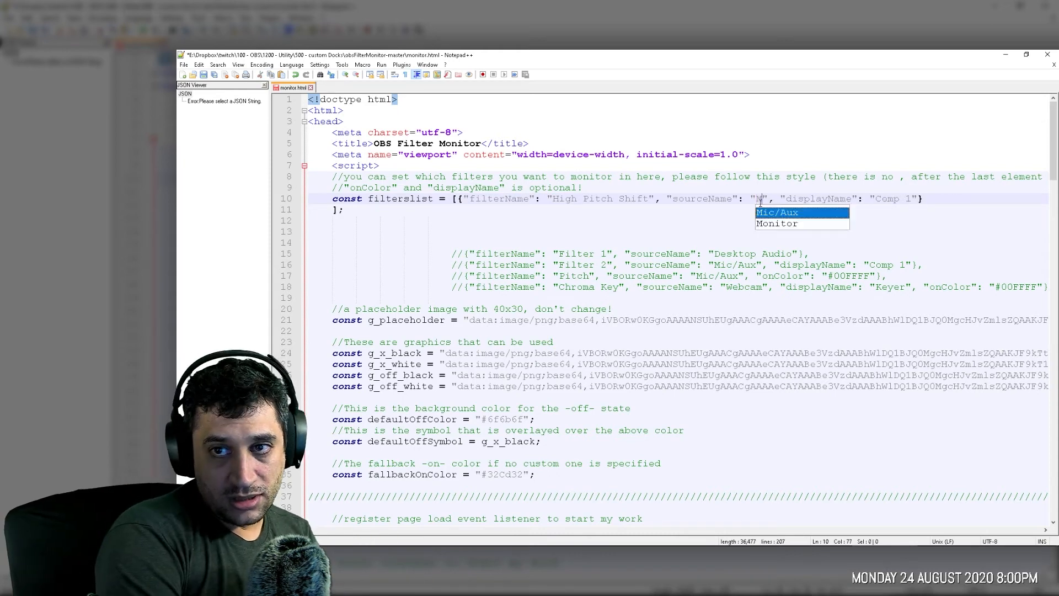
type("ain Mic B1")
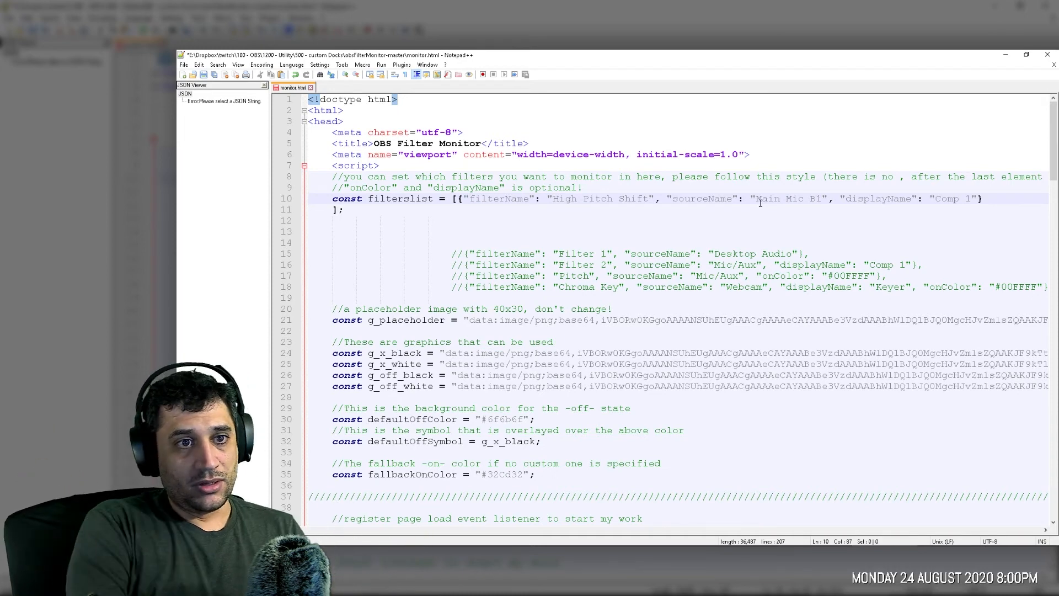
double_click(953, 199)
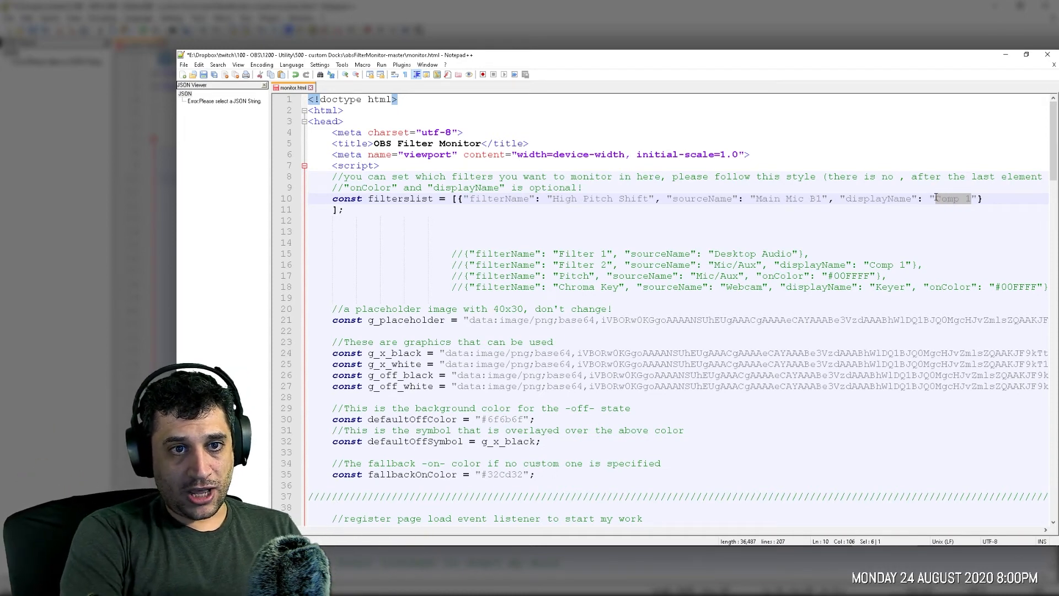
type("High")
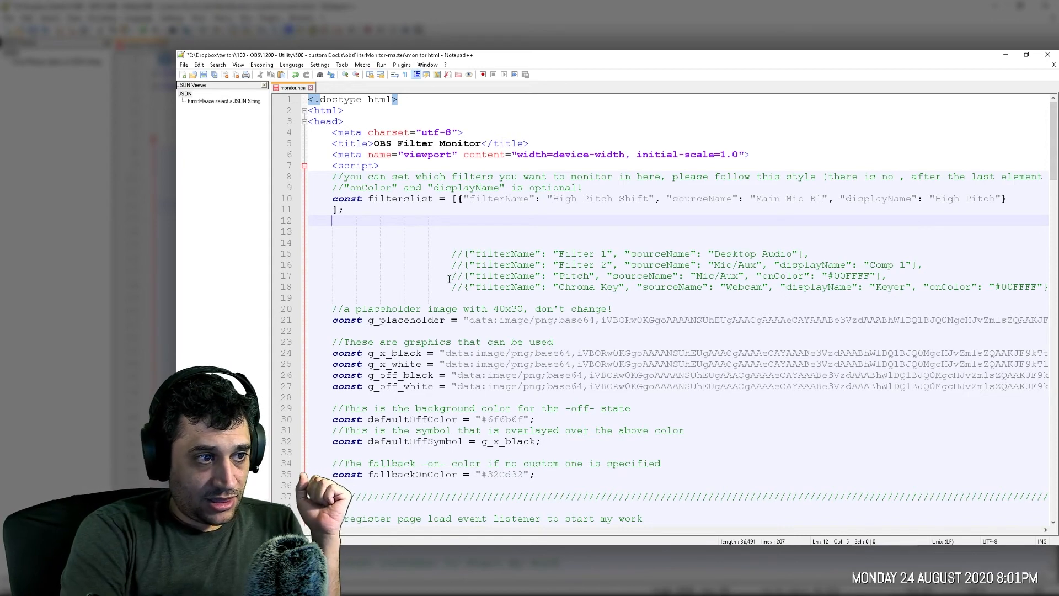
Copy the Pitch example's "onColor": "#00FFFF" pair and add a comma after line 10's entry
left_click(763, 276)
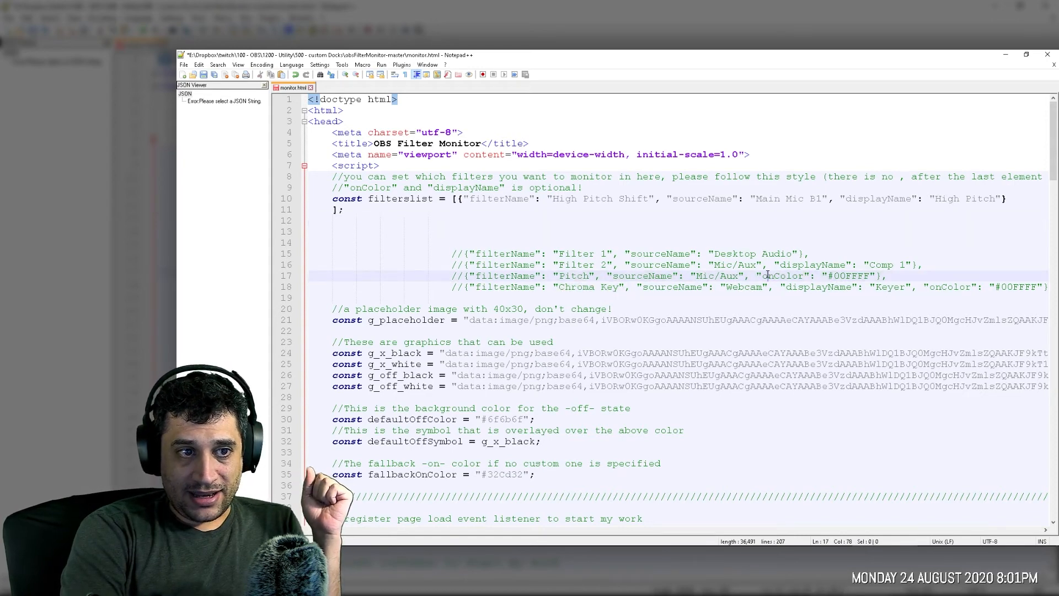
double_click(782, 276)
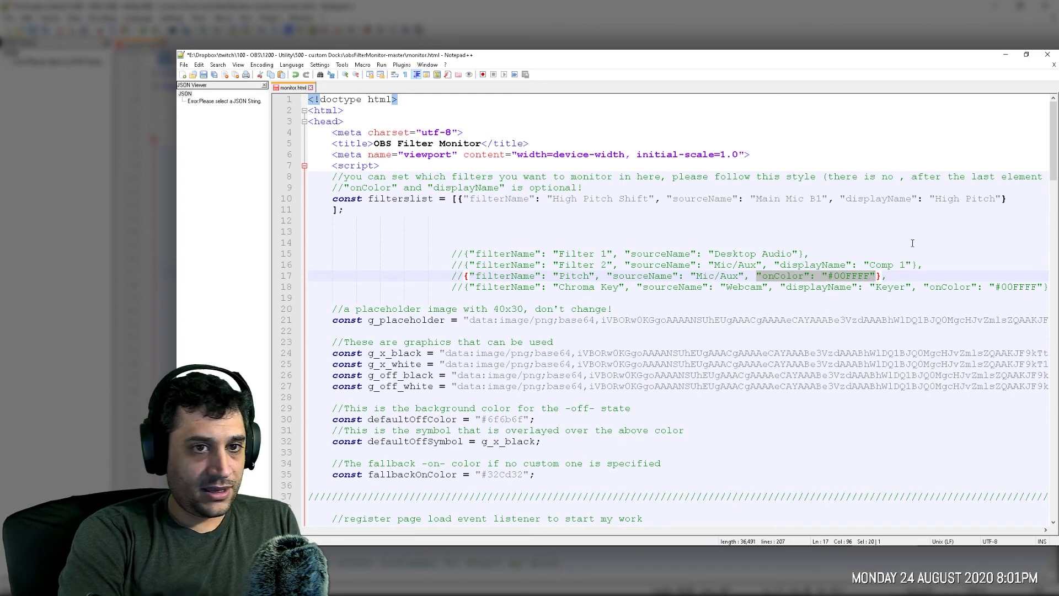
left_click(1006, 199)
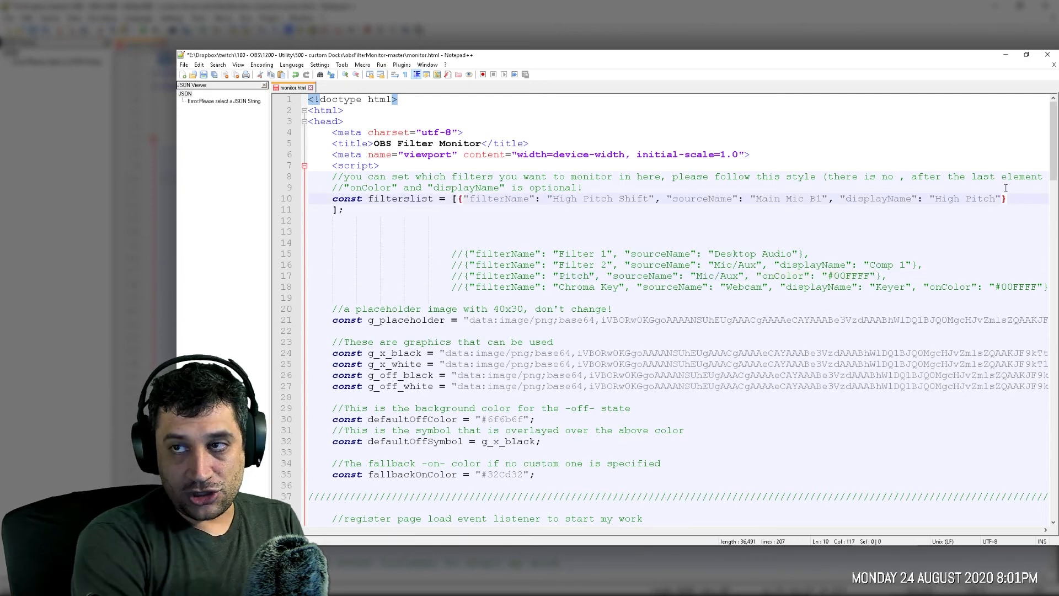
type(",")
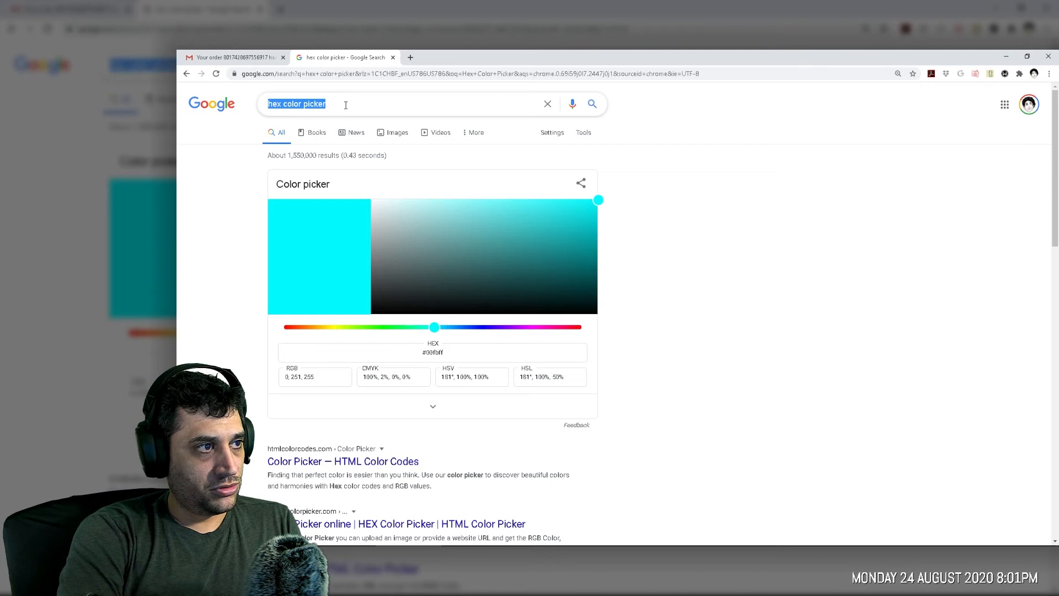
mouse_move(527, 270)
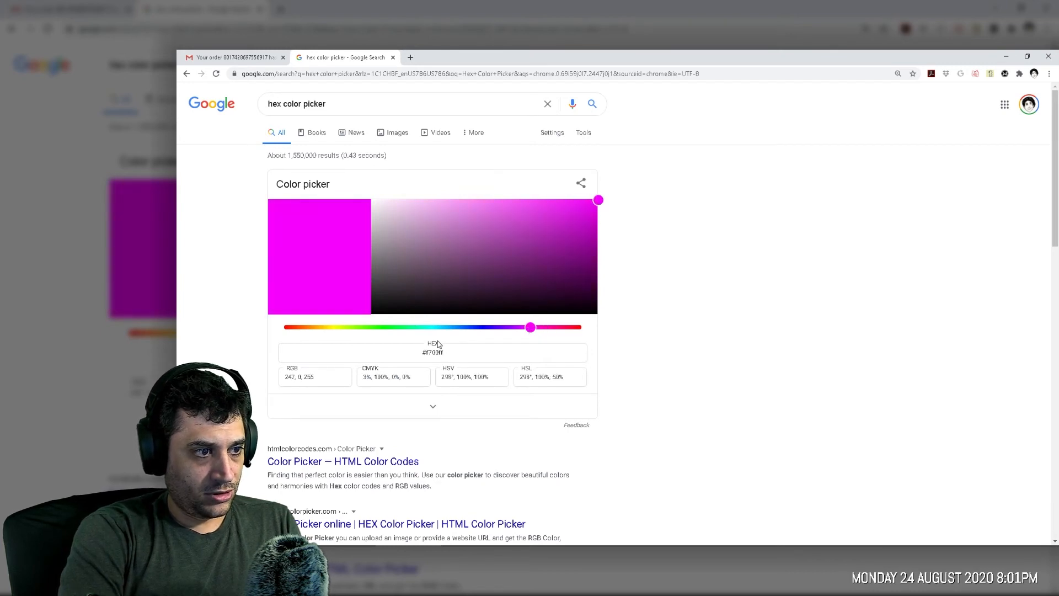
Select the magenta HEX value #f700ff in Google's colour picker to copy it
double_click(434, 352)
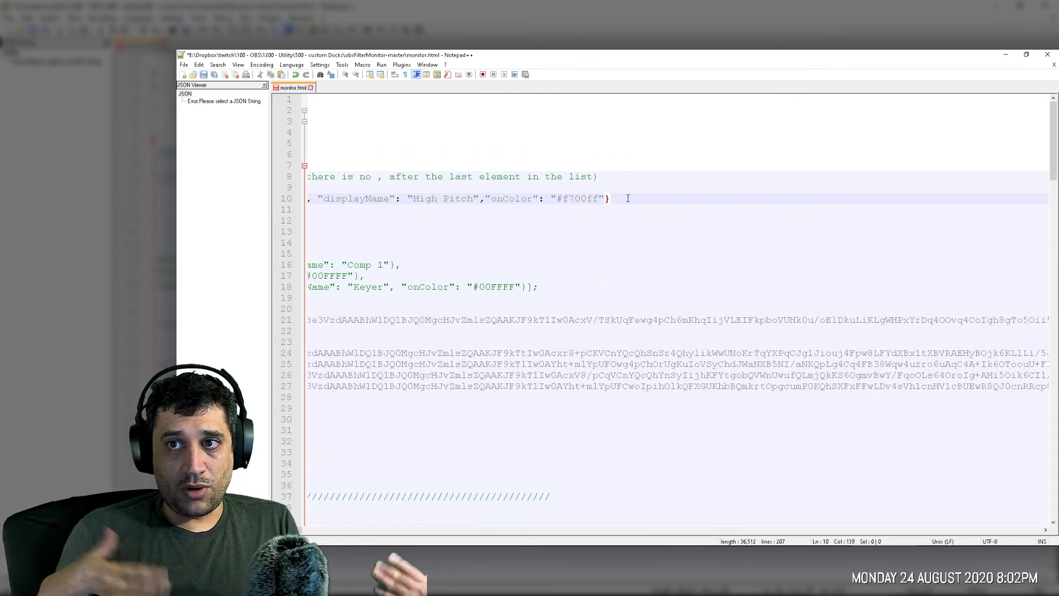
Duplicate the High Pitch entry after a comma and begin renaming its filterName to Low
type(", \"sourceName\": \"Main Mic B1")
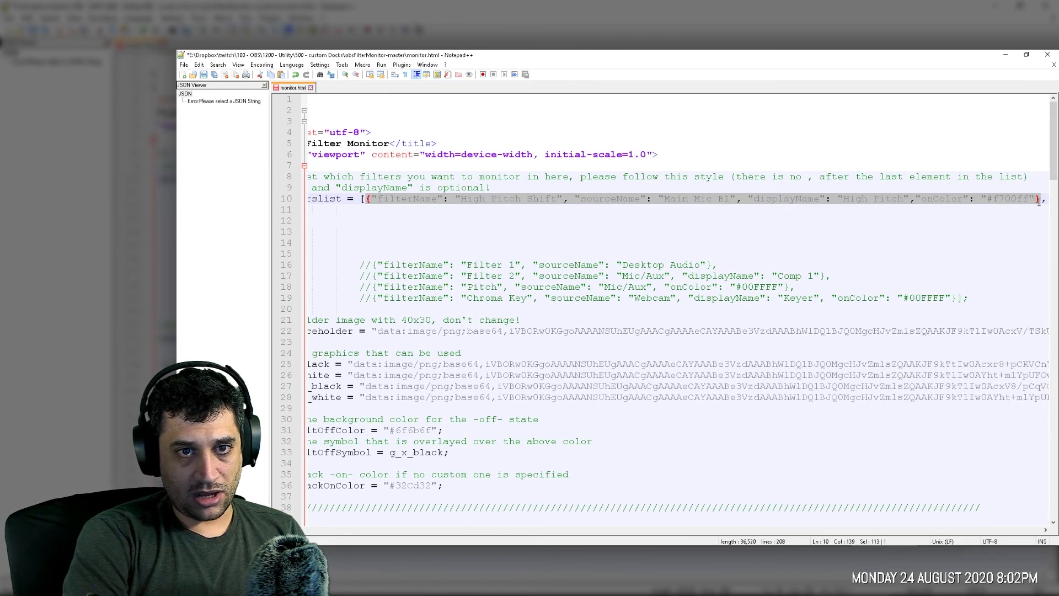
left_click(367, 210)
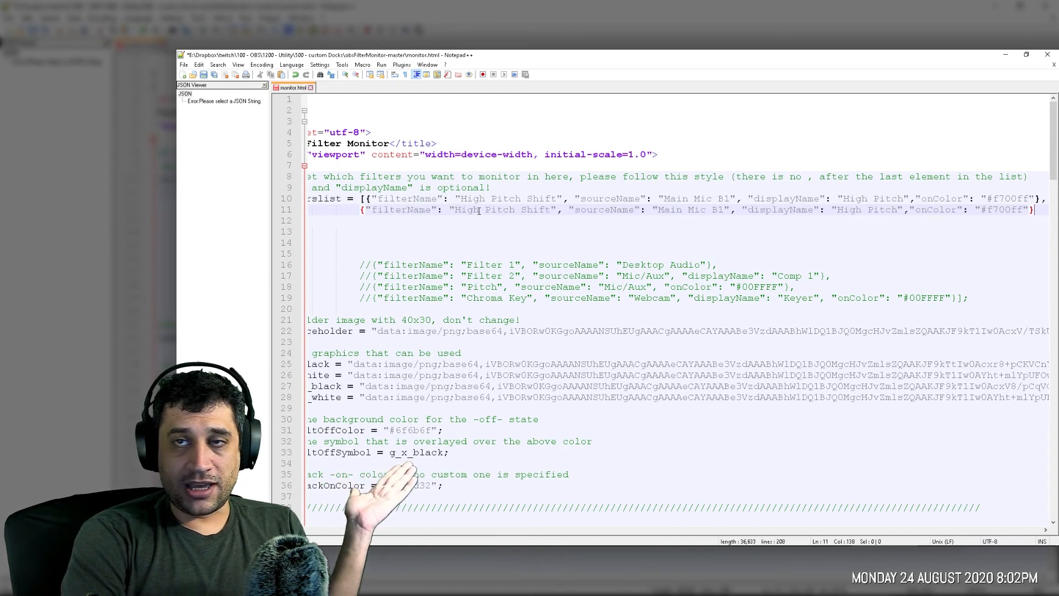
double_click(467, 209)
type("Low")
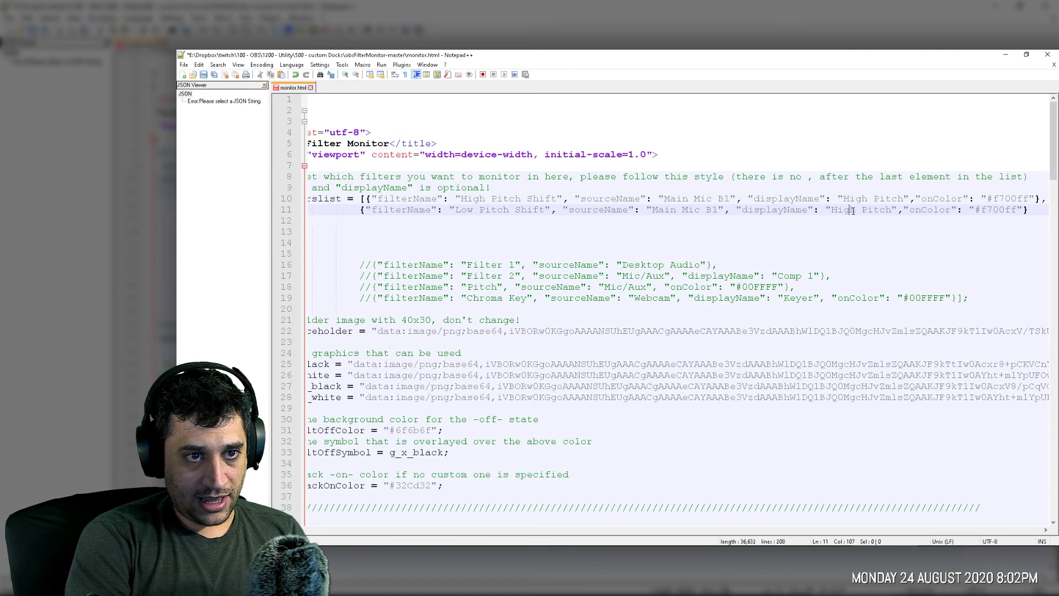
Rename the copied entry's display name to Low Pitch and set its onColor to #008f0a
double_click(842, 209)
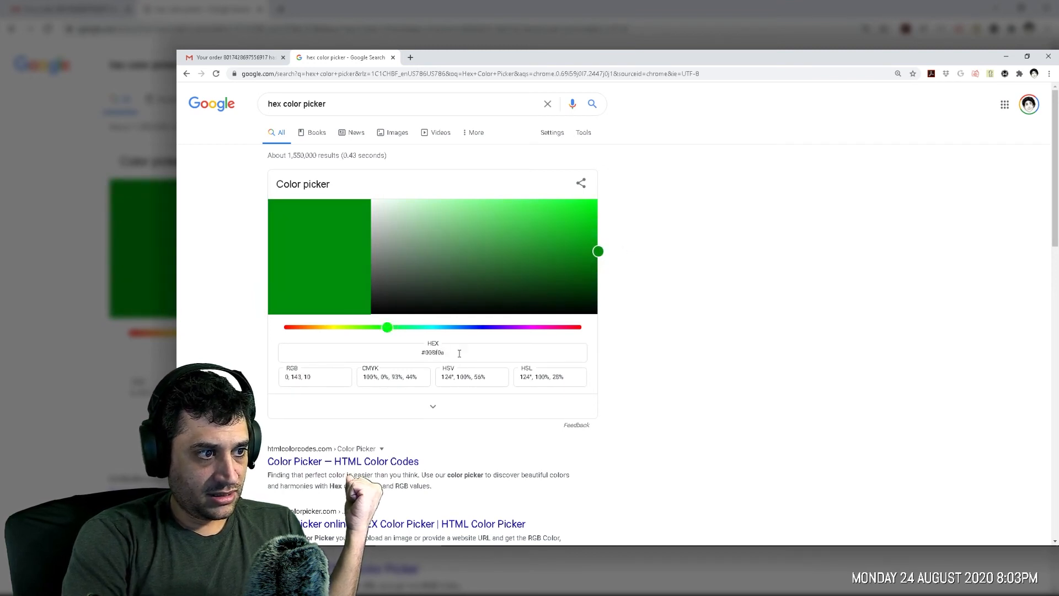
triple_click(433, 352)
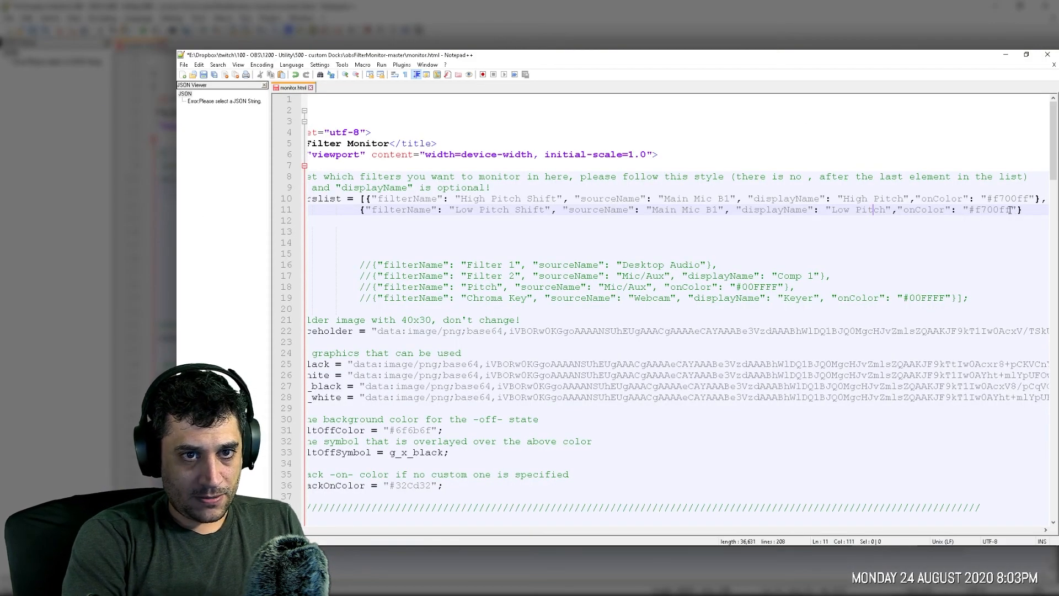
double_click(990, 209)
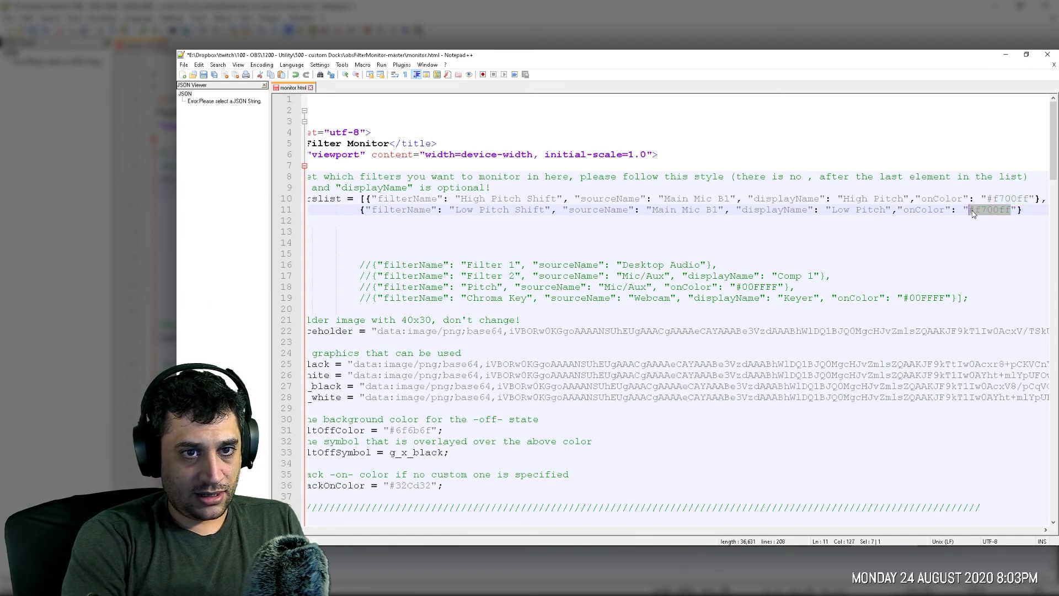
type("#008f0a")
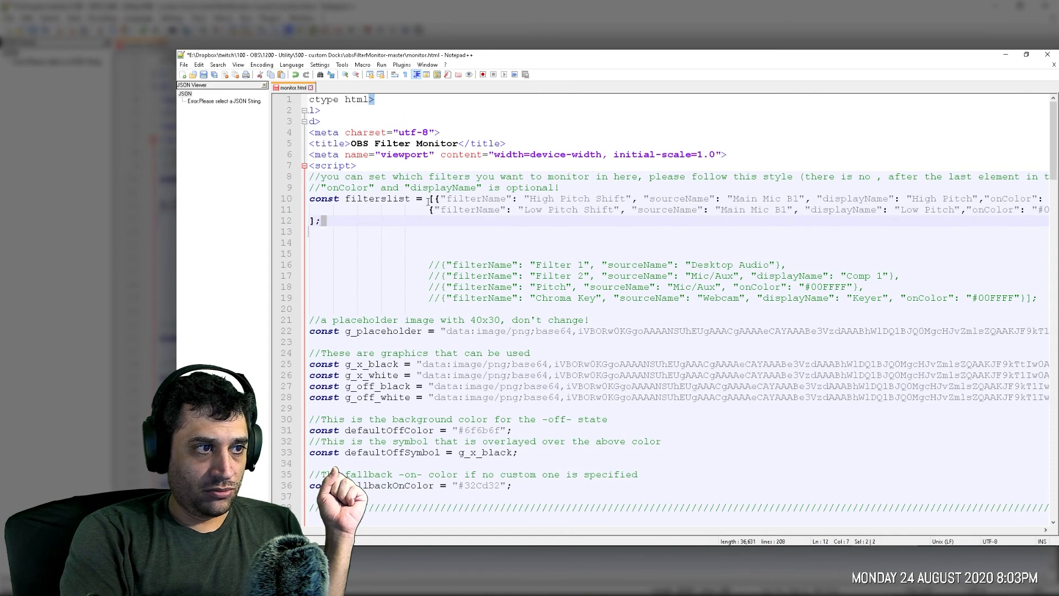
left_click(434, 199)
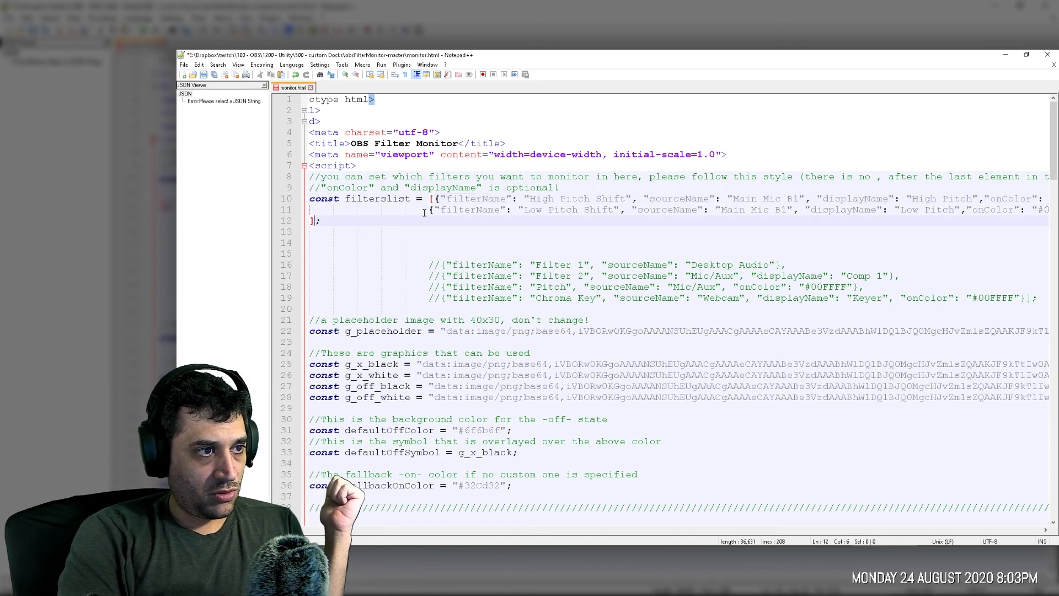
left_click(439, 264)
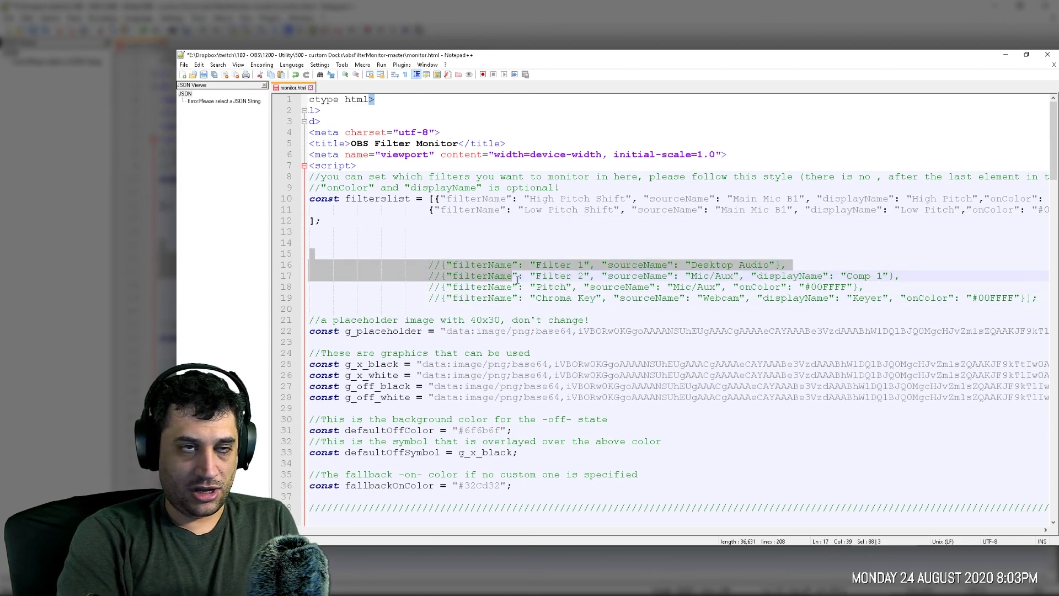
left_click(310, 254)
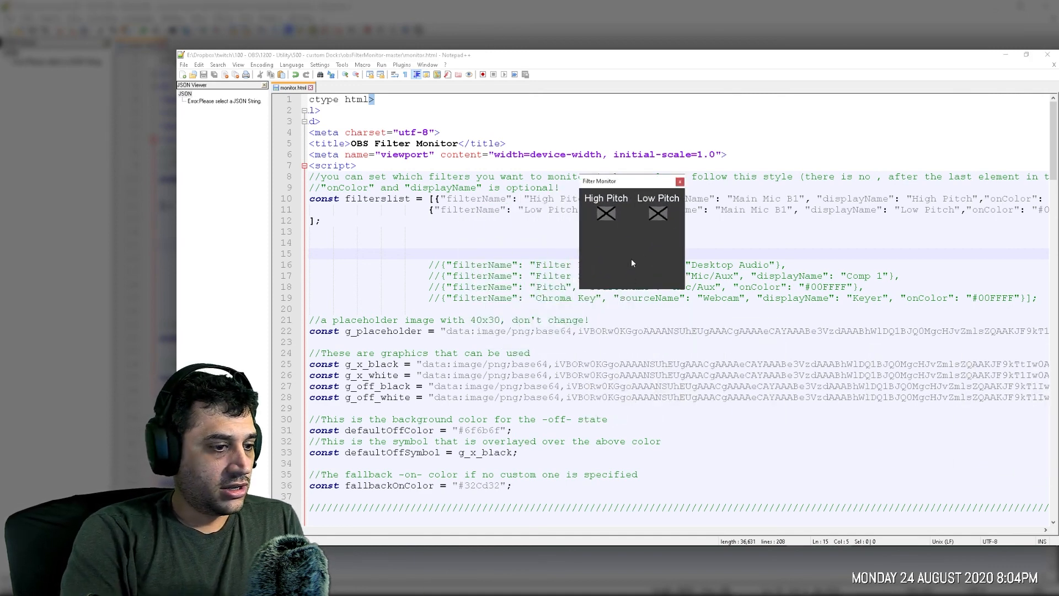
mouse_move(616, 255)
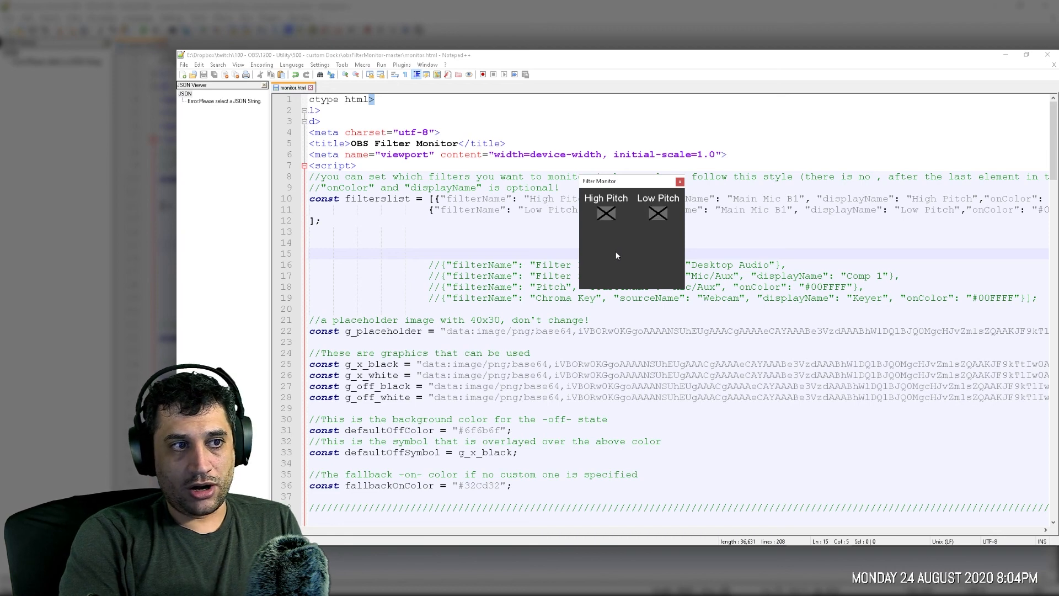
mouse_move(616, 228)
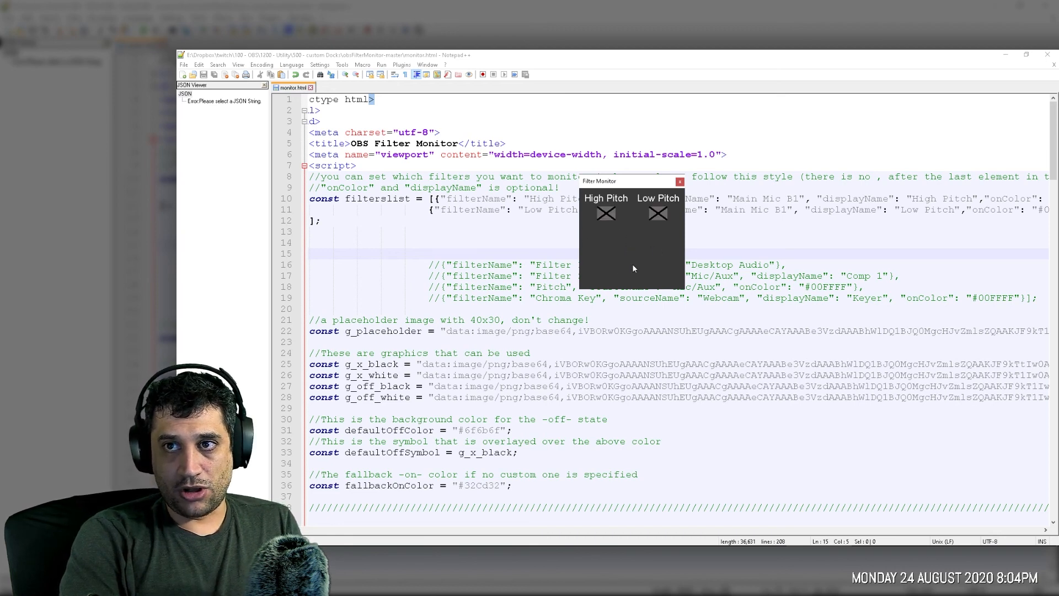
Toggle the Low Pitch filter on and back off in the Filter Monitor dock
left_click(605, 214)
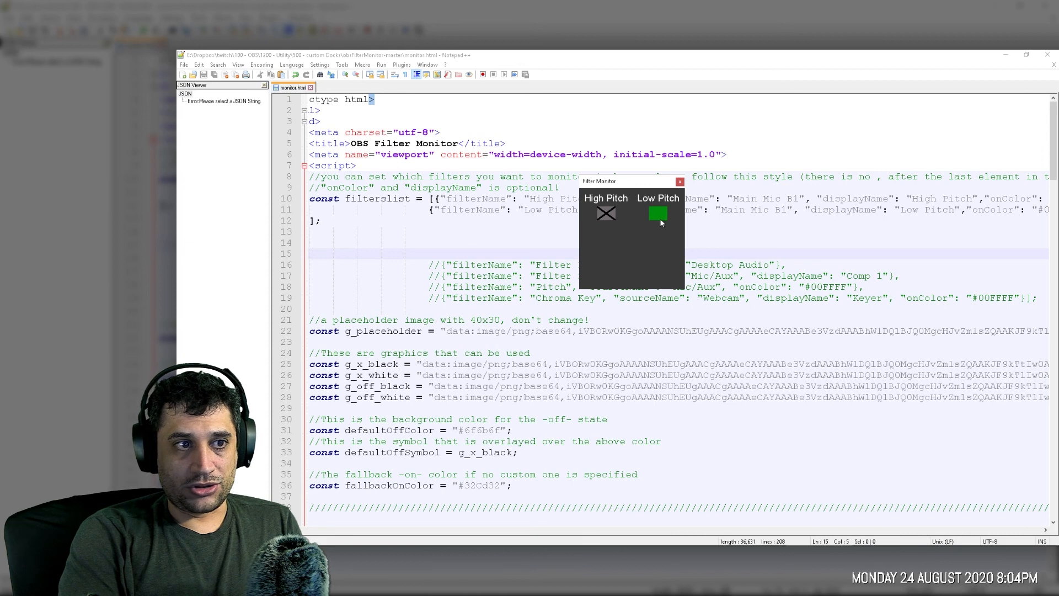
left_click(658, 214)
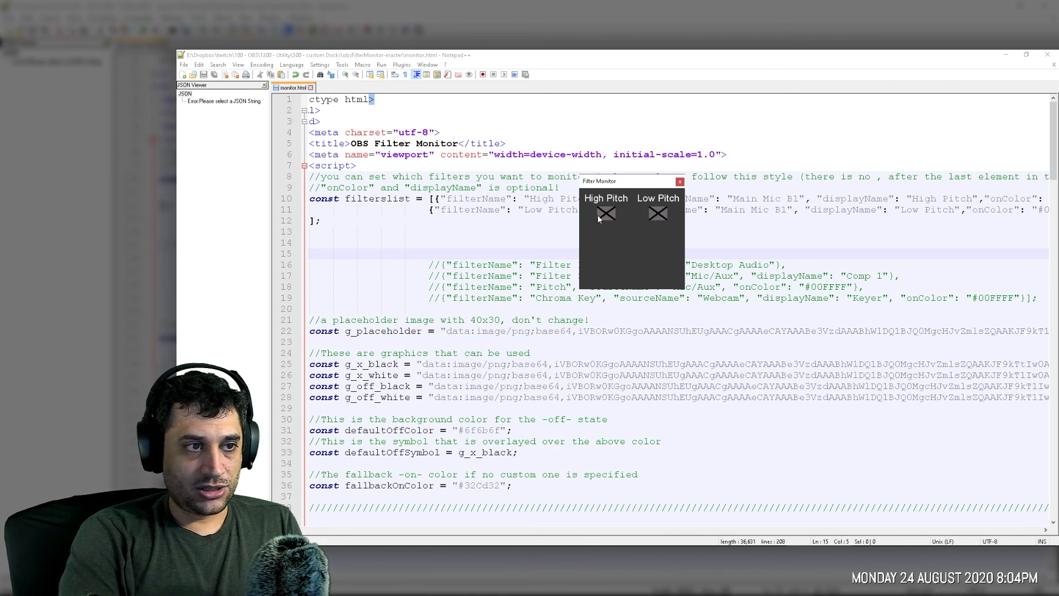